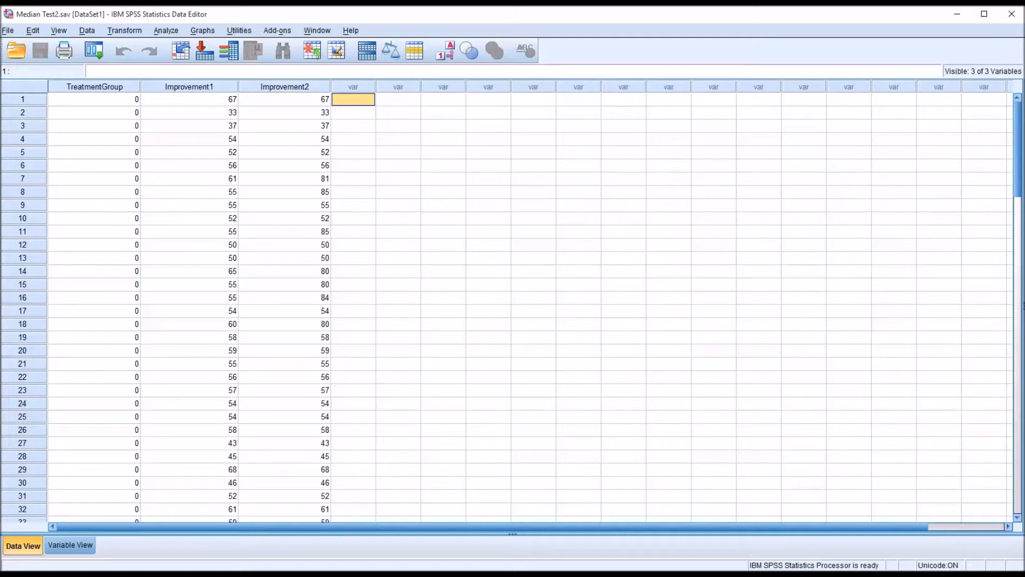
{"action": "mouse_move", "coordinate": [186, 164]}
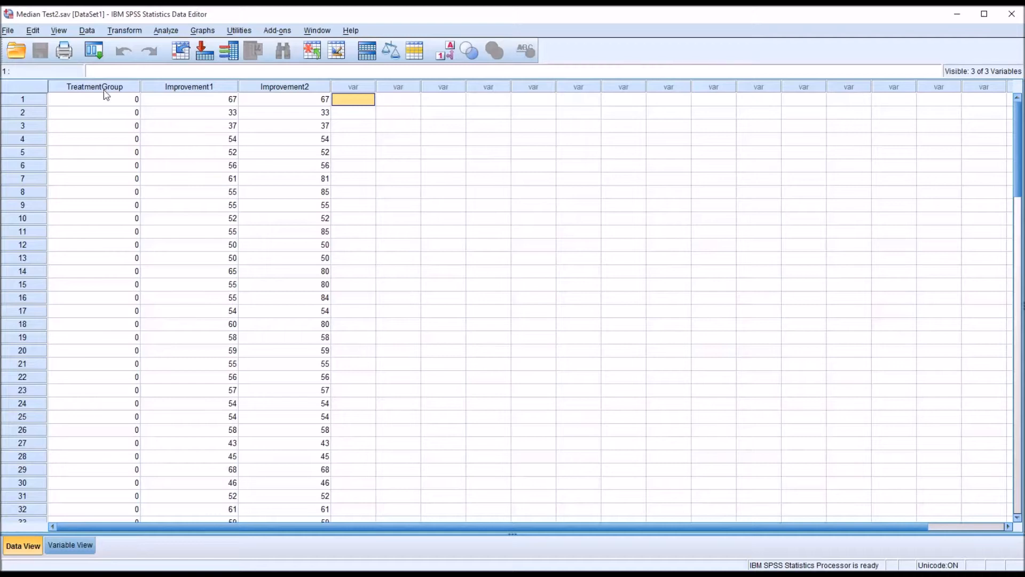
Show TreatmentGroup as value labels (Psychodynamic, CBT, Control) and scroll through the cases
{"action": "left_click", "coordinate": [94, 87]}
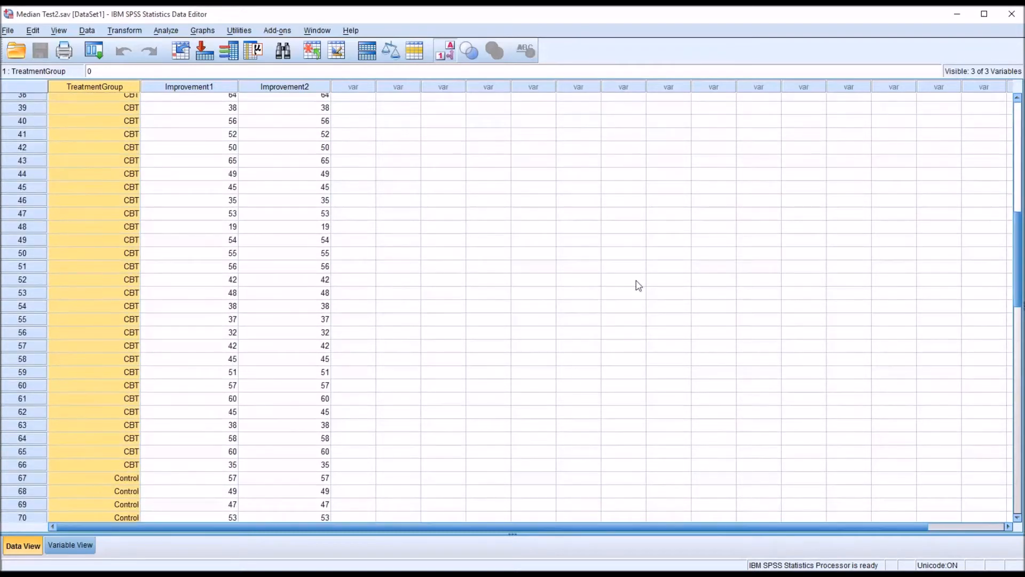
{"action": "left_click", "coordinate": [94, 266]}
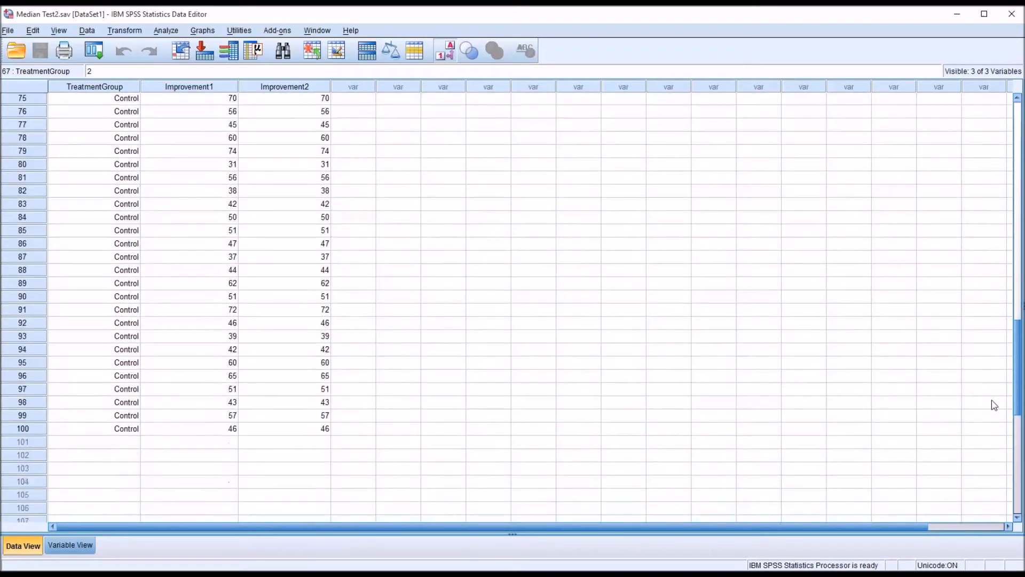
{"action": "scroll", "scroll_direction": "up", "scroll_amount": 3}
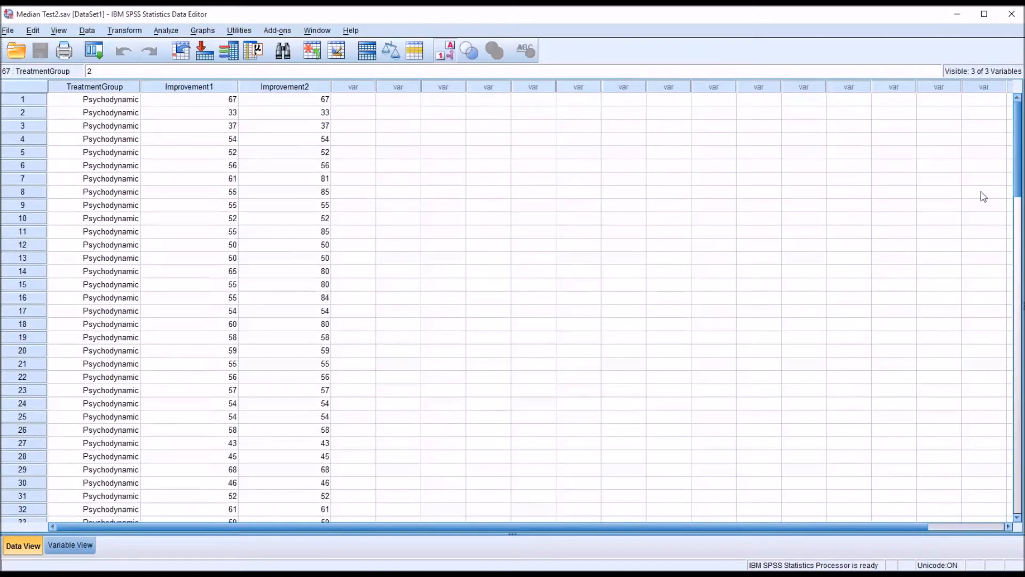
{"action": "mouse_move", "coordinate": [478, 491]}
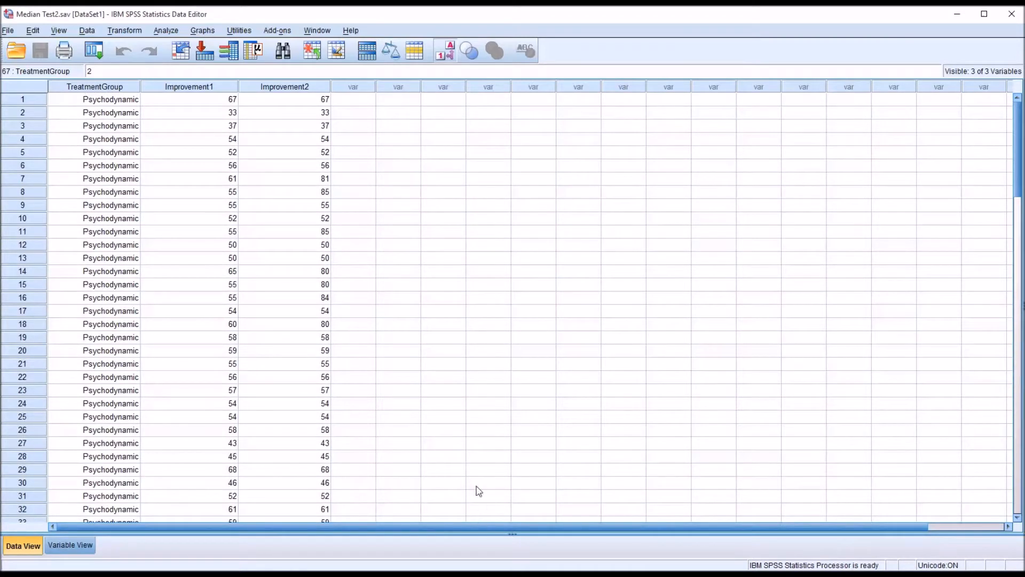
{"action": "mouse_move", "coordinate": [190, 92]}
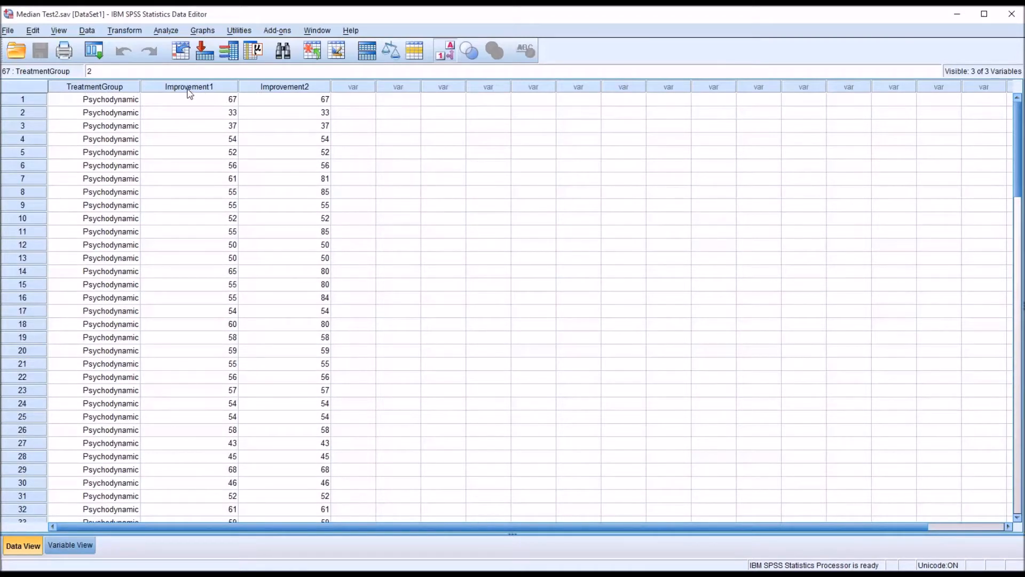
{"action": "left_click", "coordinate": [284, 86]}
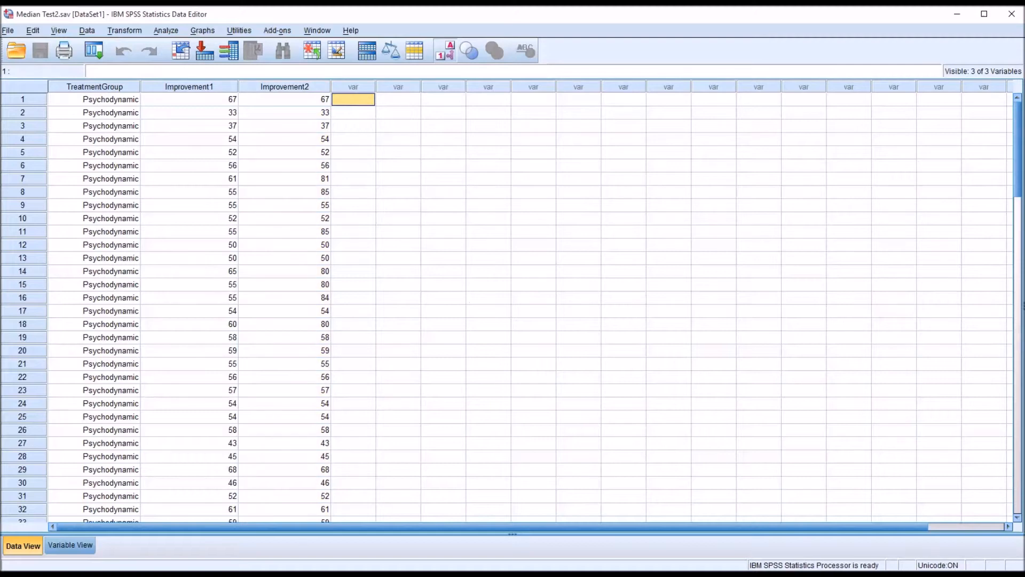
{"action": "mouse_move", "coordinate": [302, 222]}
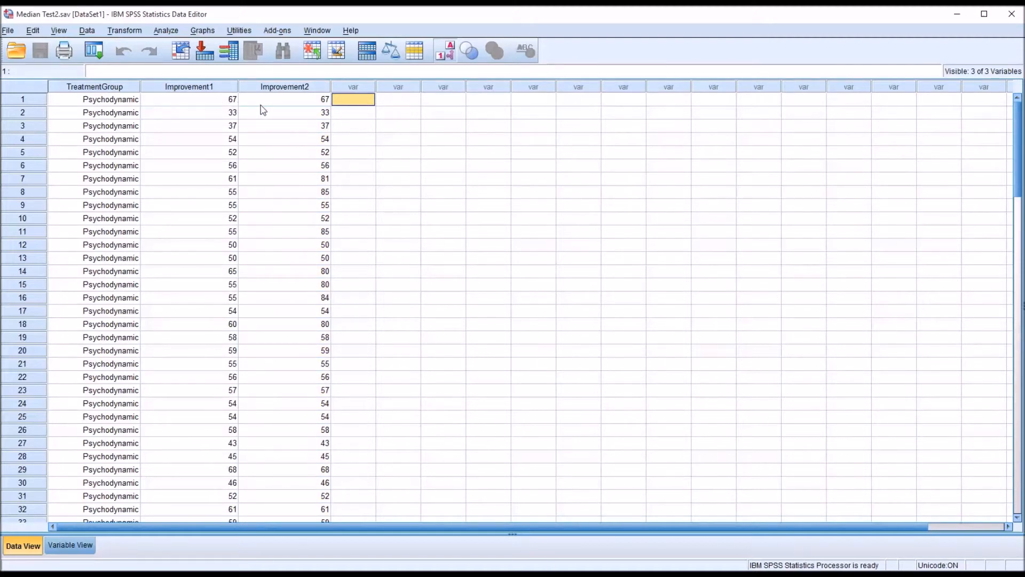
{"action": "mouse_move", "coordinate": [270, 146]}
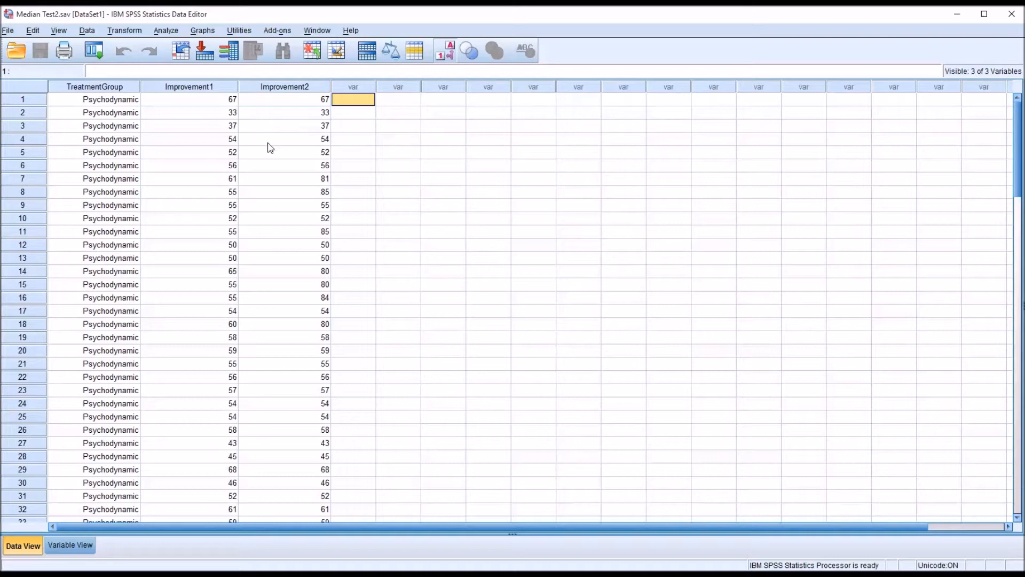
{"action": "mouse_move", "coordinate": [292, 94]}
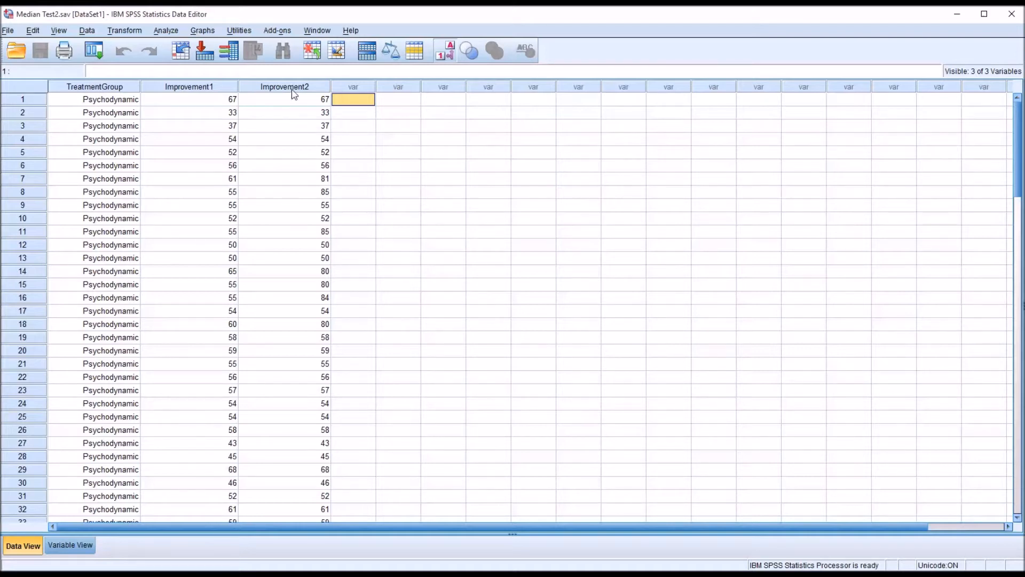
{"action": "left_click", "coordinate": [284, 87]}
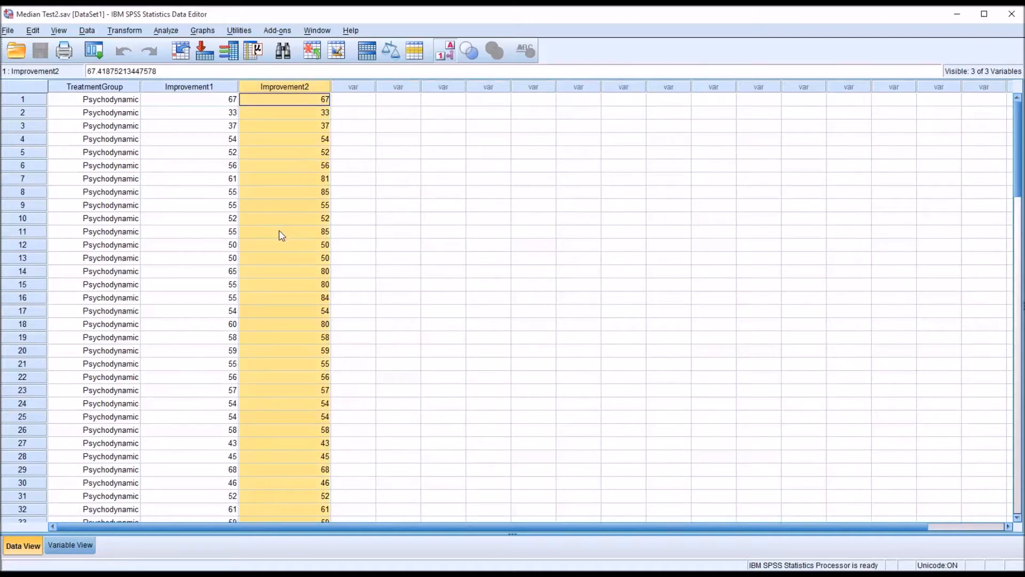
{"action": "left_click", "coordinate": [284, 231]}
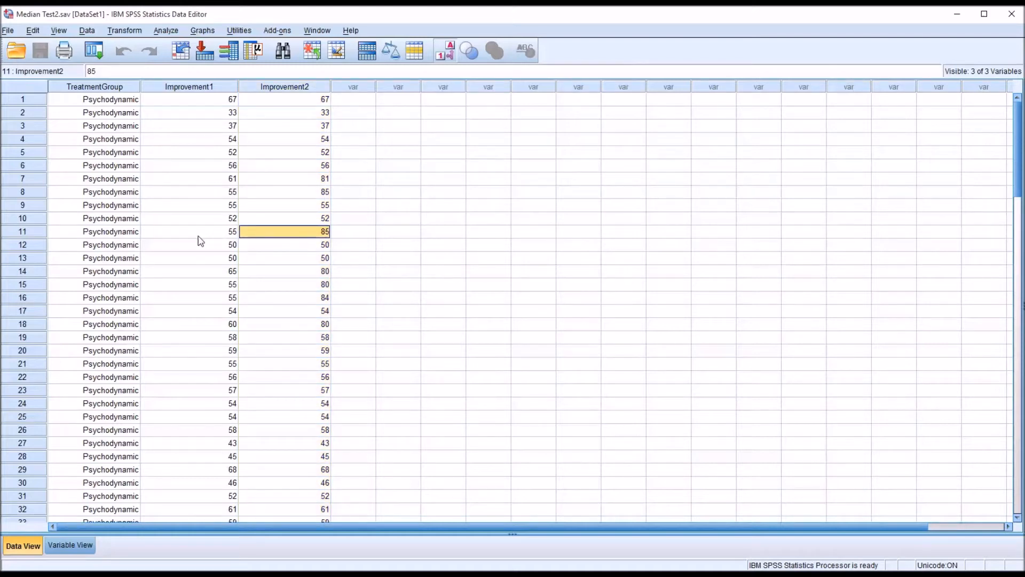
{"action": "mouse_move", "coordinate": [136, 221]}
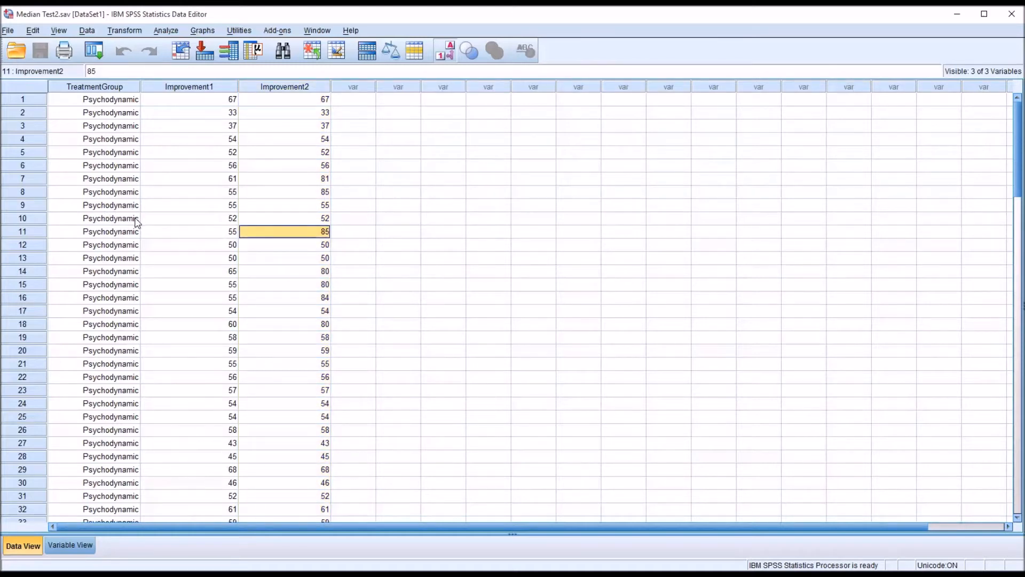
{"action": "mouse_move", "coordinate": [267, 231]}
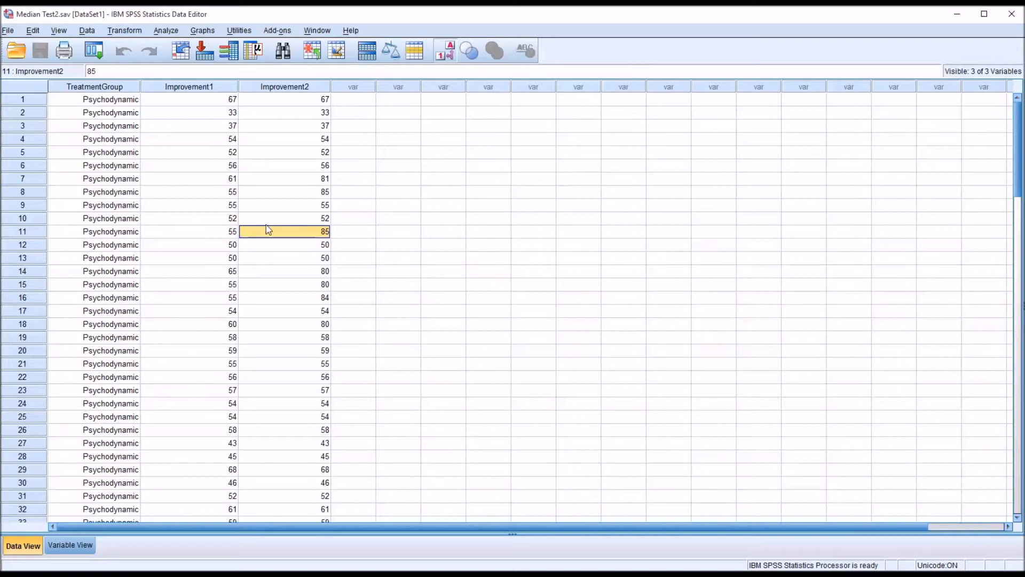
{"action": "mouse_move", "coordinate": [278, 235]}
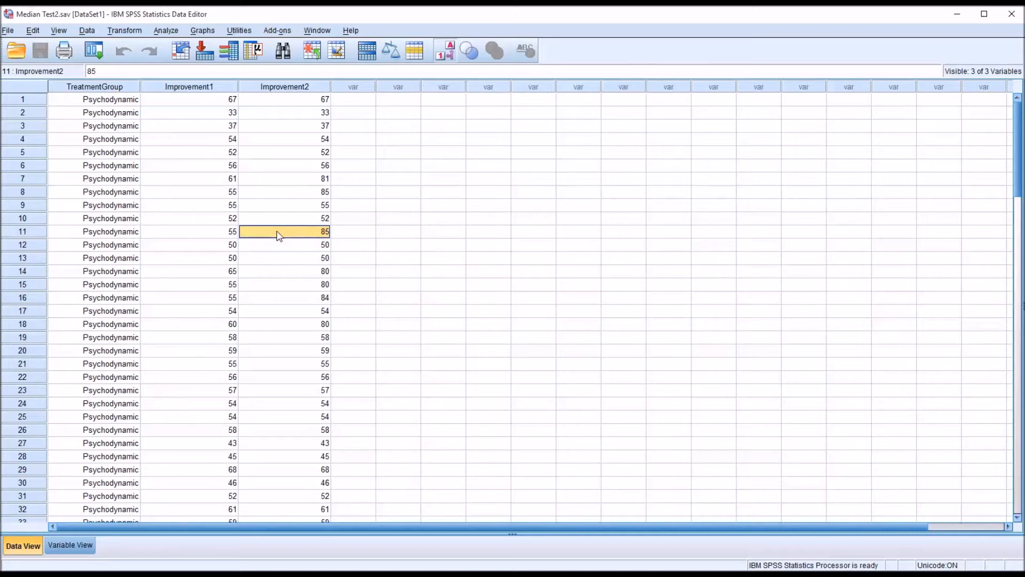
{"action": "mouse_move", "coordinate": [219, 238]}
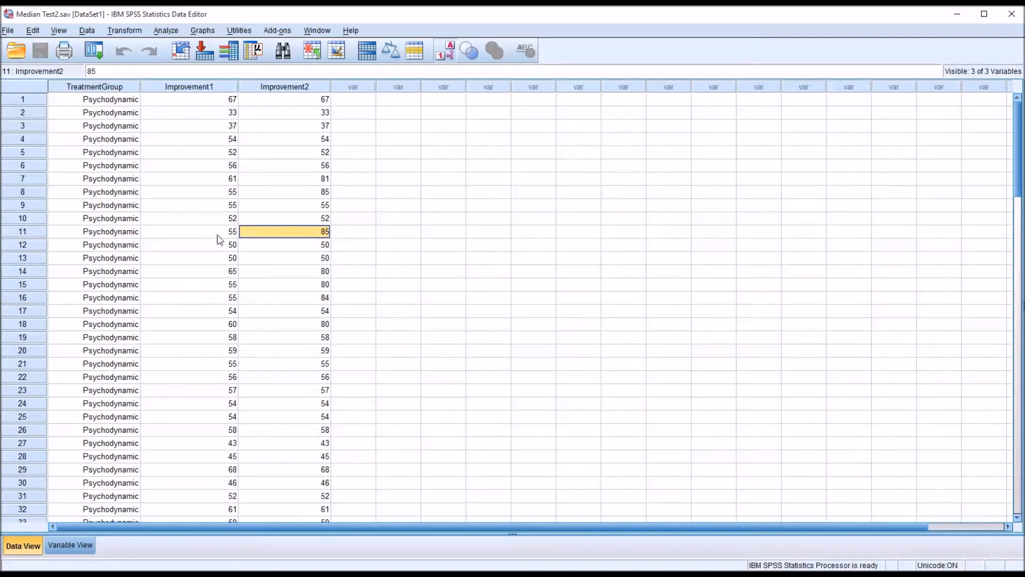
{"action": "left_click", "coordinate": [189, 230]}
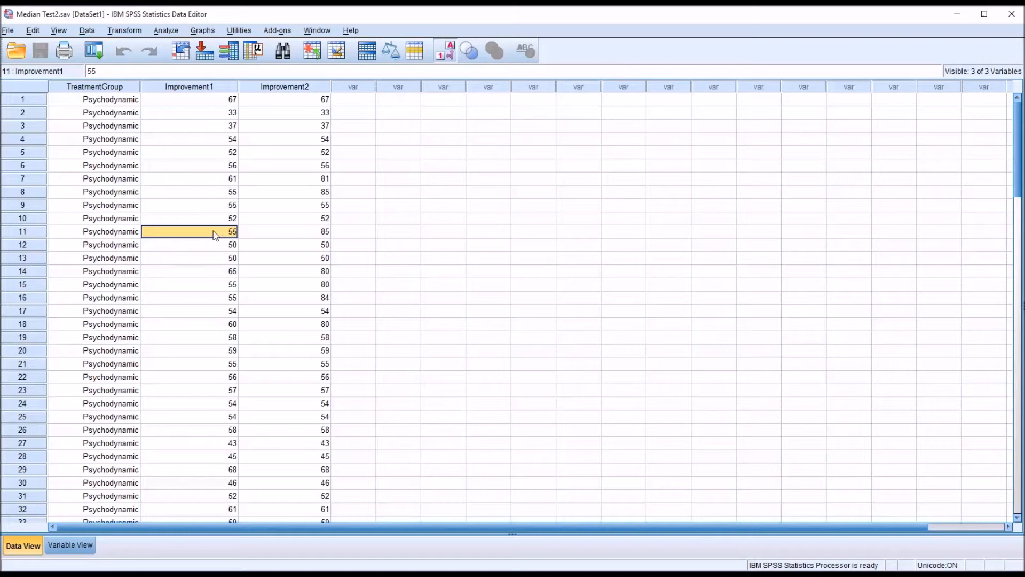
{"action": "mouse_move", "coordinate": [225, 234]}
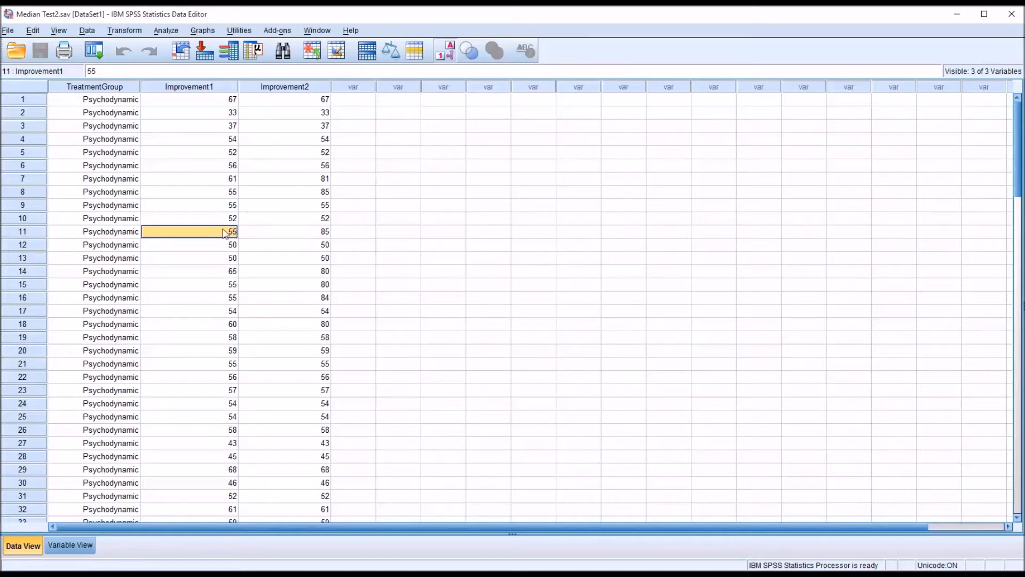
{"action": "mouse_move", "coordinate": [49, 240]}
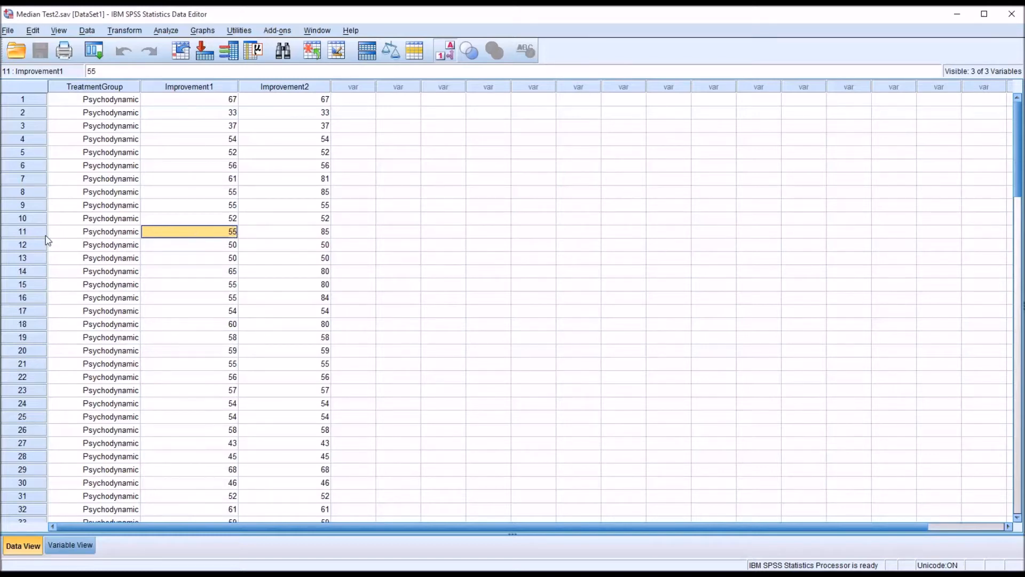
{"action": "mouse_move", "coordinate": [205, 239]}
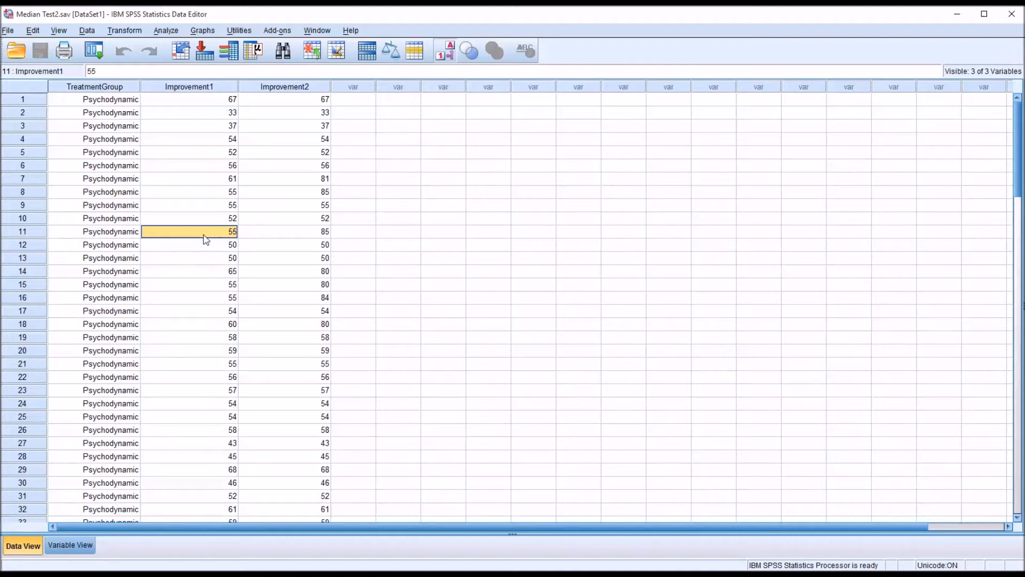
{"action": "left_click", "coordinate": [284, 232]}
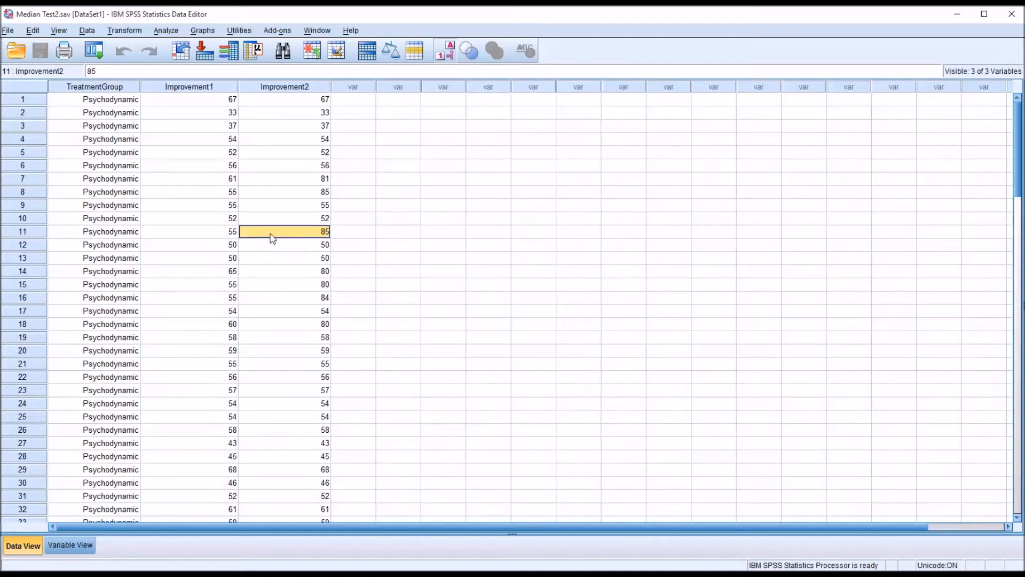
{"action": "left_click", "coordinate": [189, 270]}
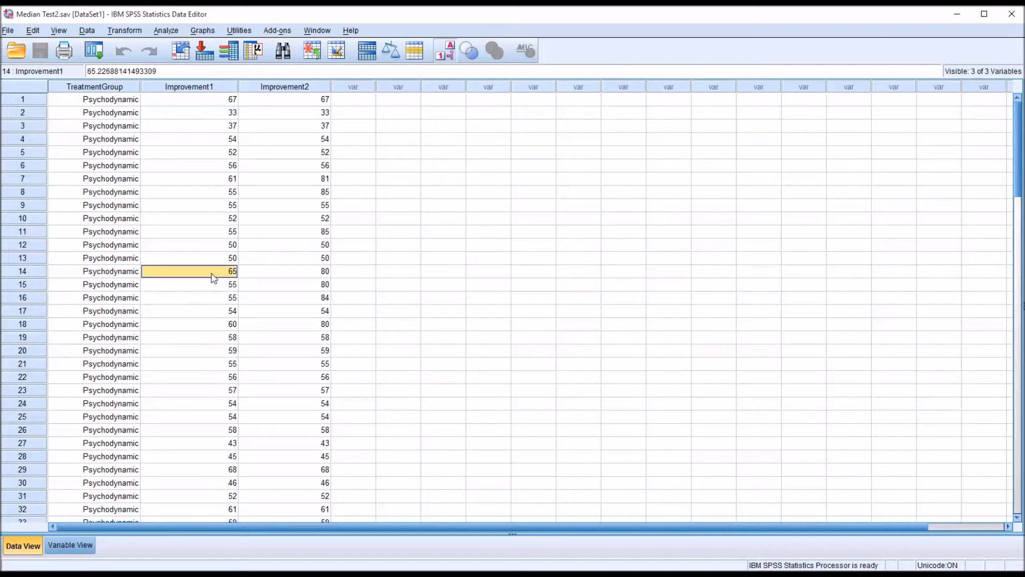
{"action": "left_click", "coordinate": [284, 270]}
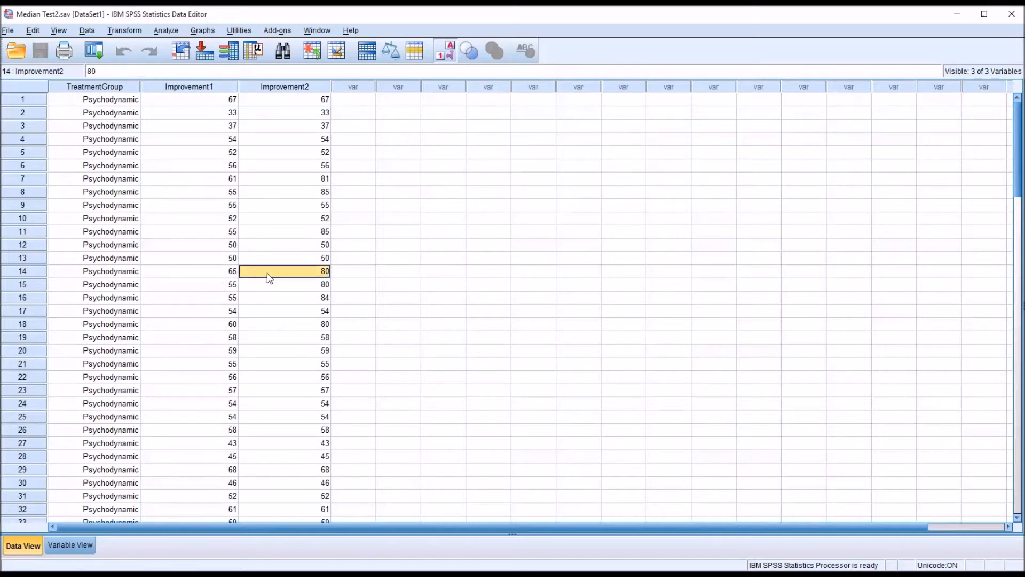
{"action": "mouse_move", "coordinate": [295, 284]}
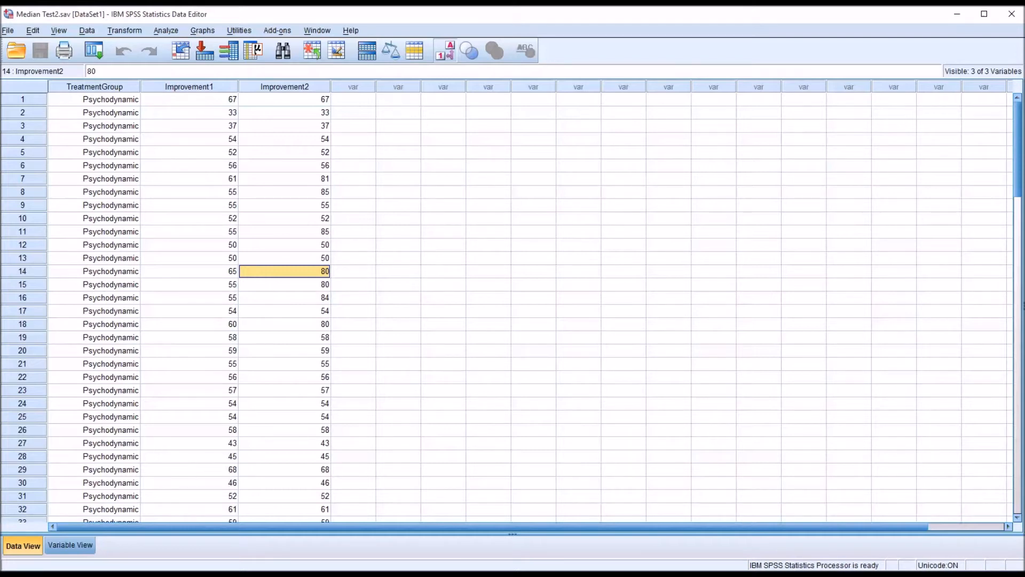
{"action": "mouse_move", "coordinate": [325, 323]}
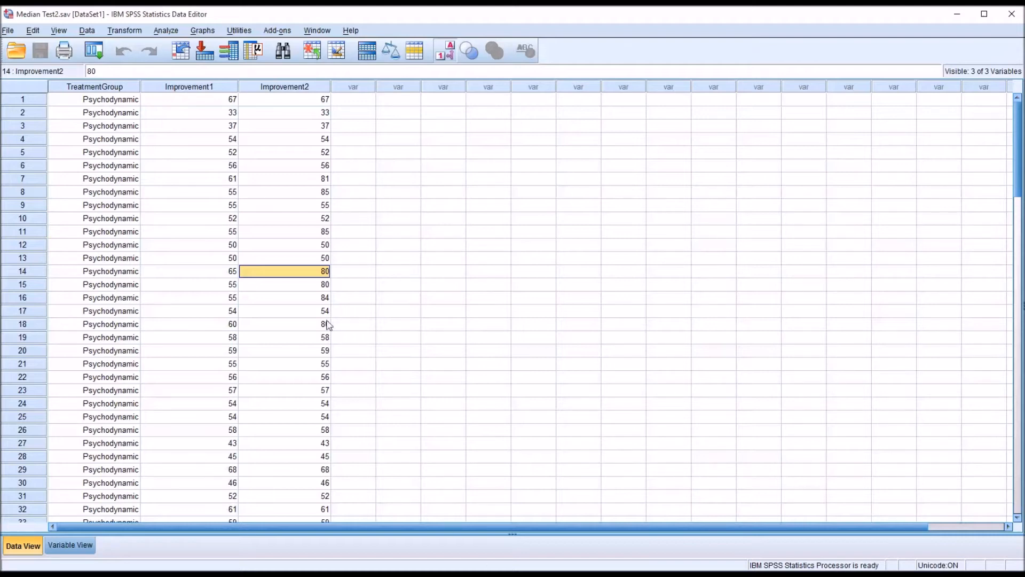
{"action": "left_click", "coordinate": [189, 87]}
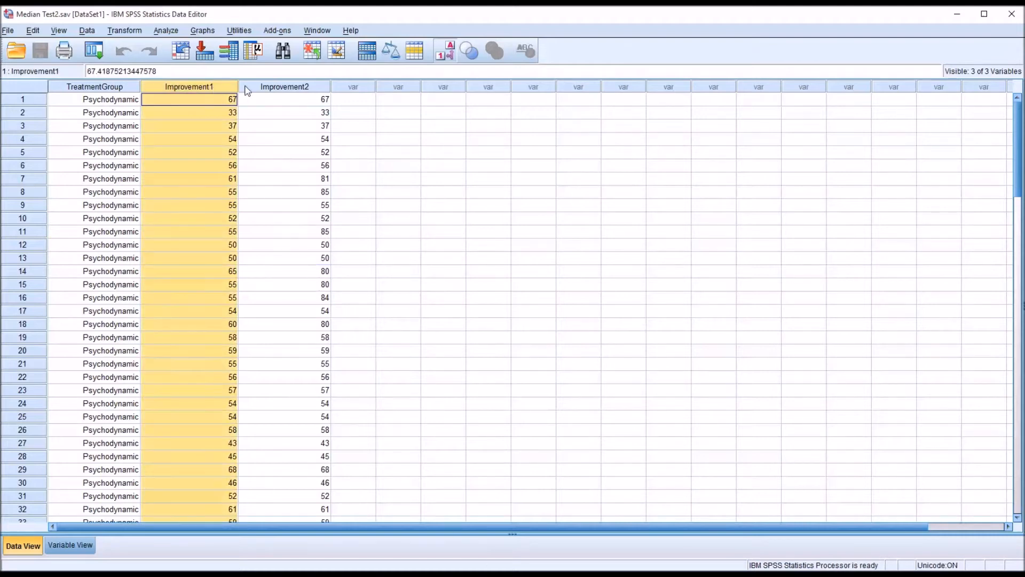
{"action": "left_click", "coordinate": [284, 99]}
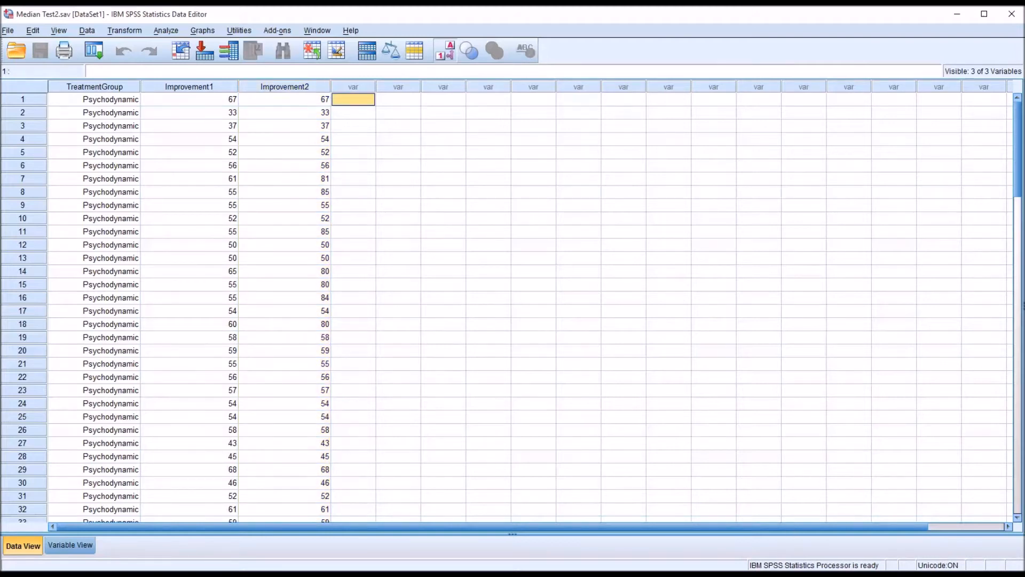
{"action": "mouse_move", "coordinate": [279, 94]}
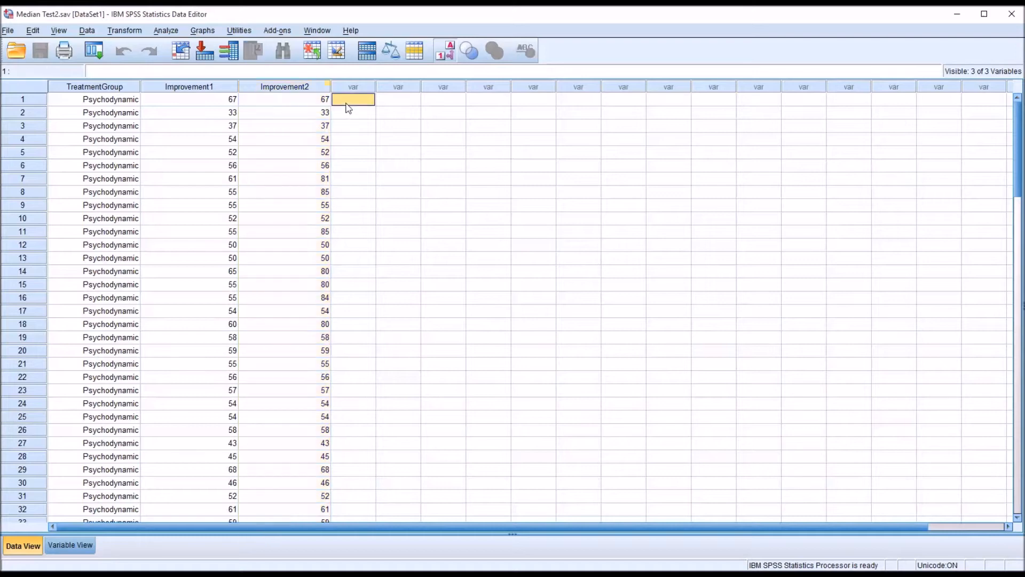
{"action": "mouse_move", "coordinate": [567, 406]}
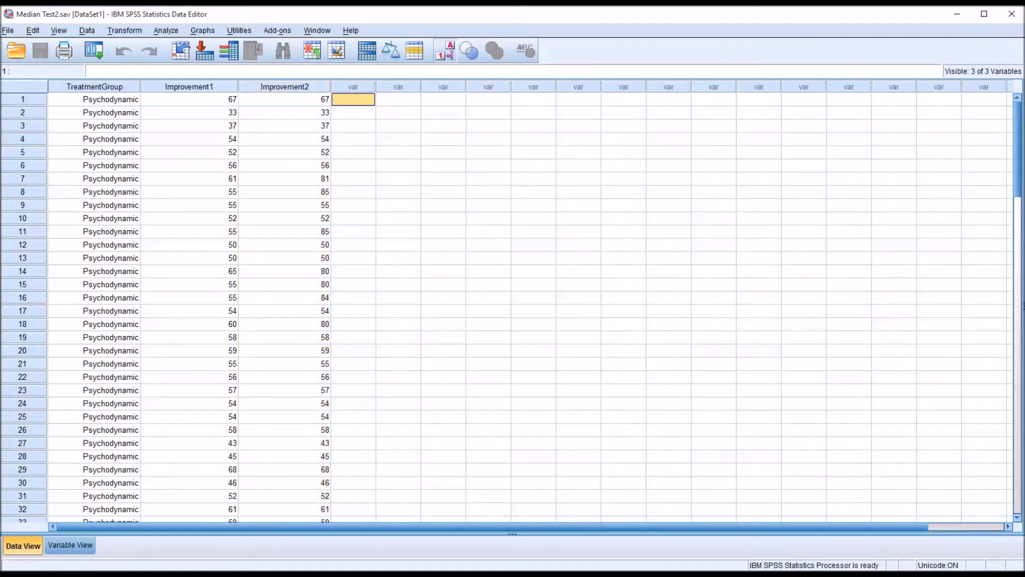
{"action": "left_click", "coordinate": [189, 87]}
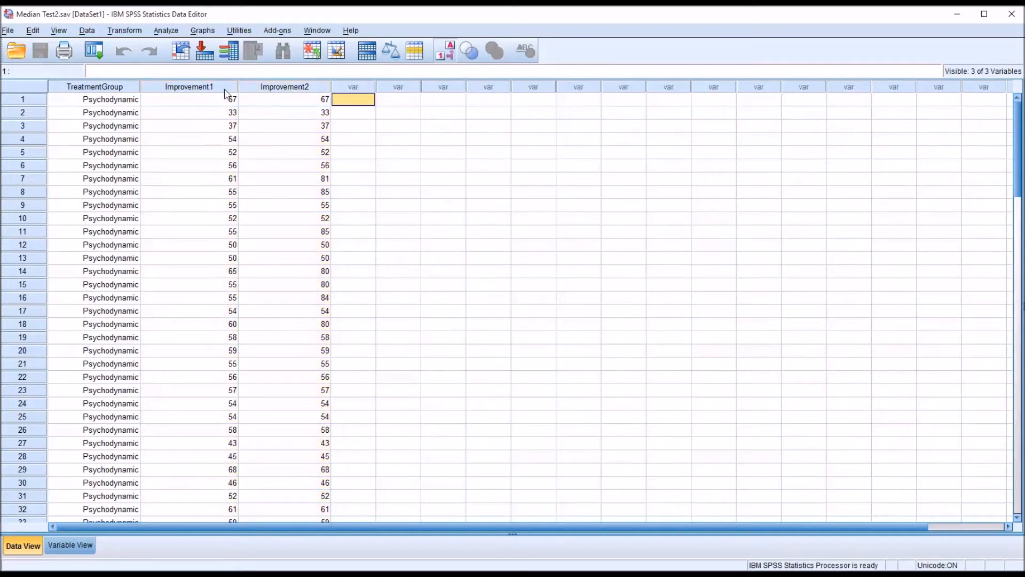
Compute a new variable difference = Improvement2 - Improvement1 via Compute Variable
{"action": "left_click", "coordinate": [124, 30]}
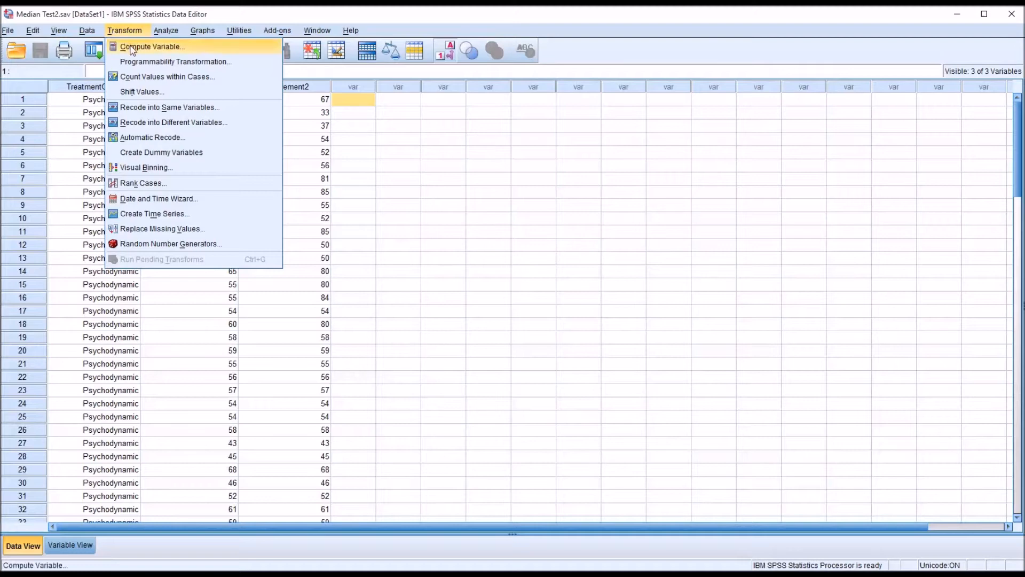
{"action": "left_click", "coordinate": [152, 46]}
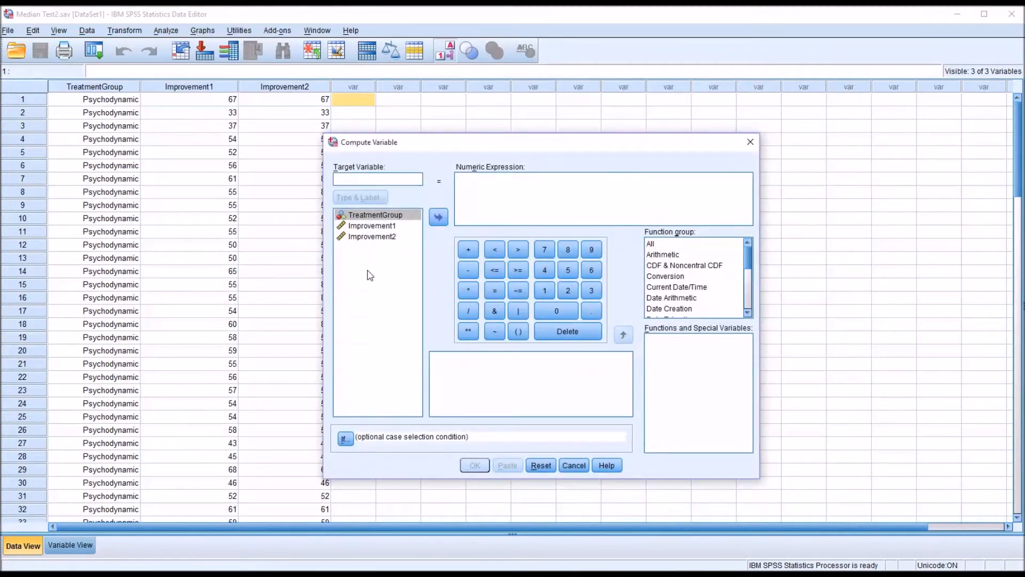
{"action": "type", "text": "difference"}
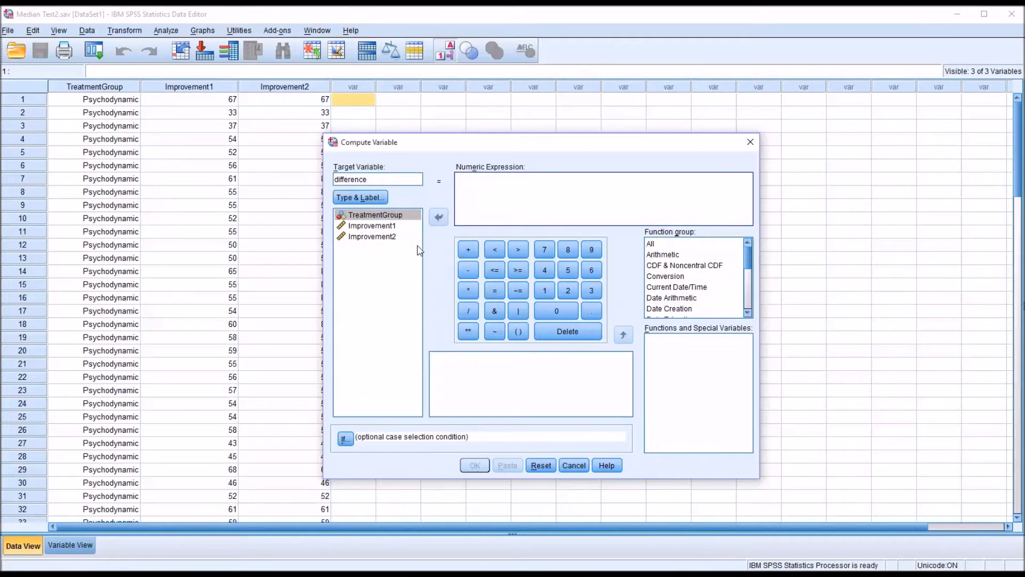
{"action": "left_click", "coordinate": [371, 236]}
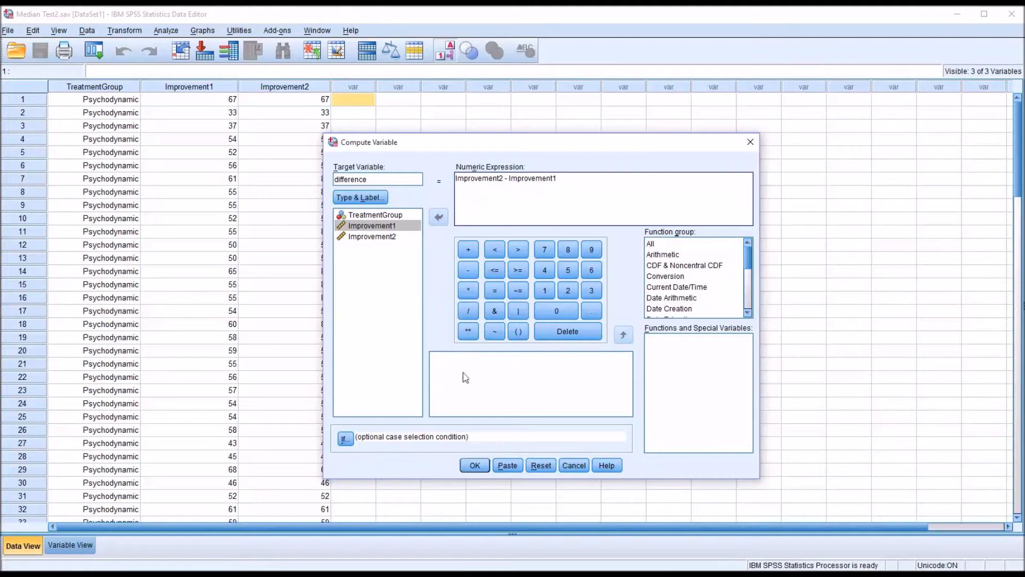
{"action": "left_click", "coordinate": [474, 464]}
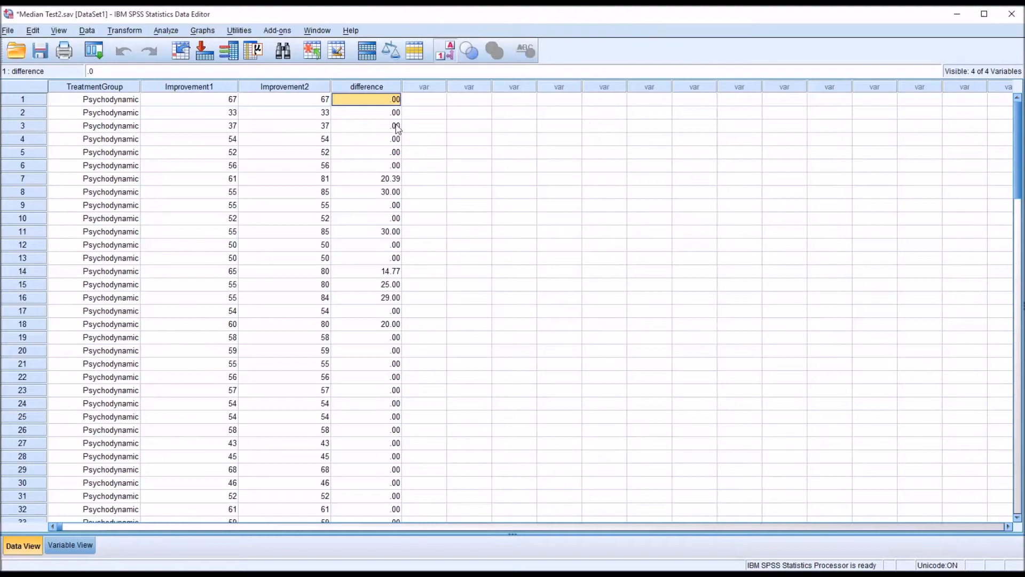
{"action": "scroll", "scroll_direction": "down", "scroll_amount": 3}
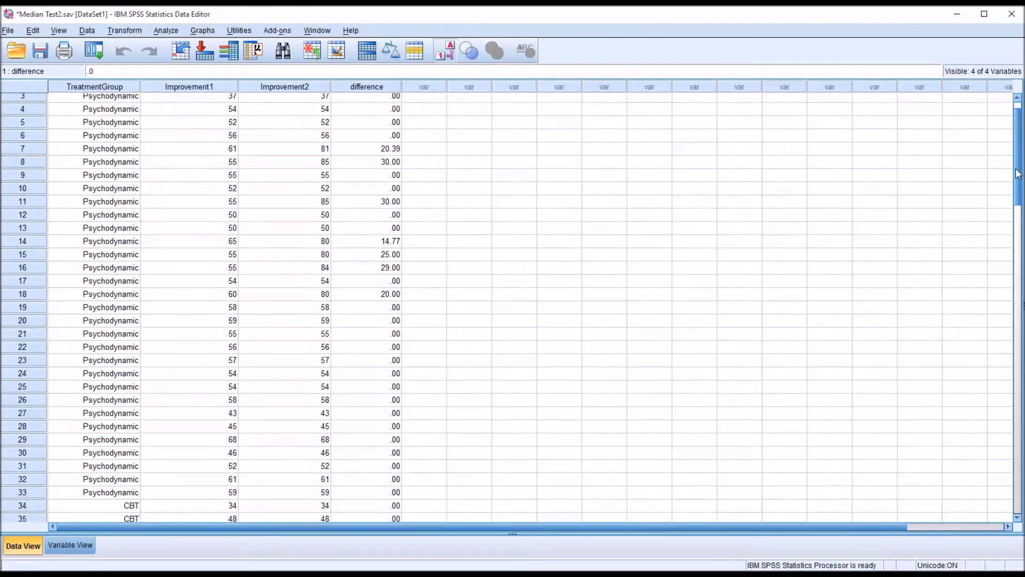
{"action": "scroll", "scroll_direction": "down", "scroll_amount": 3}
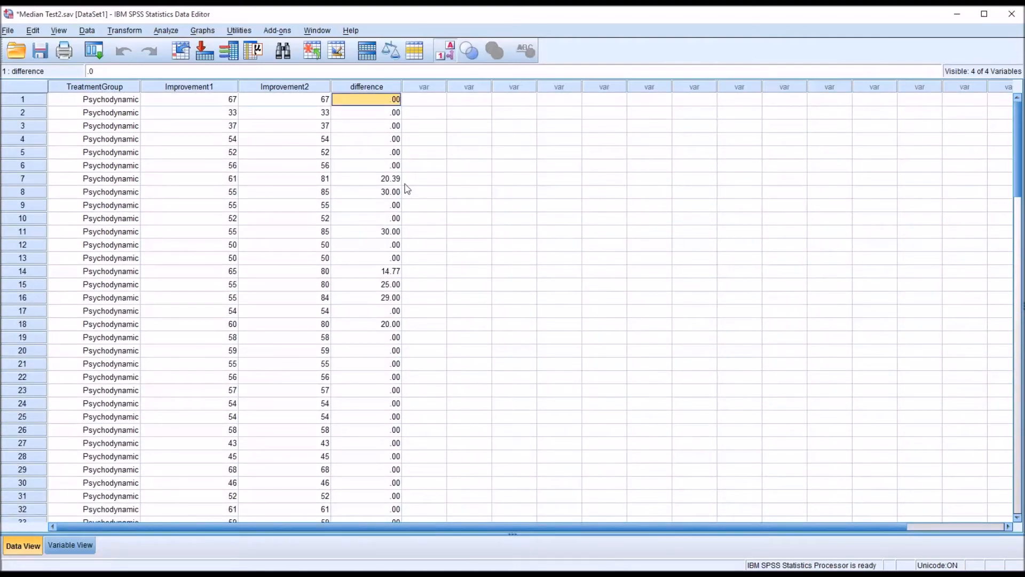
{"action": "left_click", "coordinate": [366, 179]}
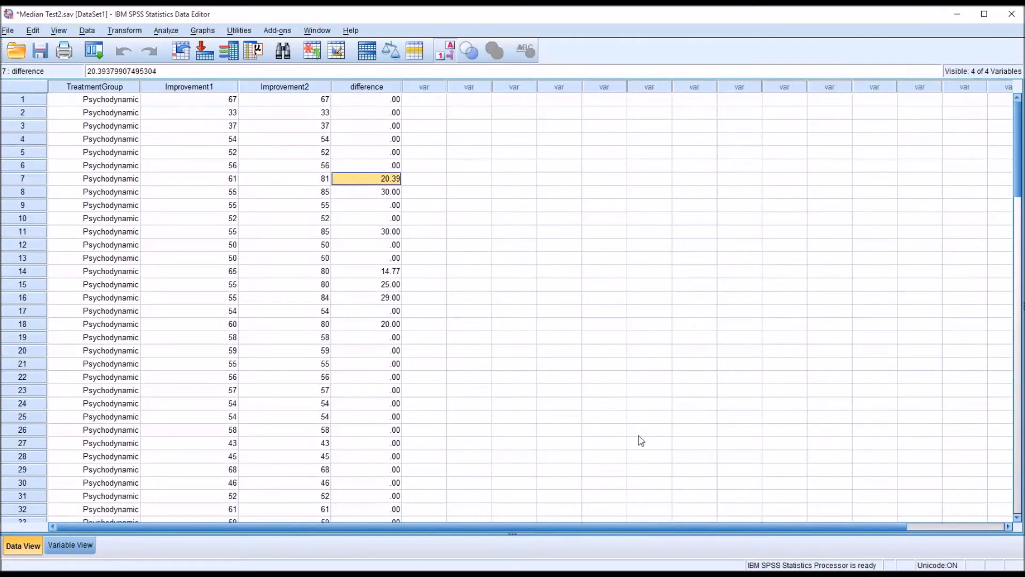
{"action": "mouse_move", "coordinate": [508, 325]}
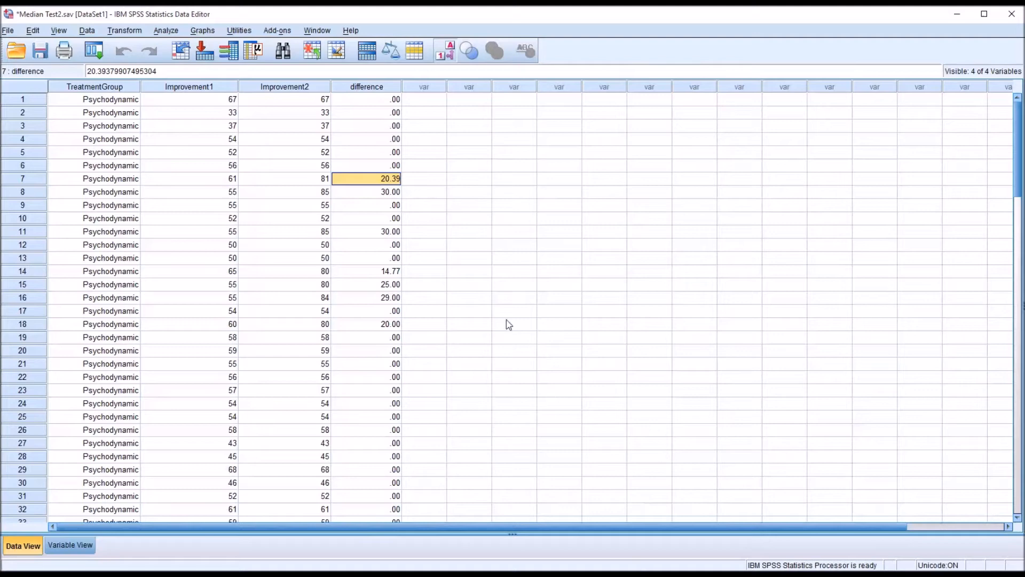
{"action": "left_click", "coordinate": [367, 191]}
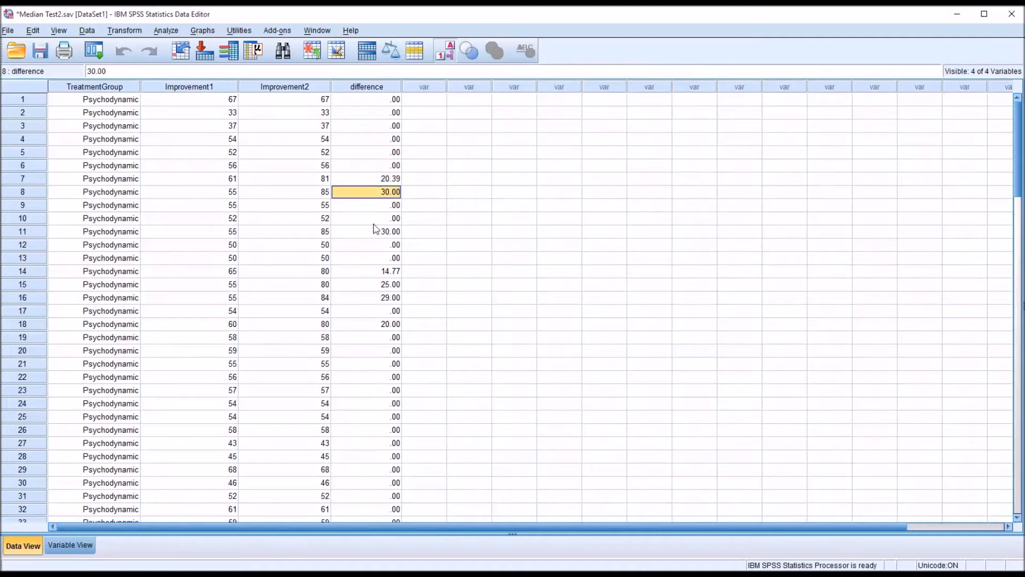
{"action": "left_click", "coordinate": [366, 231]}
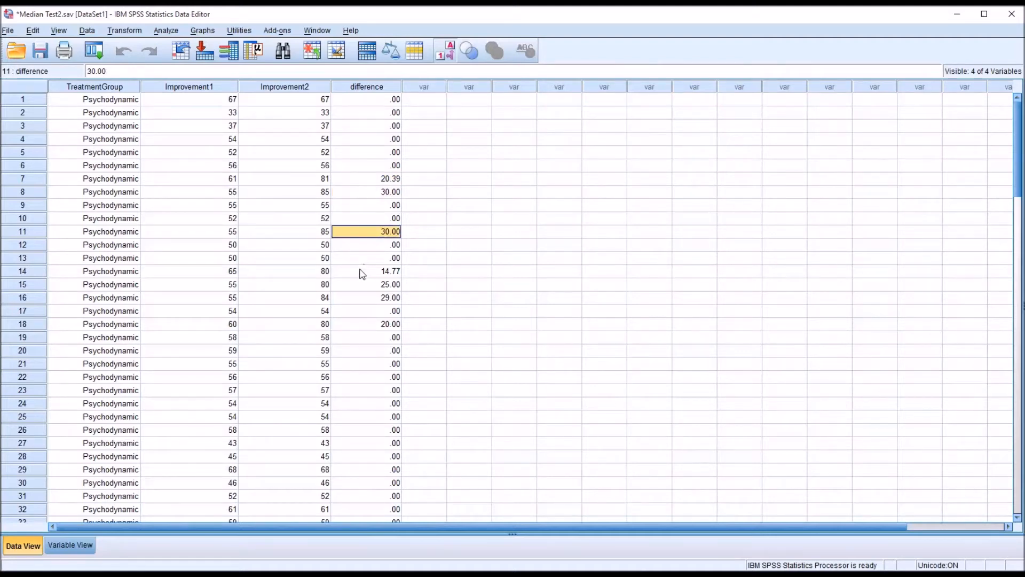
{"action": "left_click", "coordinate": [367, 284]}
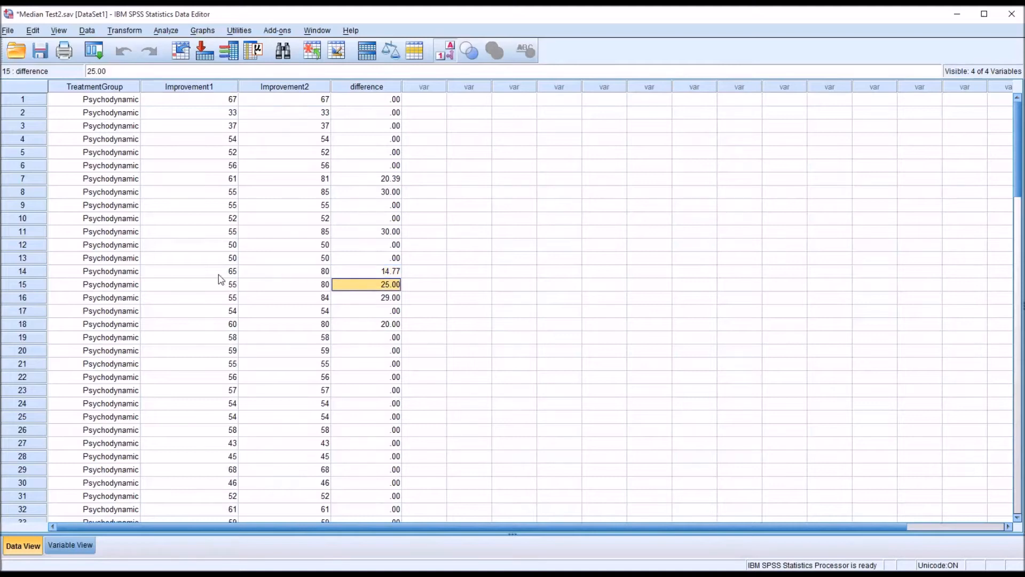
{"action": "left_click", "coordinate": [284, 270]}
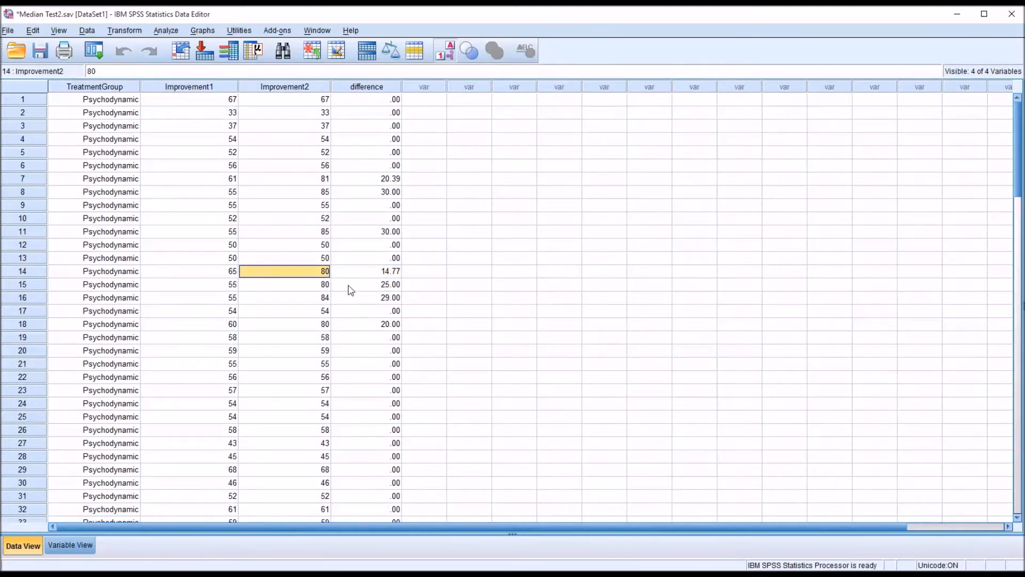
{"action": "left_click", "coordinate": [366, 323]}
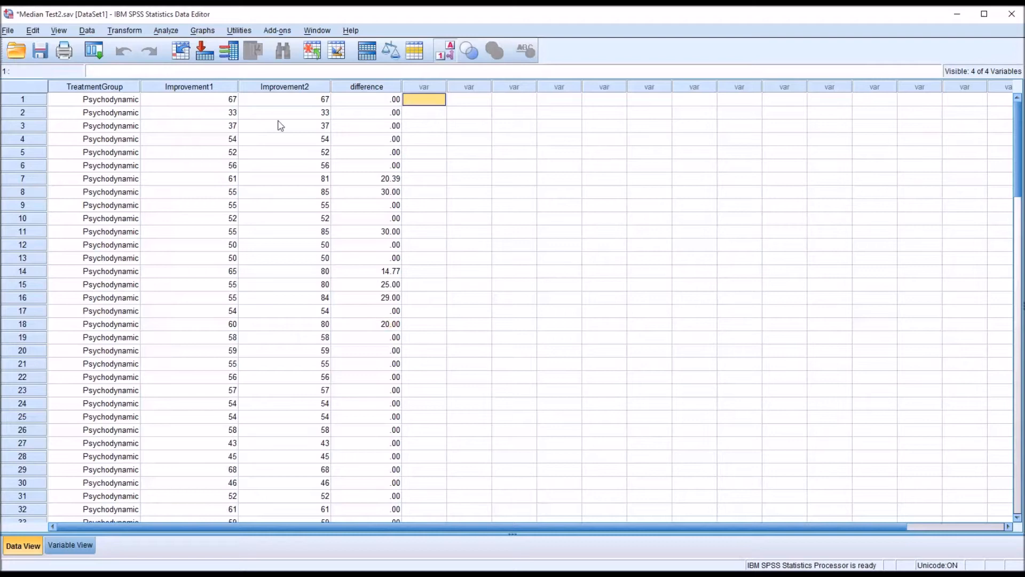
Bring up the legacy Tests for Several Independent Samples dialog
{"action": "left_click", "coordinate": [166, 30]}
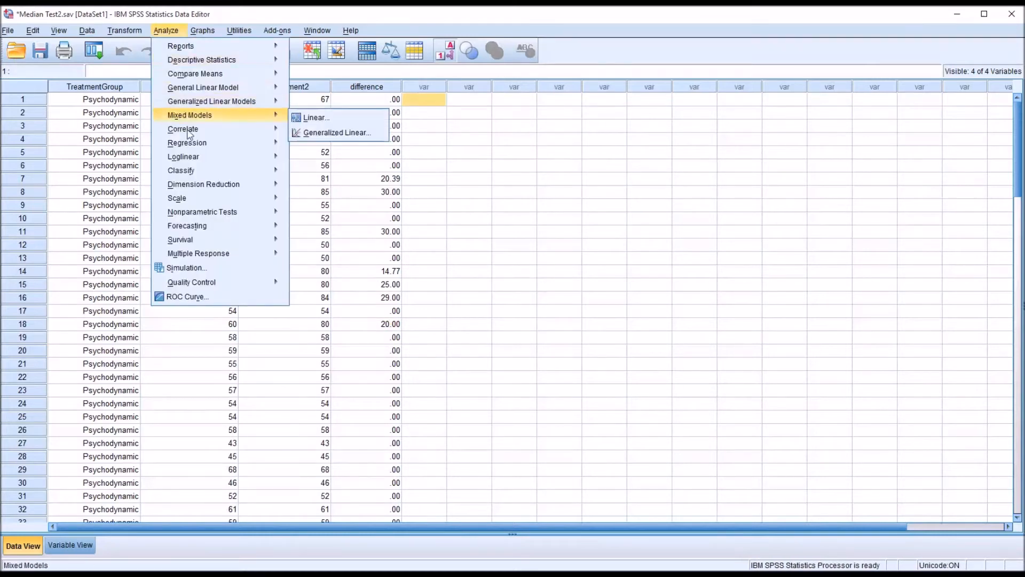
{"action": "mouse_move", "coordinate": [202, 211]}
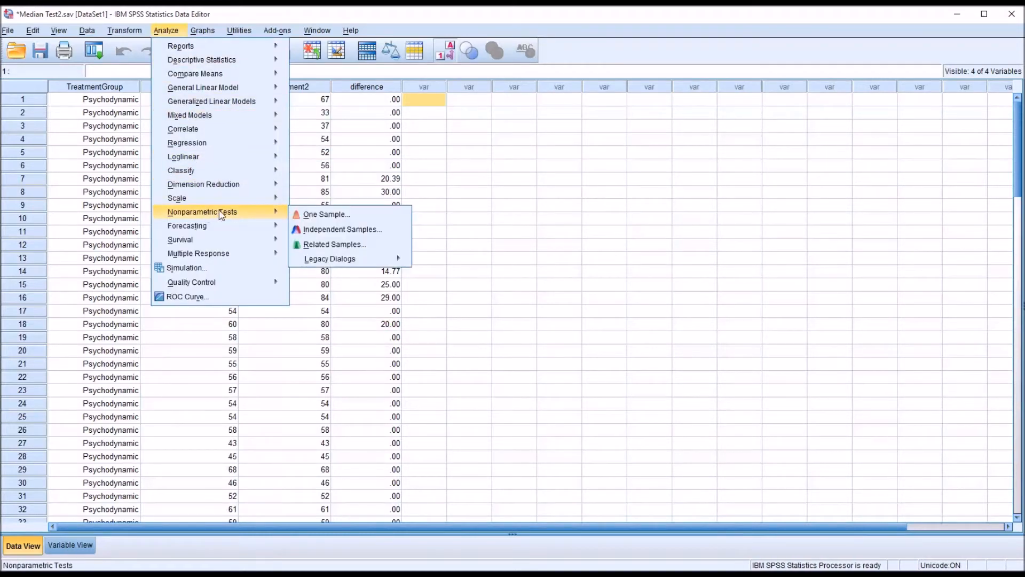
{"action": "left_click", "coordinate": [330, 258]}
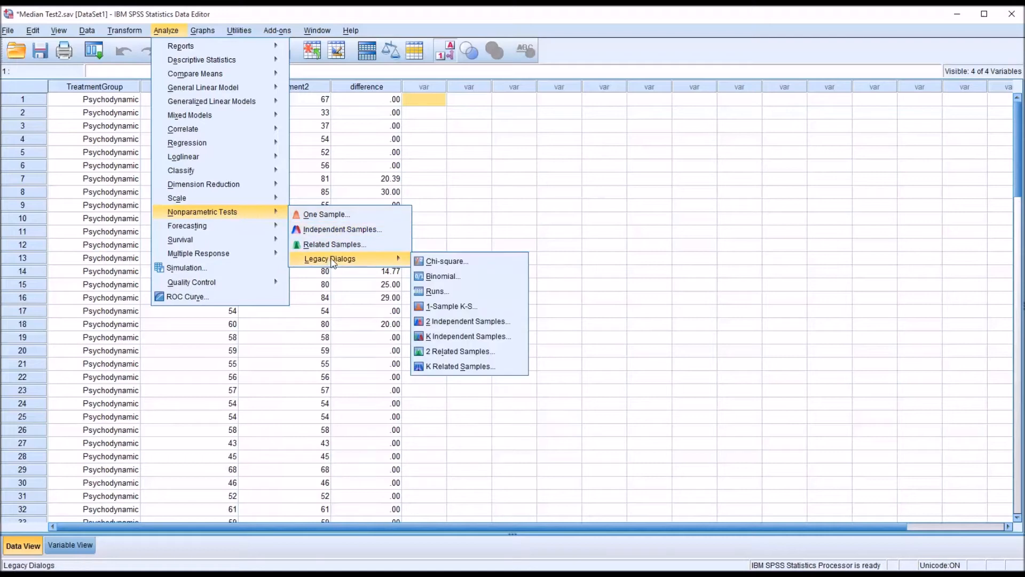
{"action": "mouse_move", "coordinate": [466, 337]}
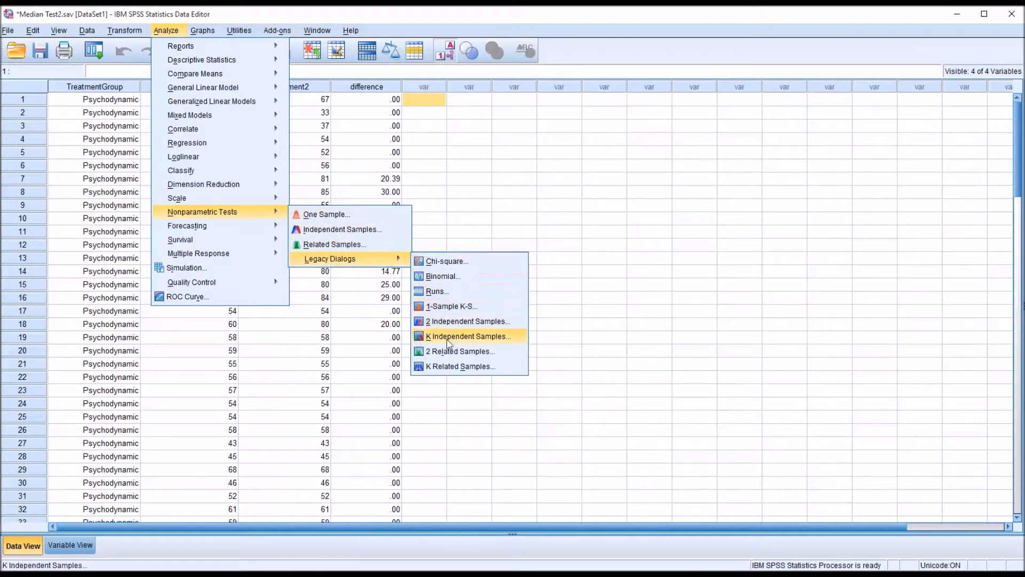
{"action": "mouse_move", "coordinate": [439, 337]}
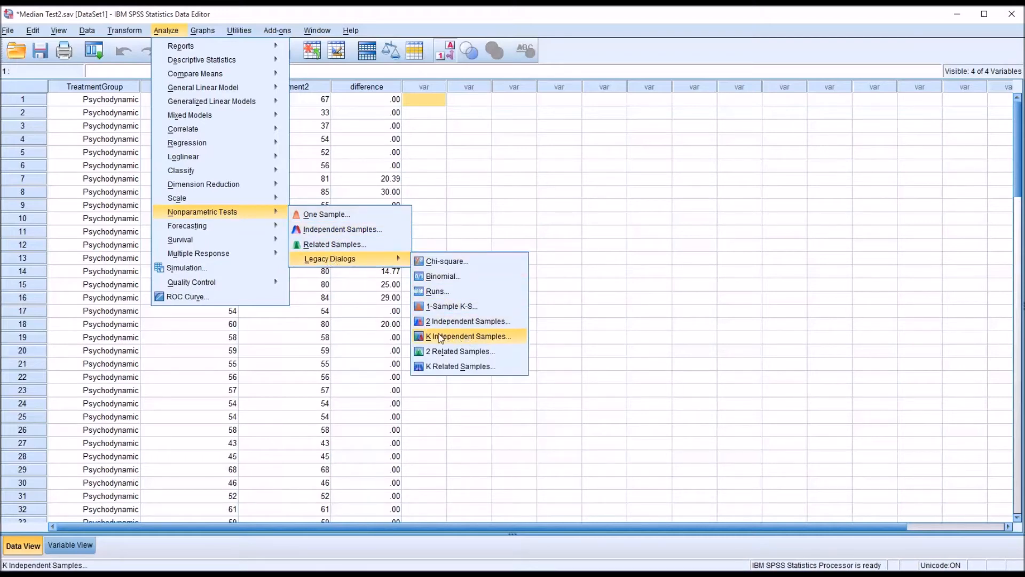
{"action": "left_click", "coordinate": [468, 336]}
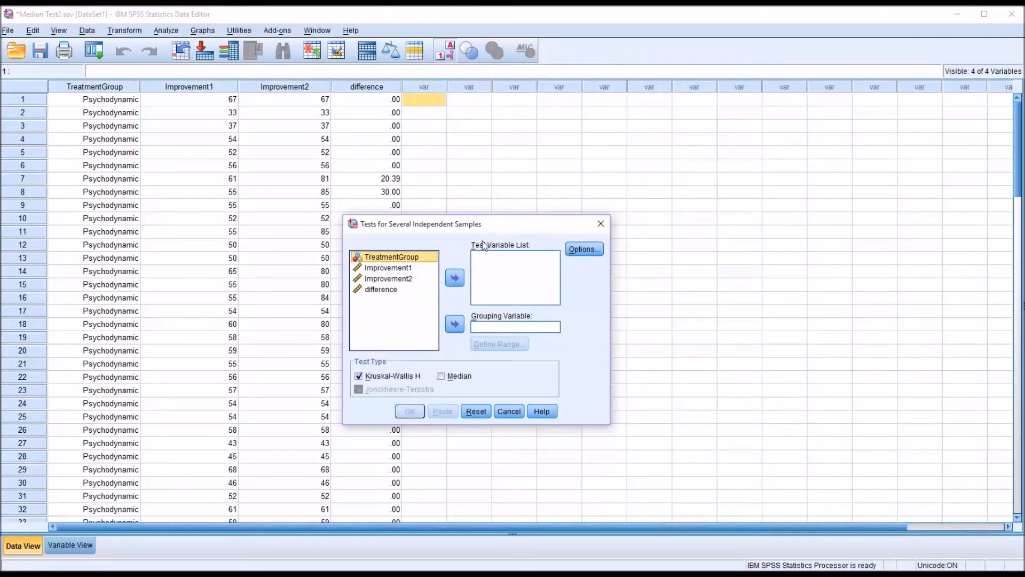
{"action": "mouse_move", "coordinate": [402, 302]}
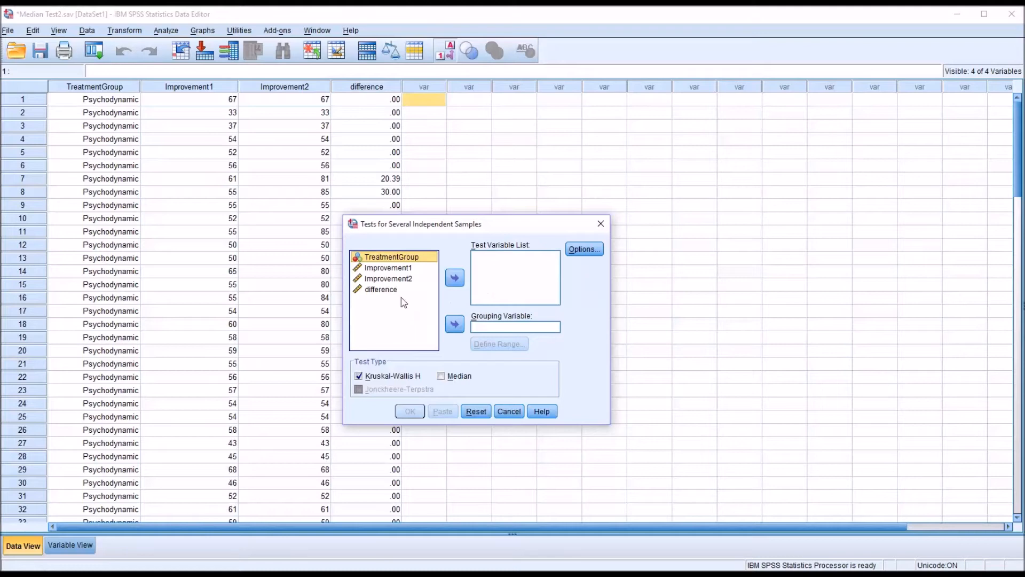
Make TreatmentGroup the grouping variable with range 0 to 2
{"action": "left_click", "coordinate": [454, 323]}
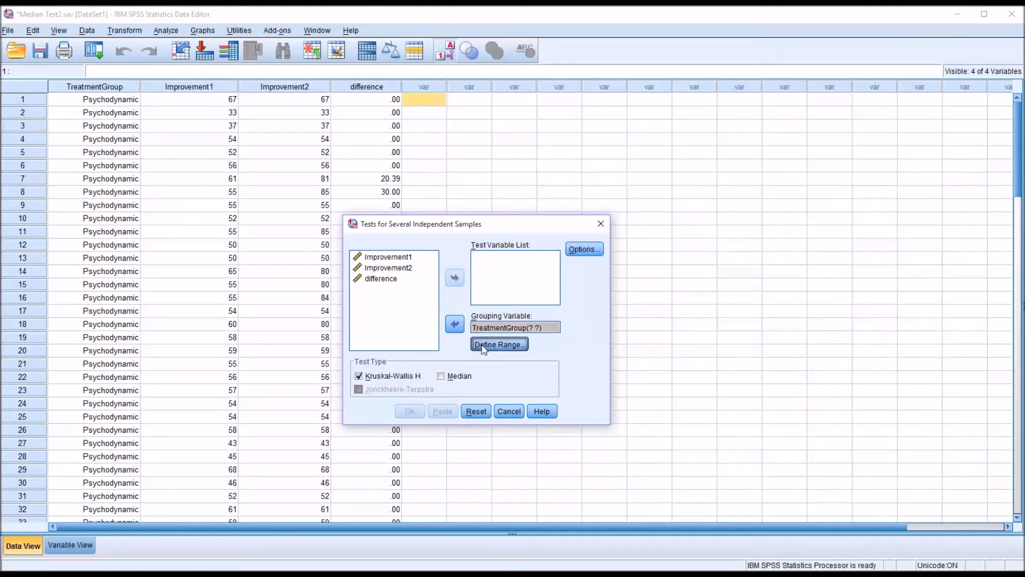
{"action": "left_click", "coordinate": [498, 344]}
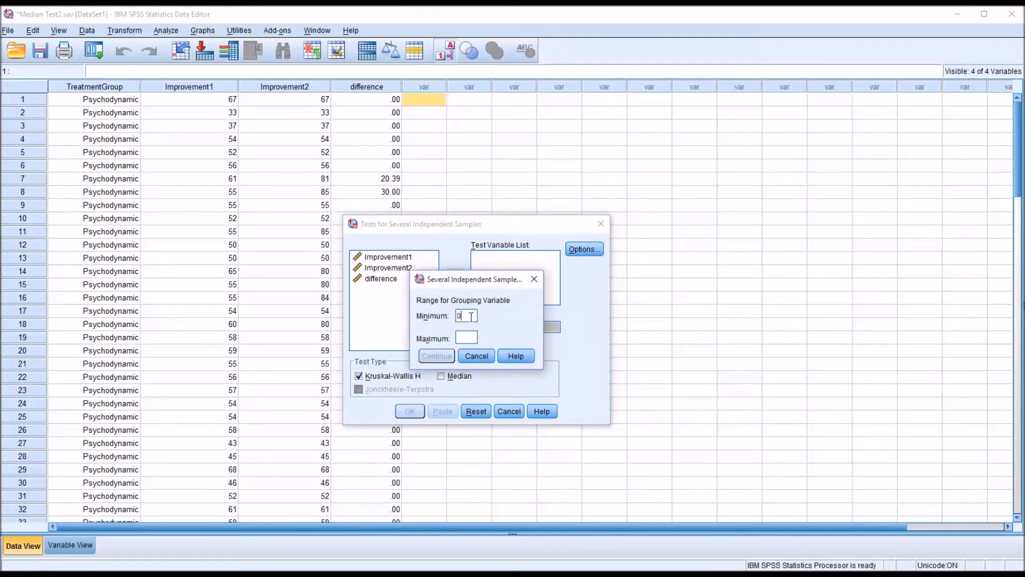
{"action": "type", "text": "2"}
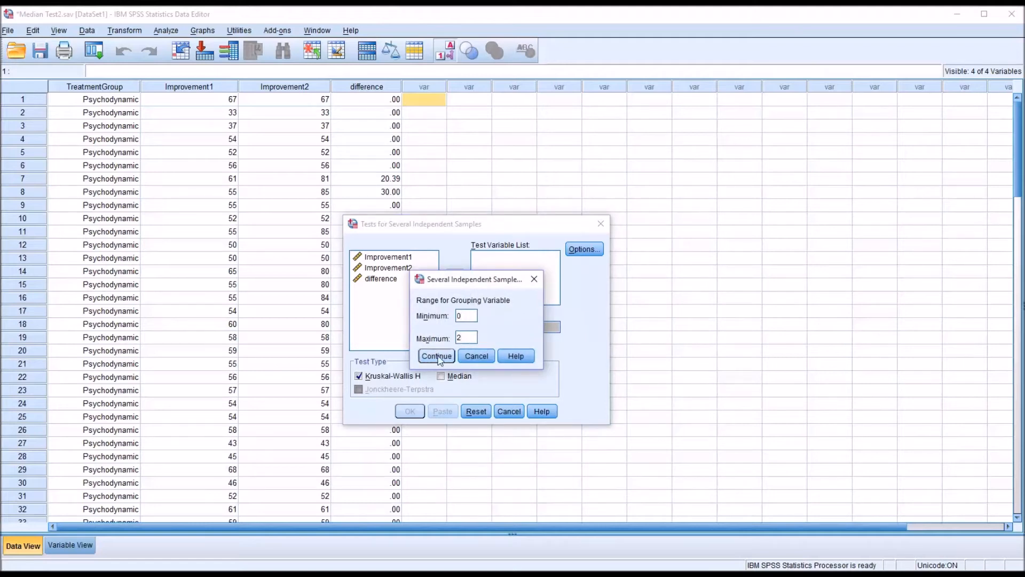
{"action": "left_click", "coordinate": [436, 355]}
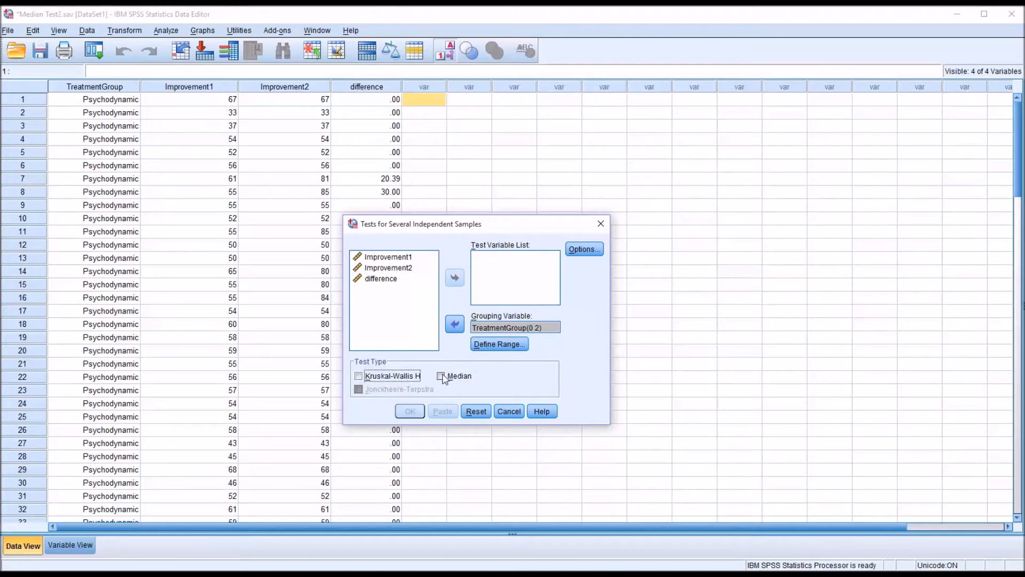
Select the Median test on Improvement1 and Improvement2 and request descriptive statistics
{"action": "left_click", "coordinate": [442, 375]}
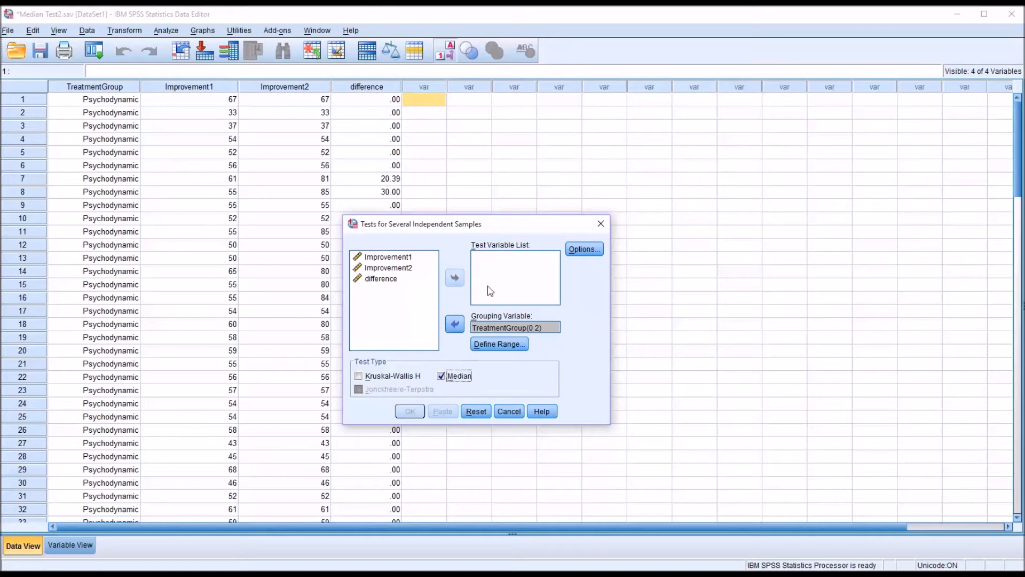
{"action": "left_click", "coordinate": [388, 257]}
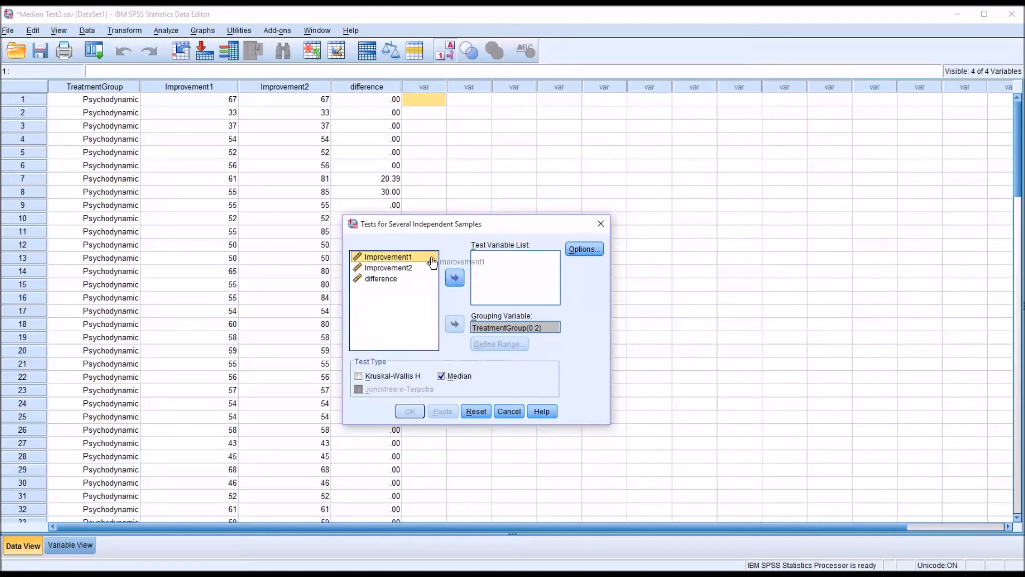
{"action": "left_click", "coordinate": [454, 278]}
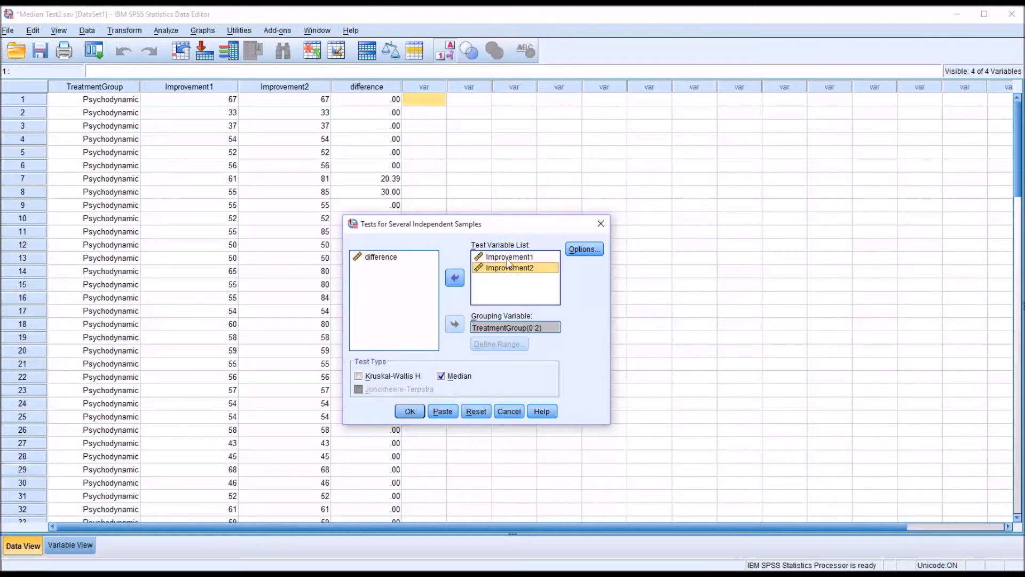
{"action": "mouse_move", "coordinate": [530, 282]}
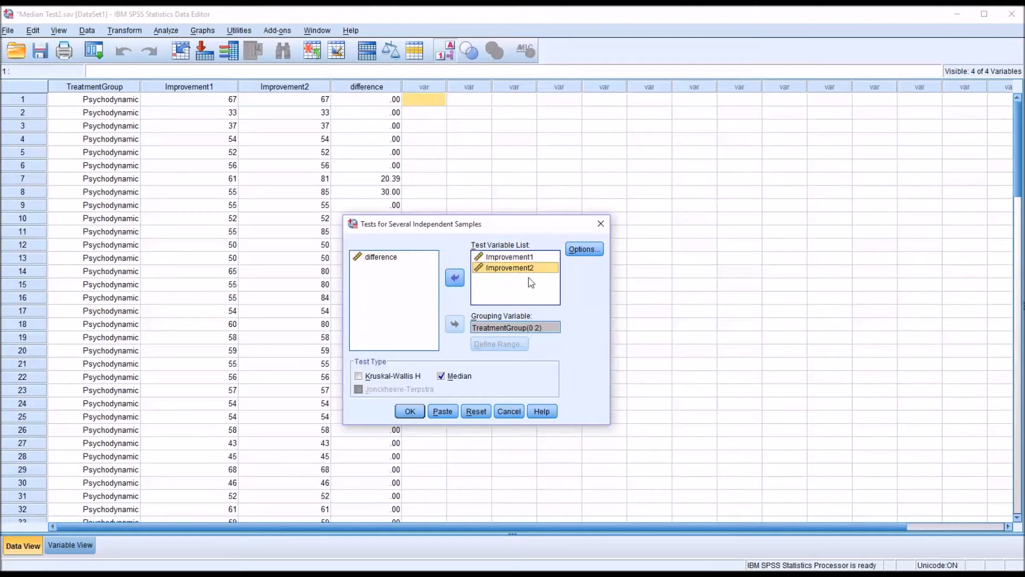
{"action": "left_click", "coordinate": [583, 249]}
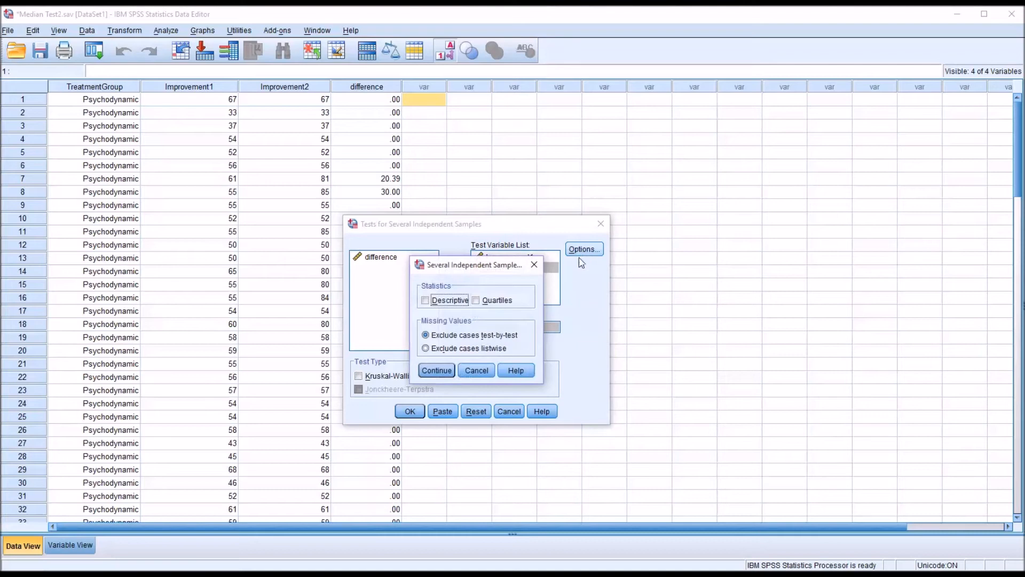
{"action": "left_click", "coordinate": [425, 299]}
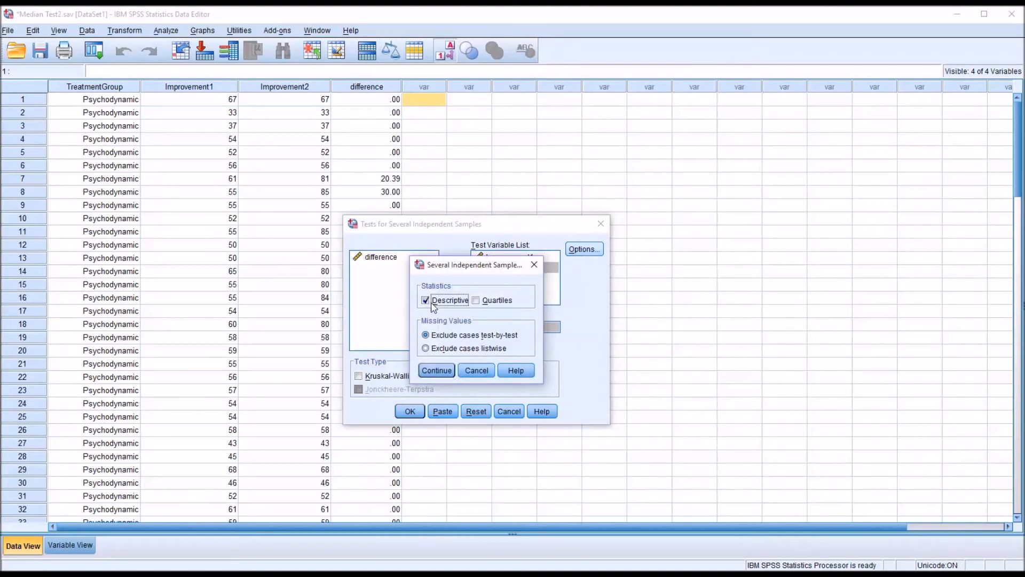
{"action": "left_click", "coordinate": [436, 370]}
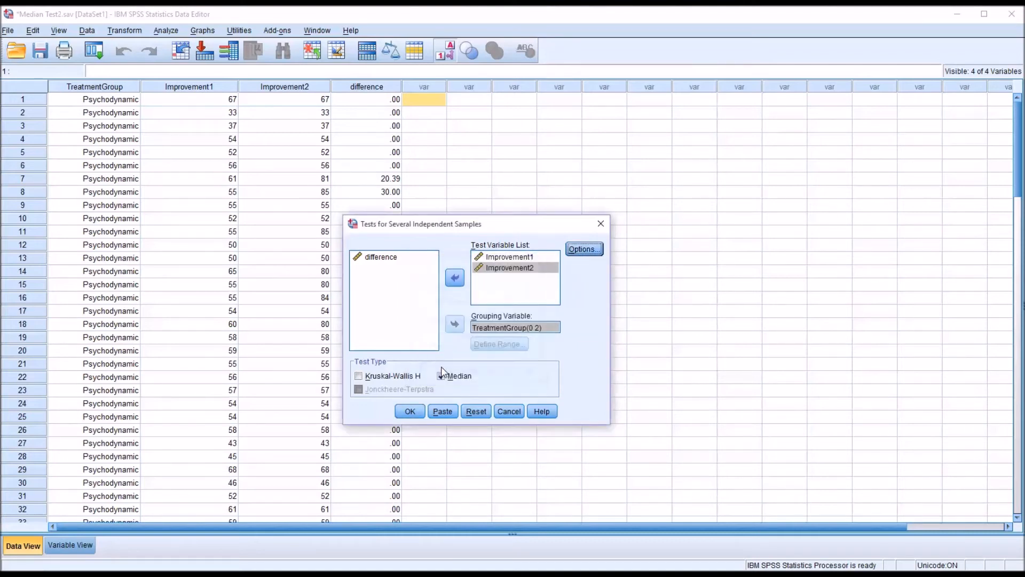
{"action": "left_click", "coordinate": [441, 375]}
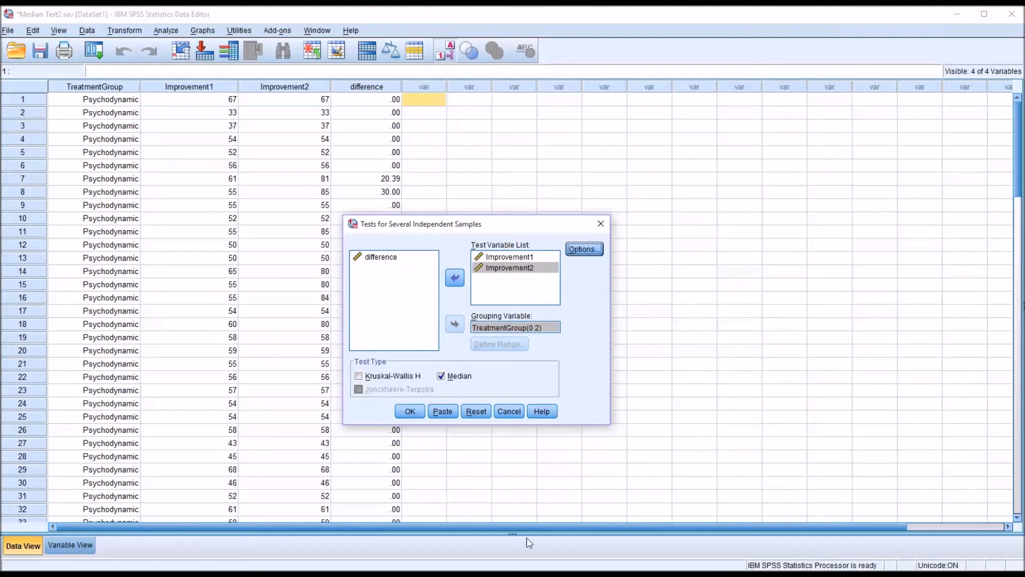
{"action": "left_click", "coordinate": [409, 412]}
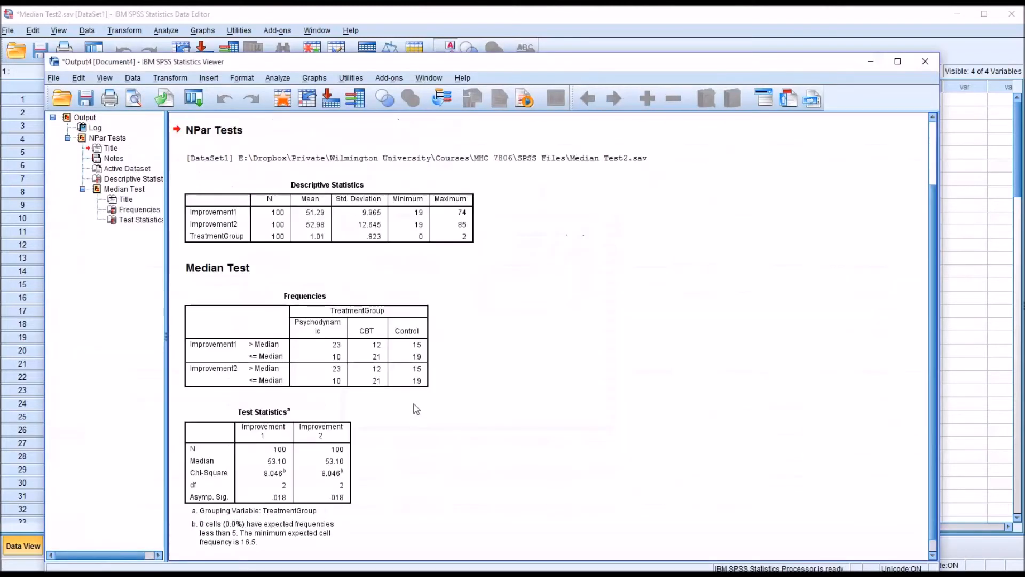
{"action": "left_click", "coordinate": [308, 356]}
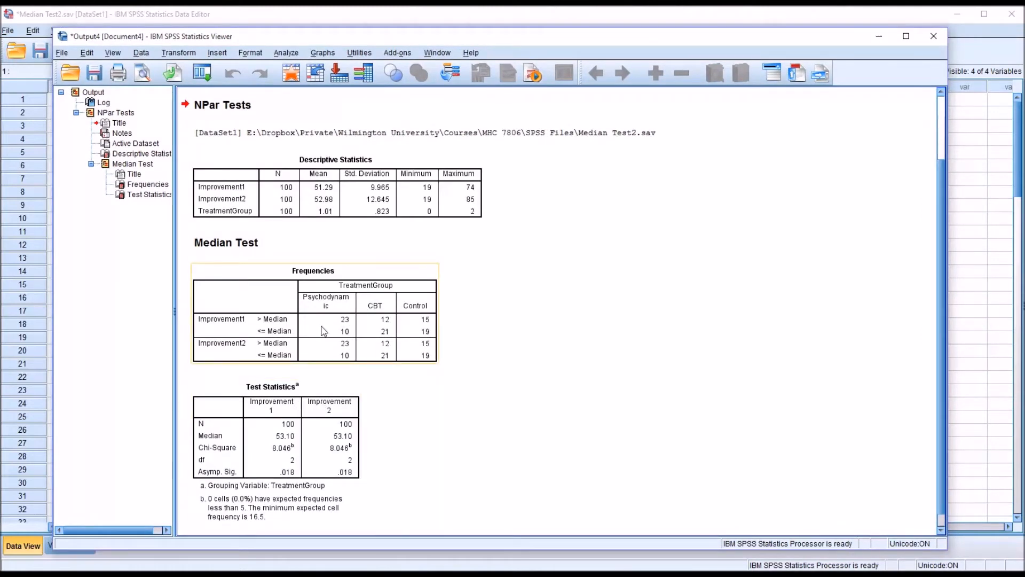
Create a bar chart from the Median Test Frequencies table
{"action": "double_click", "coordinate": [313, 314]}
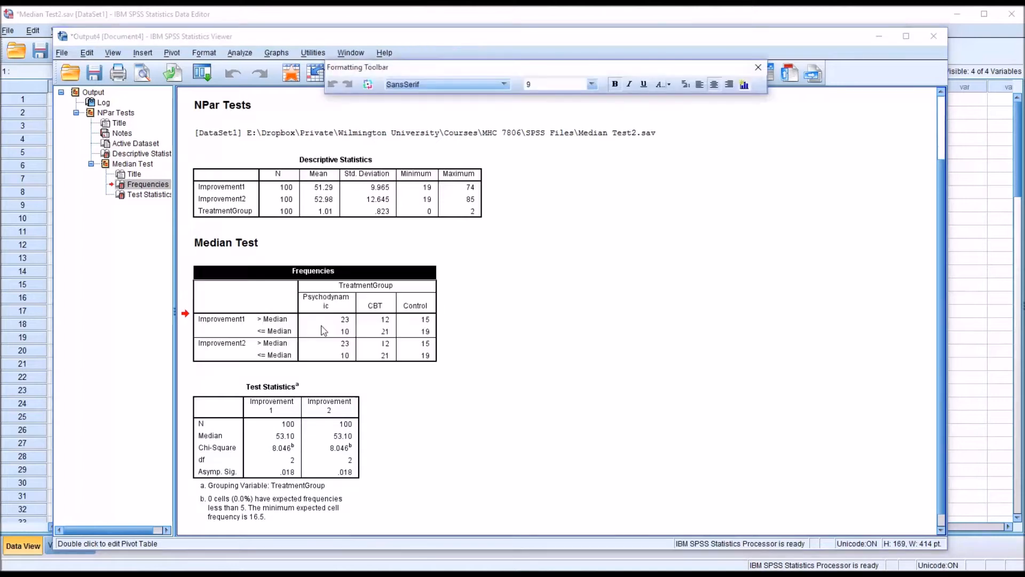
{"action": "left_click", "coordinate": [272, 298]}
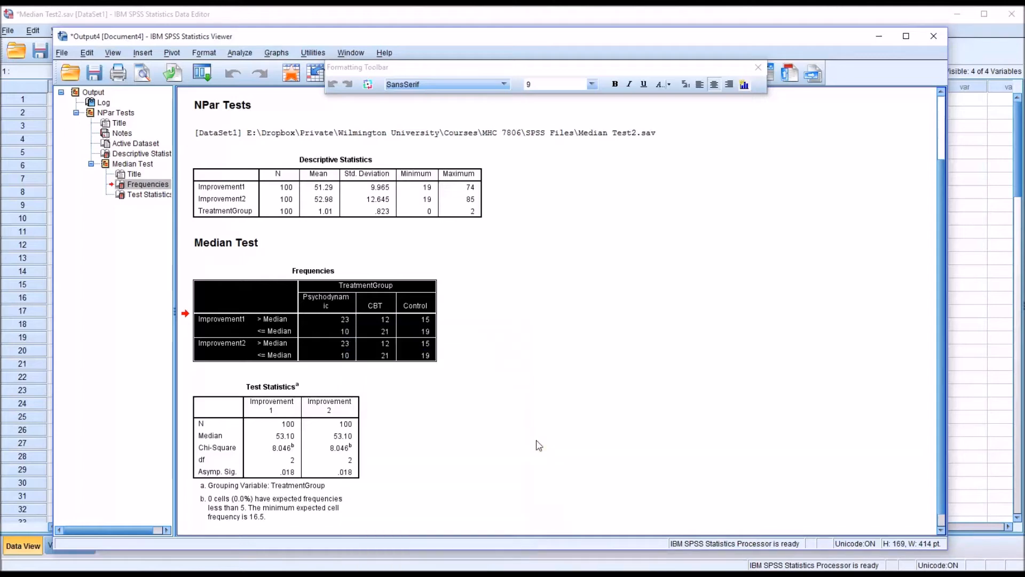
{"action": "left_click", "coordinate": [758, 67]}
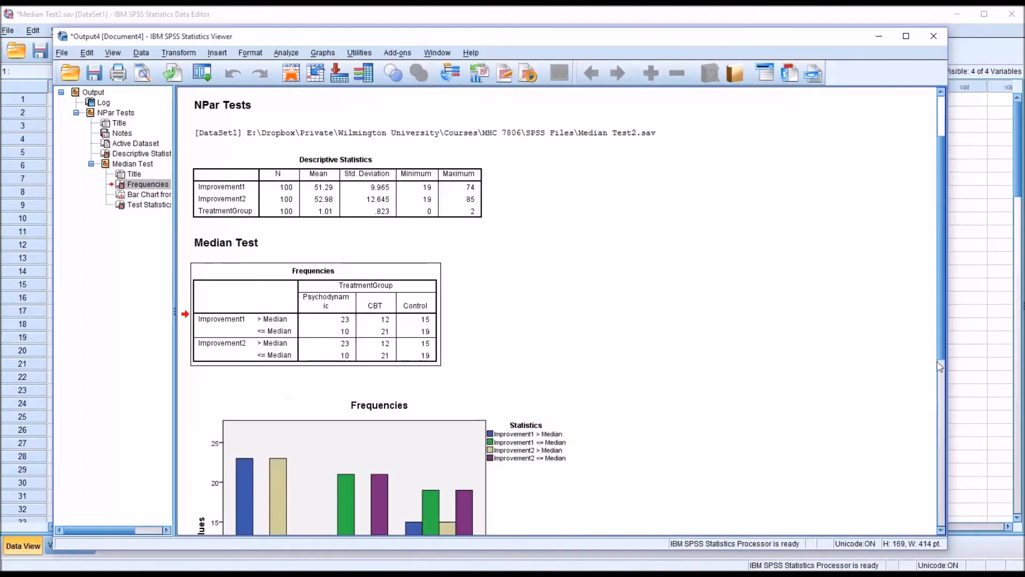
{"action": "scroll", "scroll_direction": "down", "scroll_amount": 3}
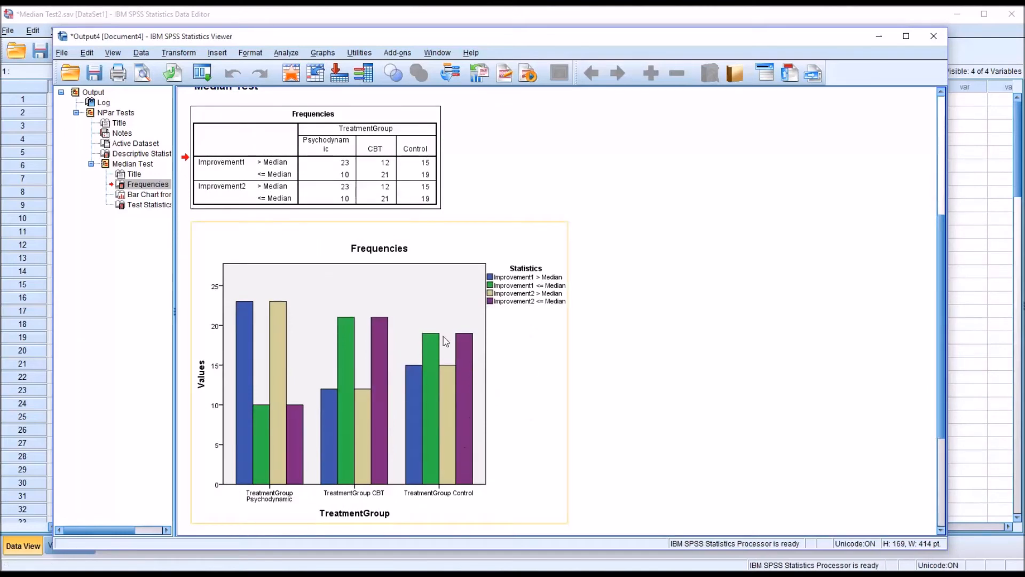
{"action": "mouse_move", "coordinate": [519, 286]}
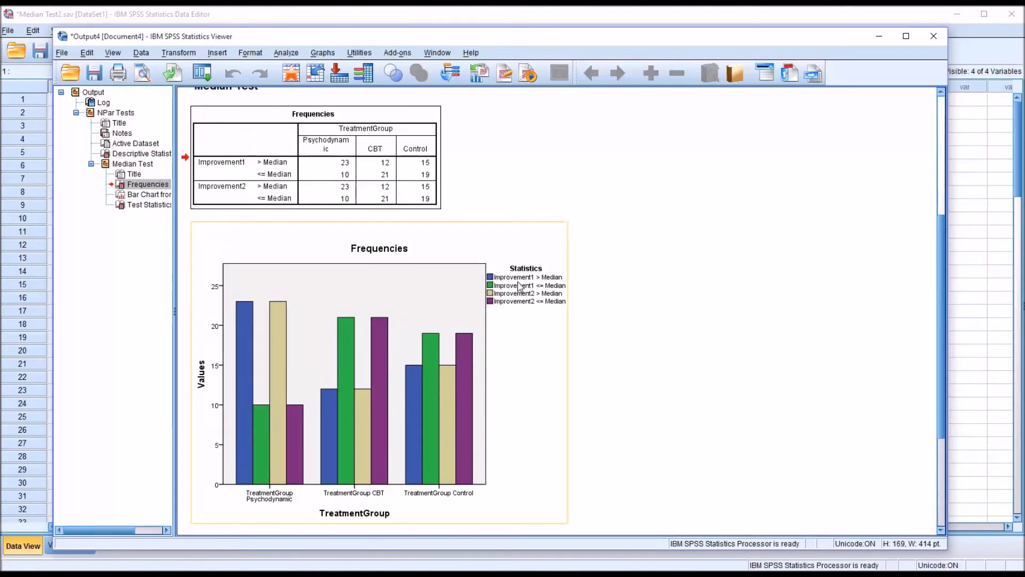
{"action": "mouse_move", "coordinate": [510, 291]}
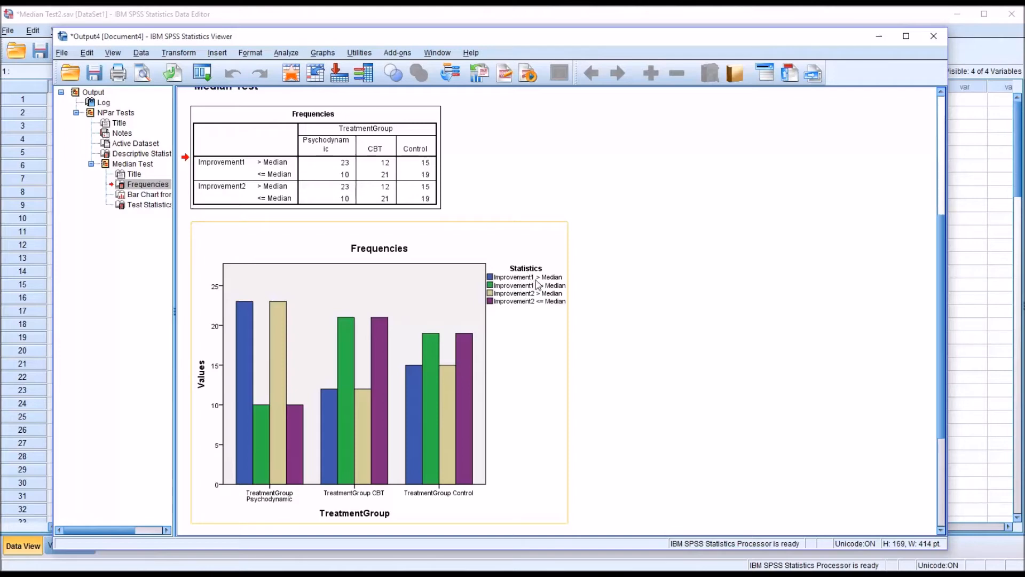
{"action": "mouse_move", "coordinate": [543, 287]}
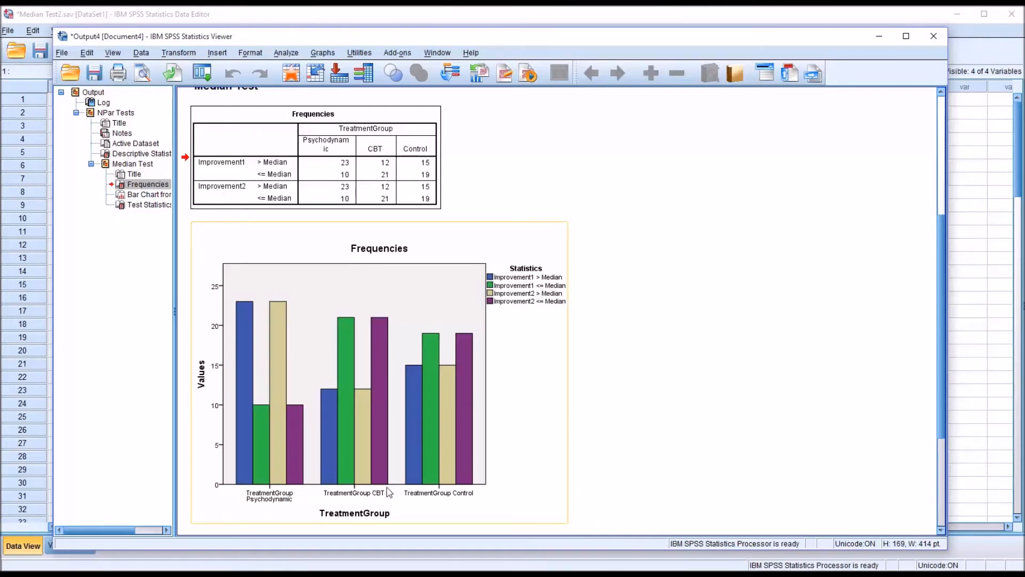
{"action": "mouse_move", "coordinate": [478, 493]}
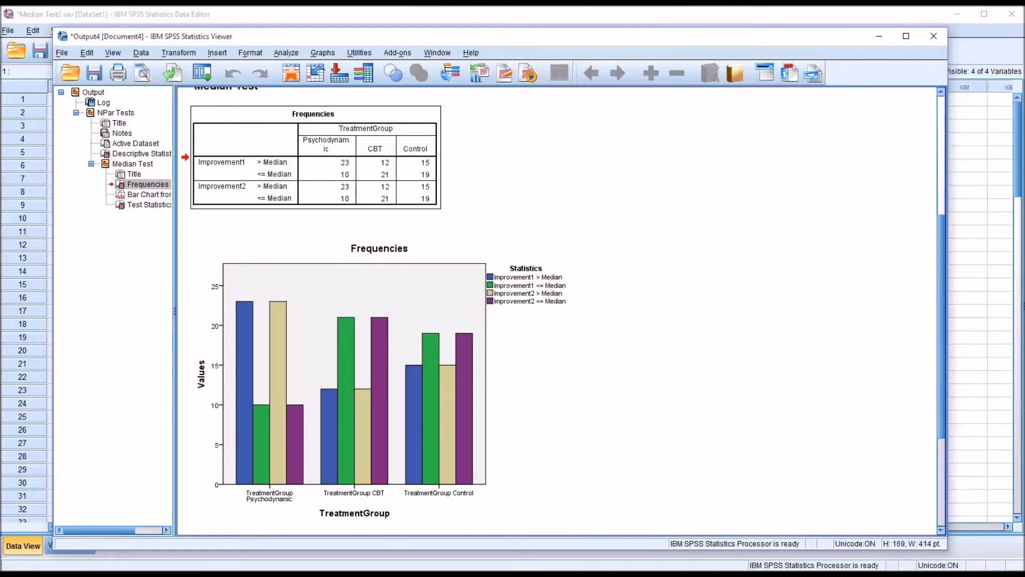
{"action": "left_click", "coordinate": [441, 340]}
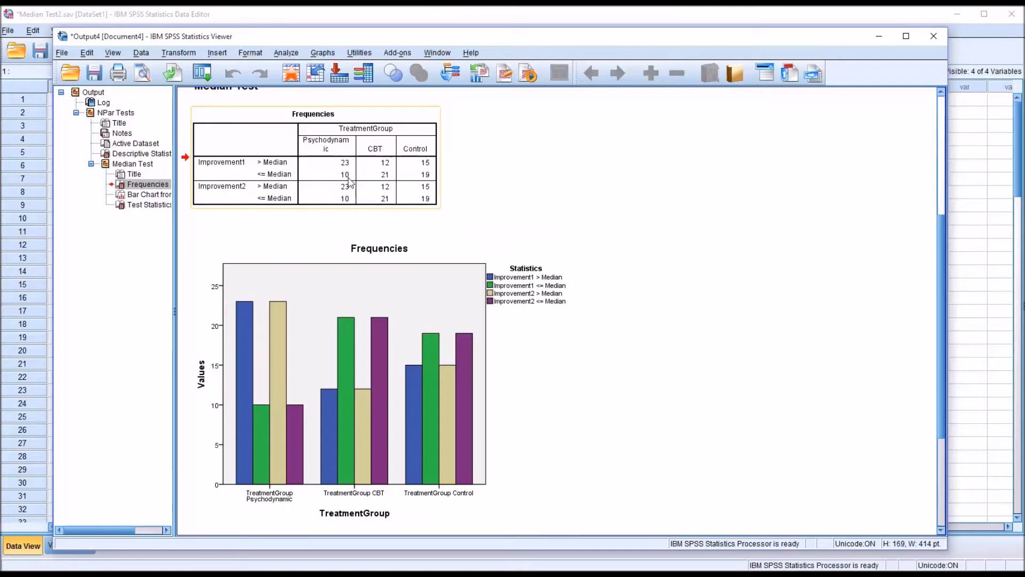
{"action": "mouse_move", "coordinate": [335, 169]}
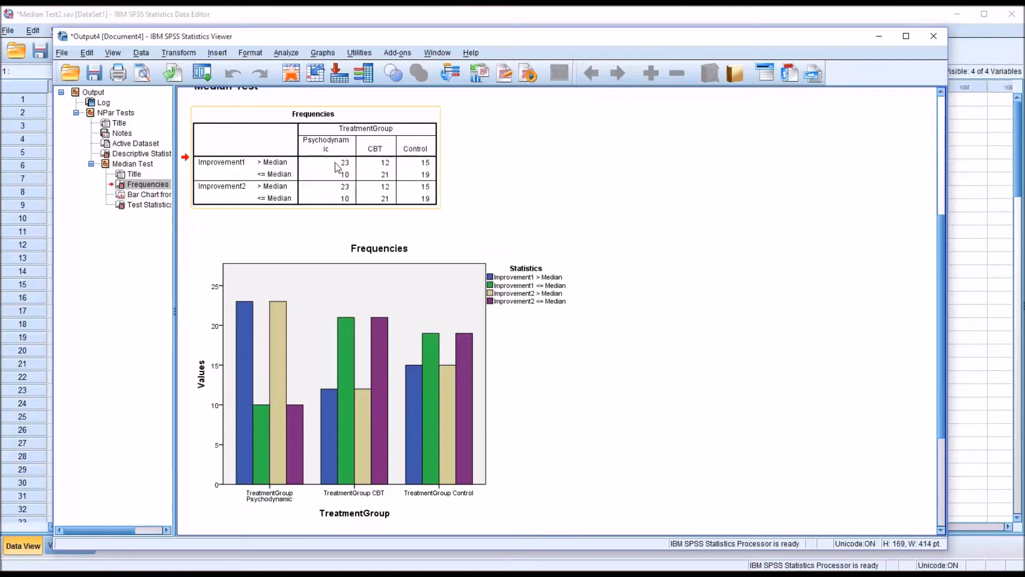
{"action": "mouse_move", "coordinate": [350, 172]}
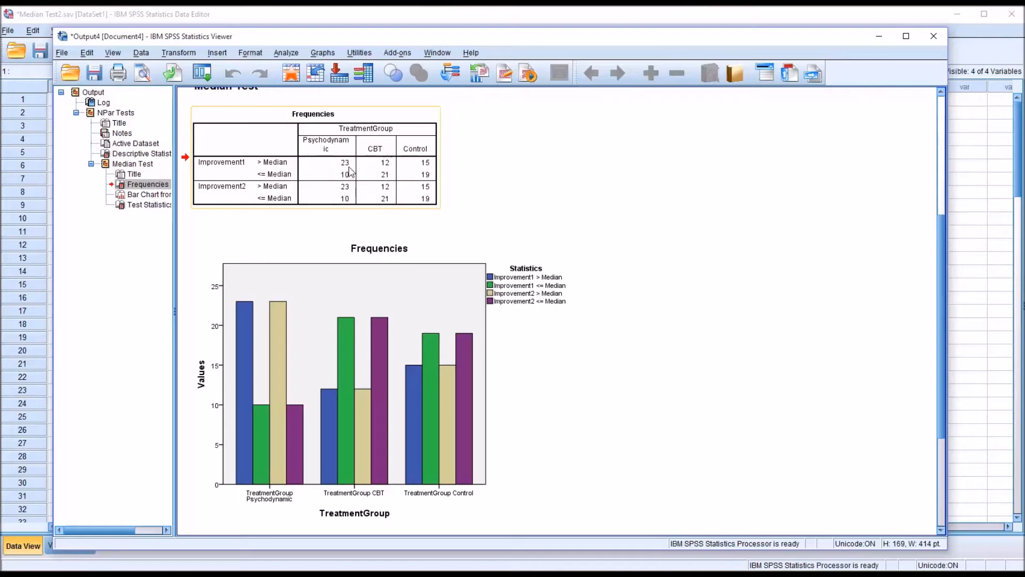
{"action": "mouse_move", "coordinate": [348, 172]}
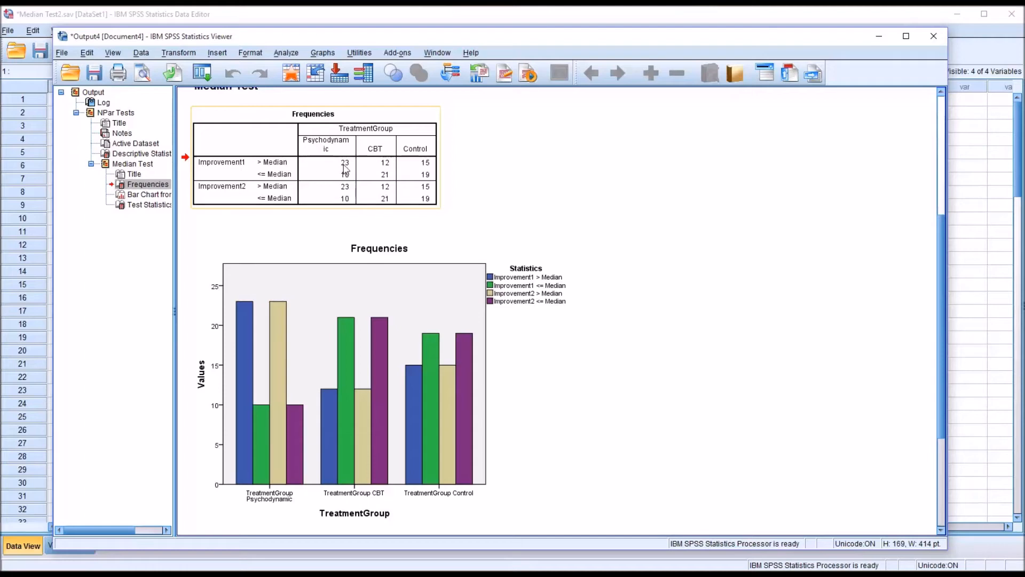
{"action": "mouse_move", "coordinate": [330, 179]}
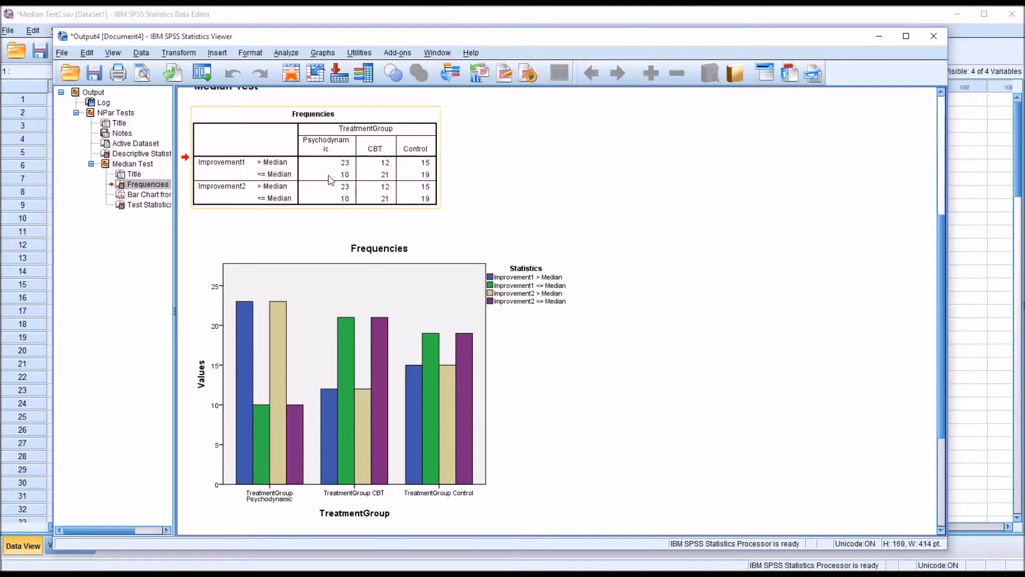
{"action": "mouse_move", "coordinate": [373, 173]}
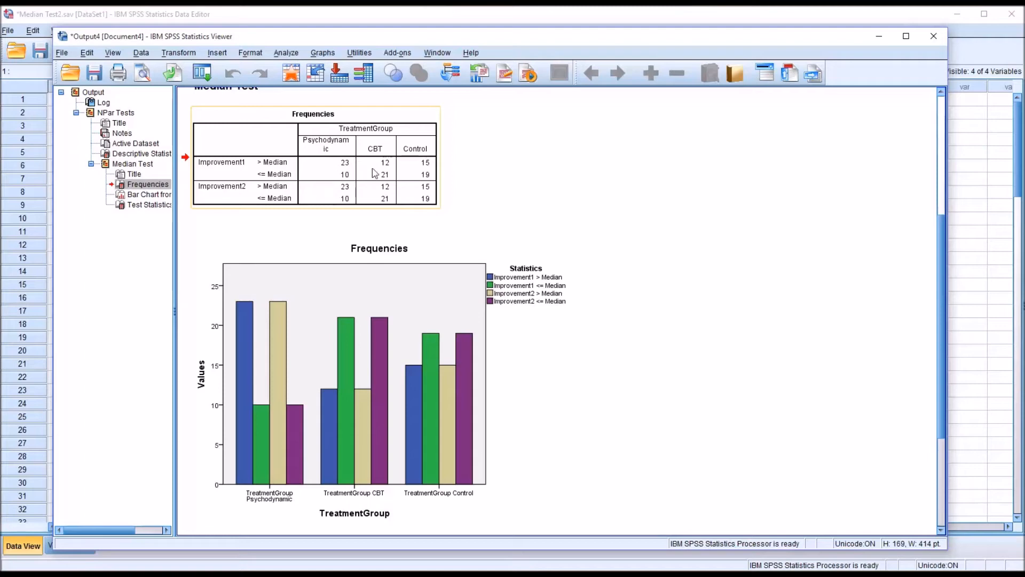
{"action": "mouse_move", "coordinate": [388, 171]}
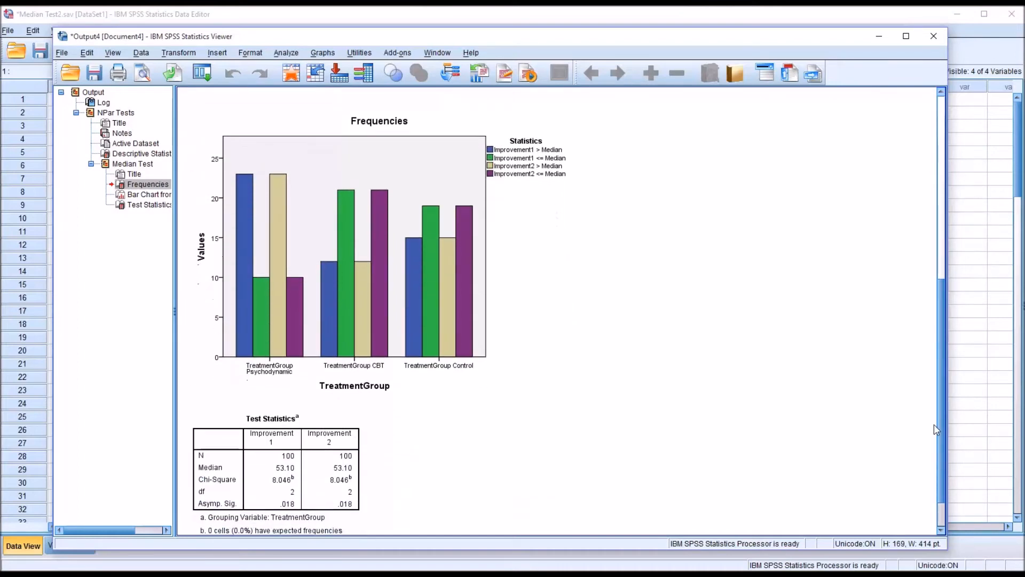
Review the Test Statistics table, then bring the Data Editor to the front
{"action": "scroll", "scroll_direction": "down", "scroll_amount": 3}
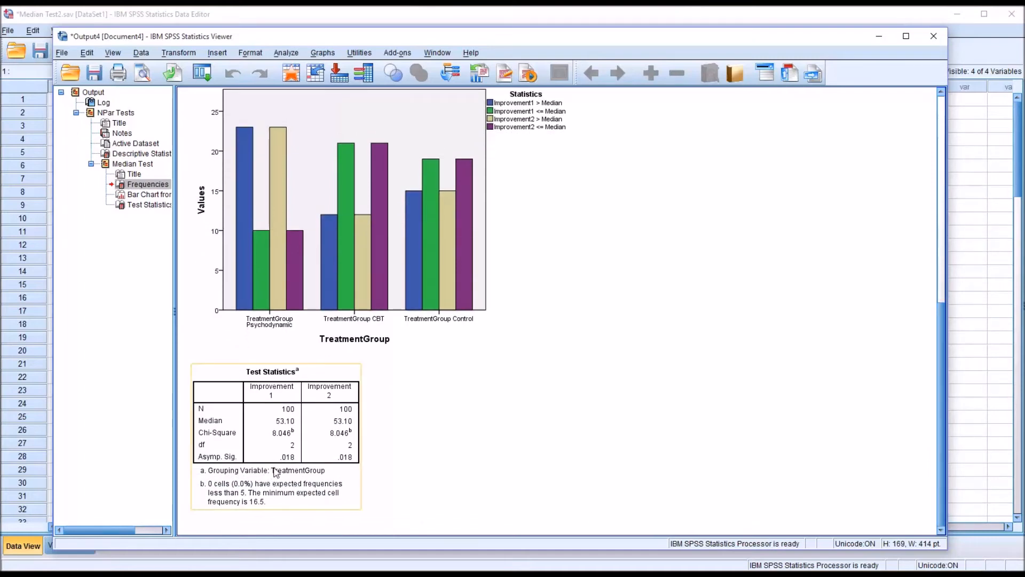
{"action": "mouse_move", "coordinate": [289, 468]}
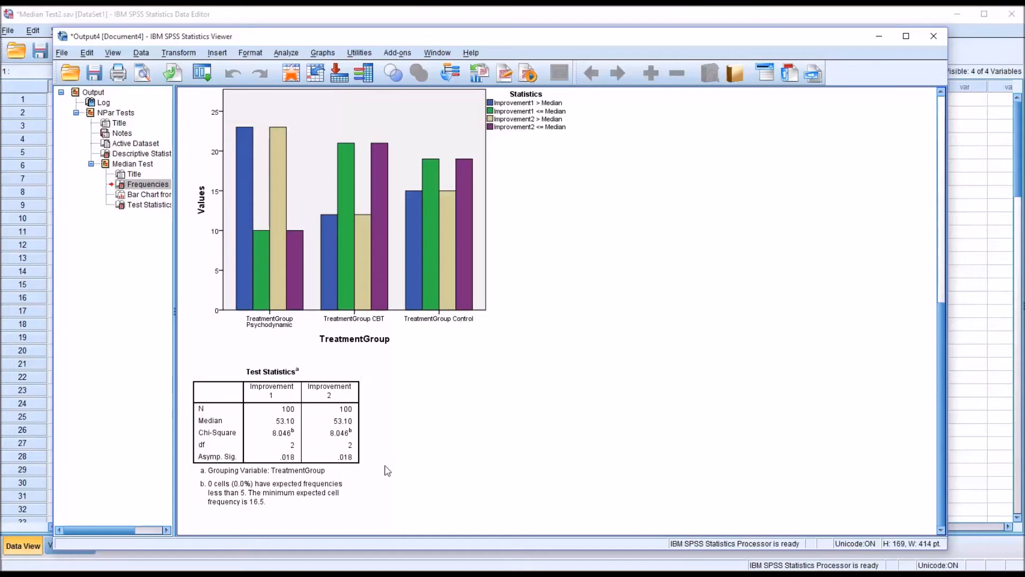
{"action": "left_click", "coordinate": [340, 399]}
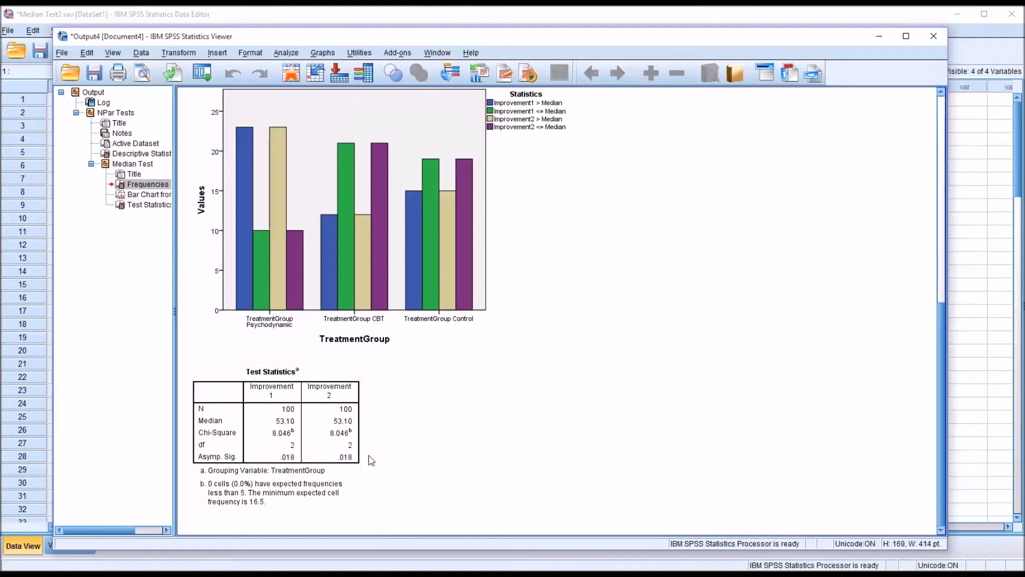
{"action": "left_click", "coordinate": [274, 432]}
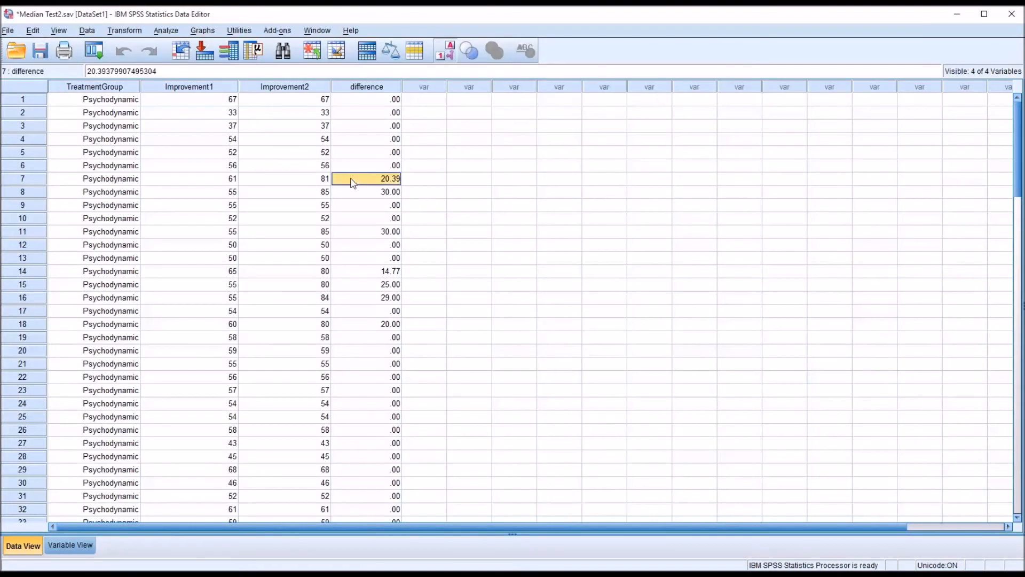
Replace Improvement2 with 200 in rows 7, 8, 11, 14–16 and 18 as extreme outliers
{"action": "left_click", "coordinate": [366, 191]}
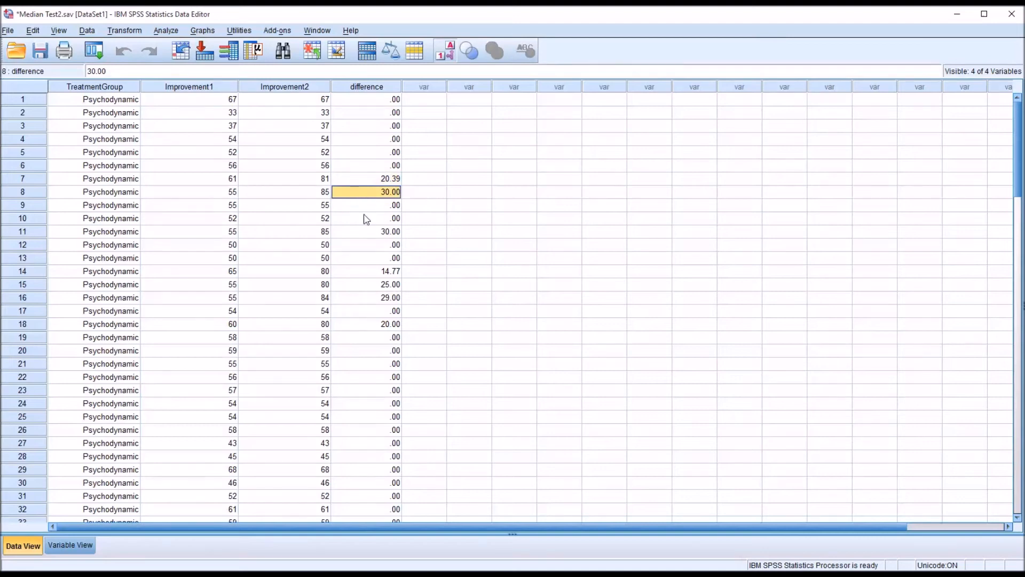
{"action": "left_click", "coordinate": [366, 270]}
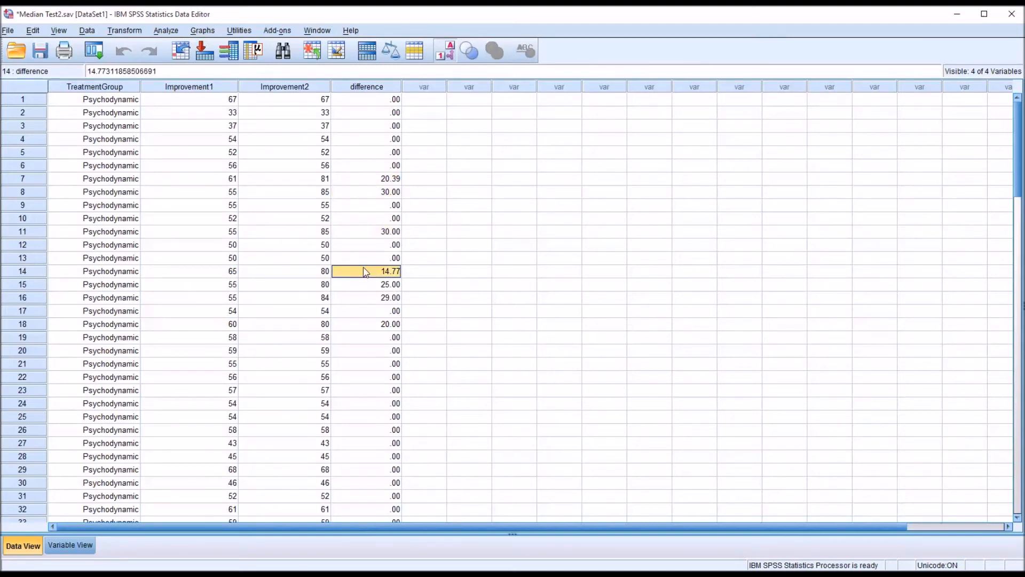
{"action": "left_click", "coordinate": [366, 179]}
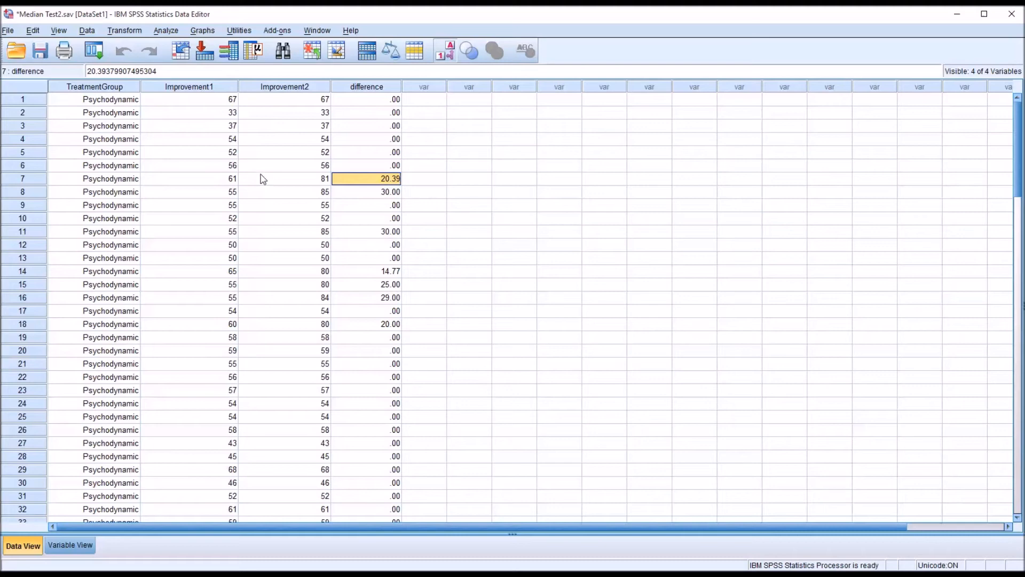
{"action": "left_click", "coordinate": [284, 178]}
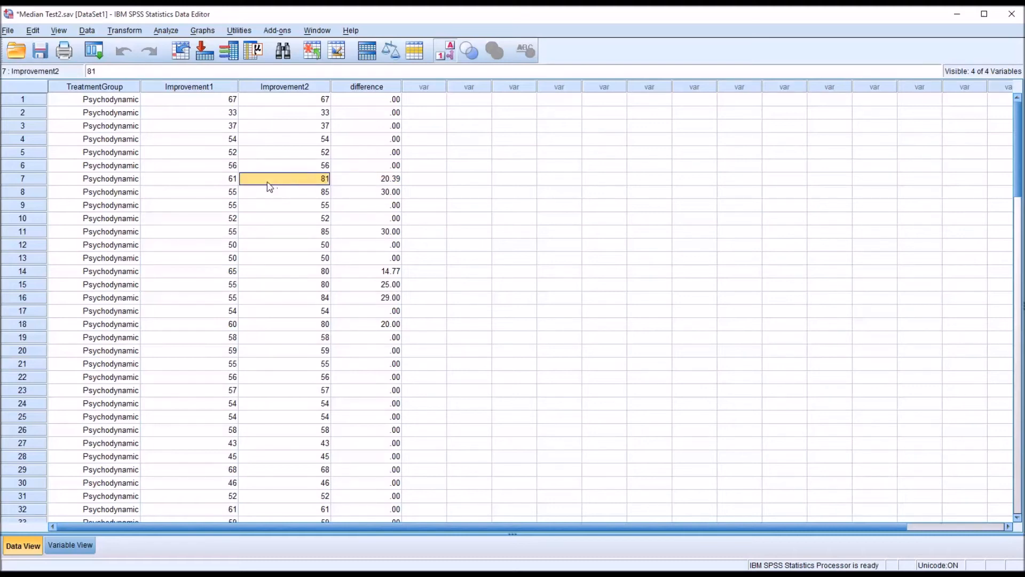
{"action": "type", "text": "2"}
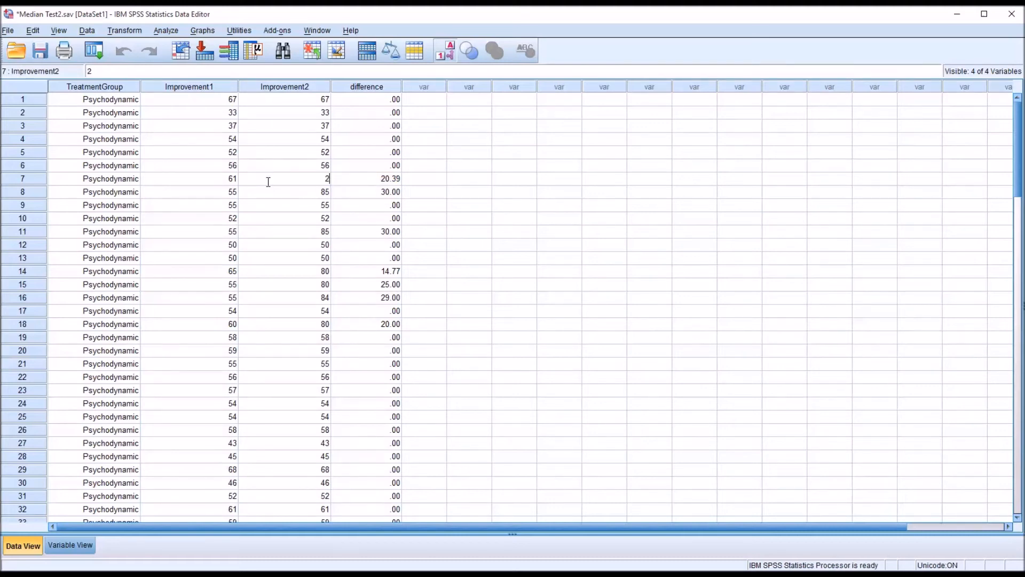
{"action": "type", "text": "00"}
{"action": "left_click", "coordinate": [284, 231]}
{"action": "type", "text": "200"}
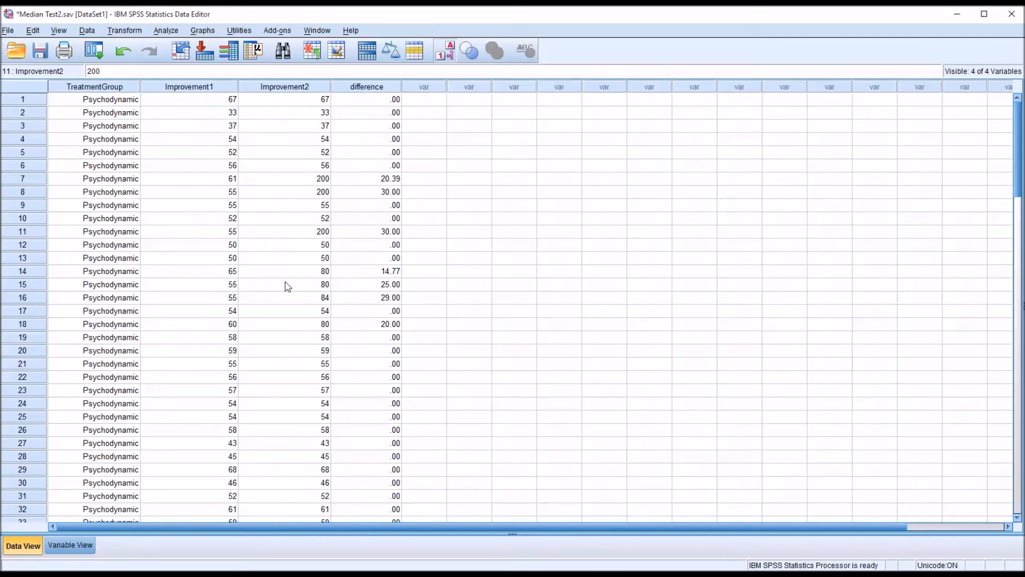
{"action": "left_click", "coordinate": [284, 284]}
{"action": "type", "text": "200"}
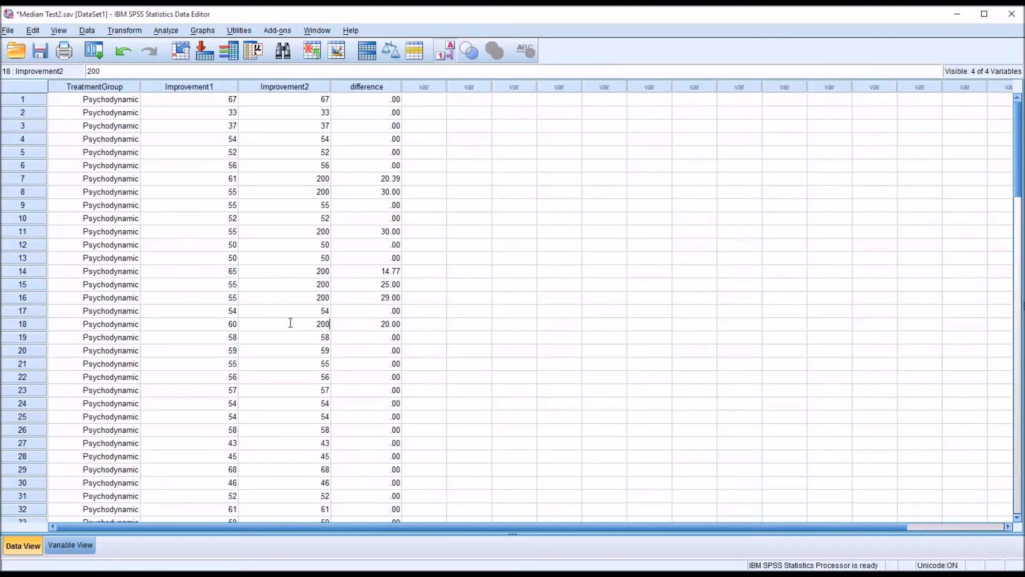
{"action": "left_click", "coordinate": [284, 337]}
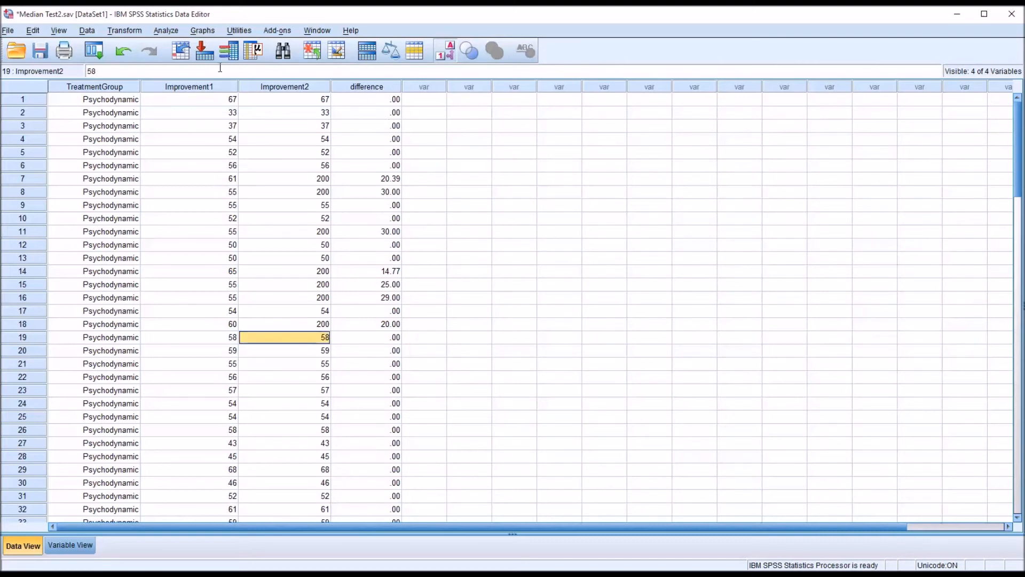
{"action": "left_click", "coordinate": [124, 30]}
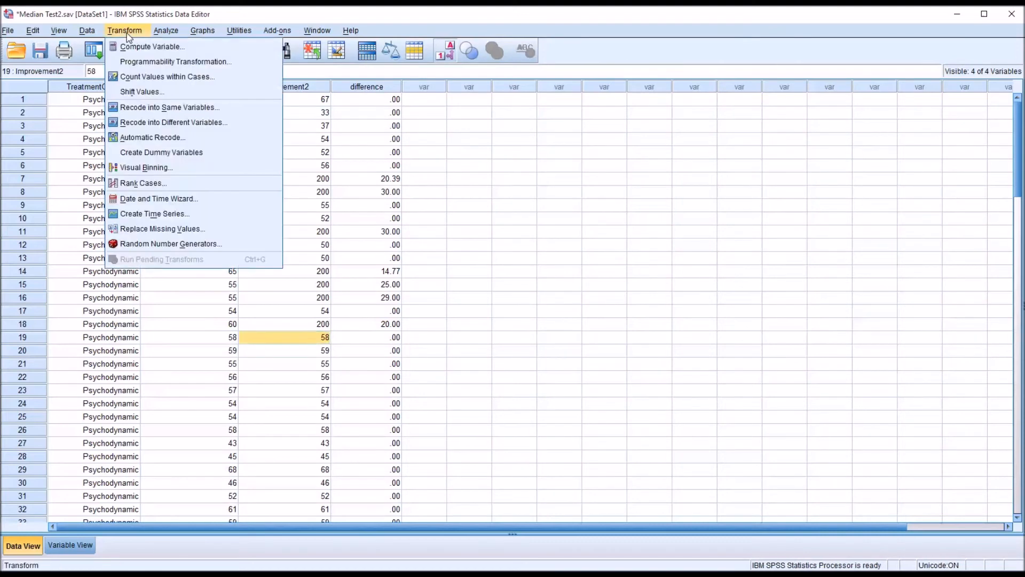
{"action": "left_click", "coordinate": [151, 46]}
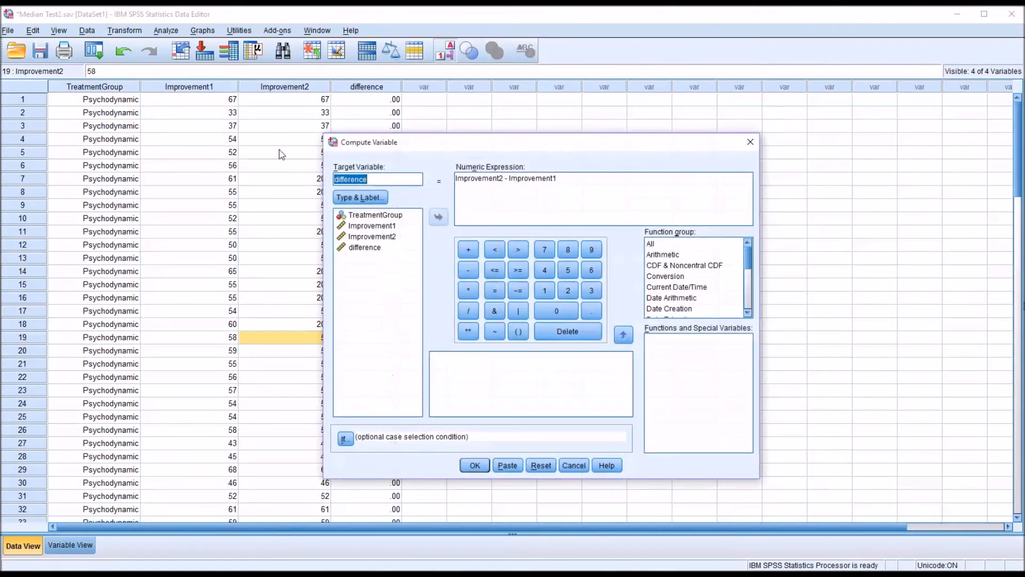
{"action": "left_click", "coordinate": [474, 464]}
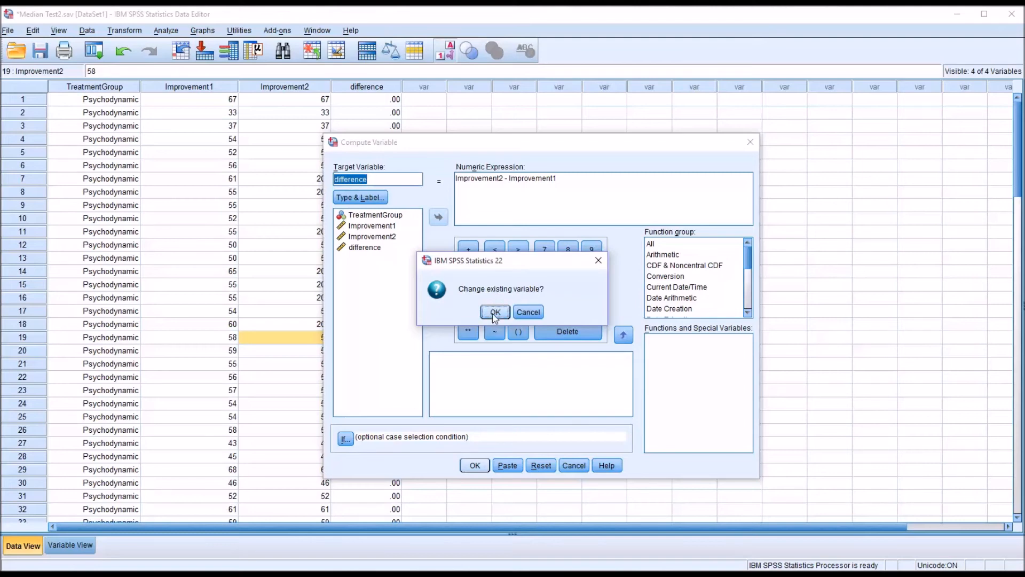
{"action": "left_click", "coordinate": [494, 312]}
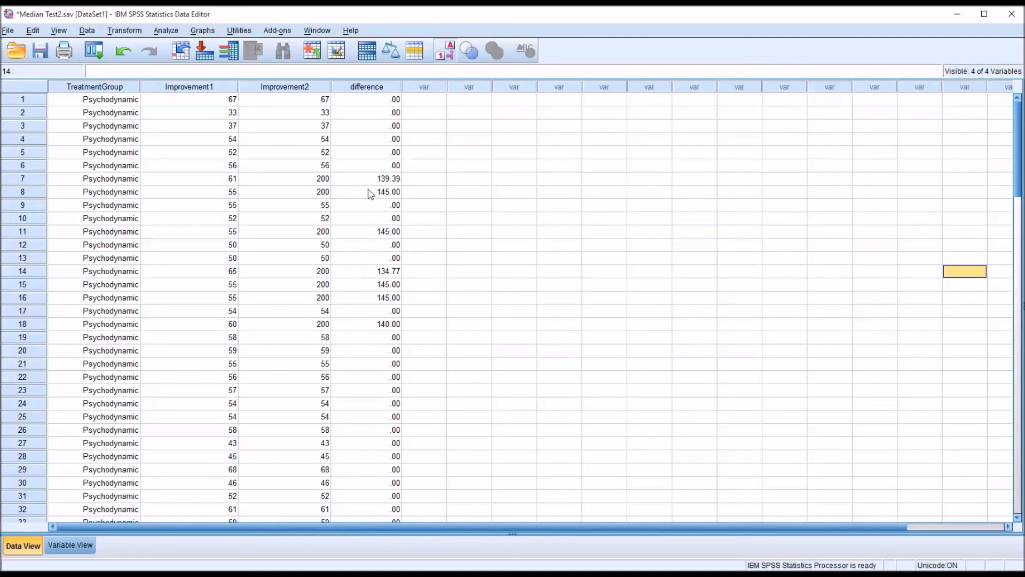
{"action": "left_click", "coordinate": [366, 191]}
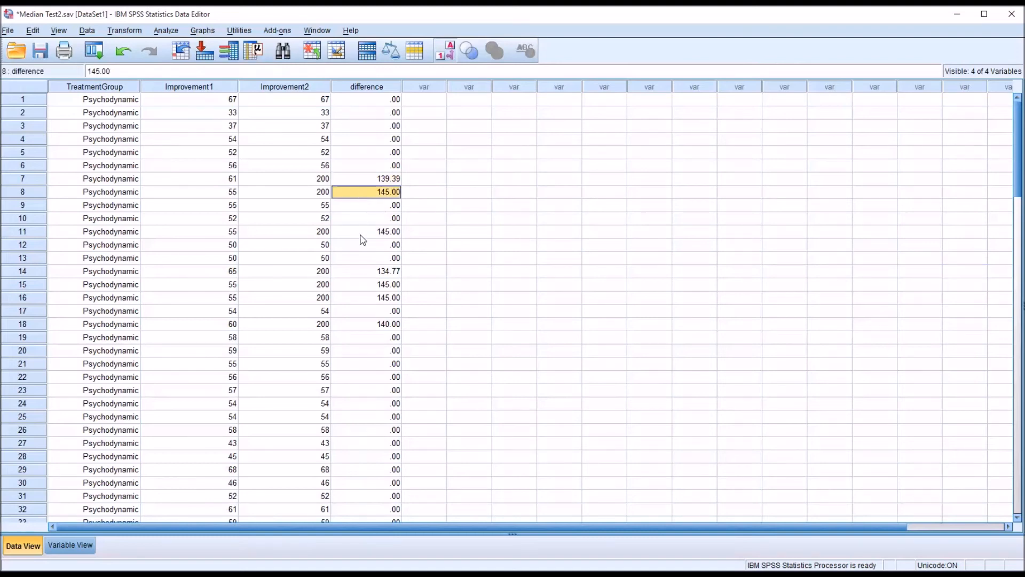
{"action": "left_click", "coordinate": [366, 270]}
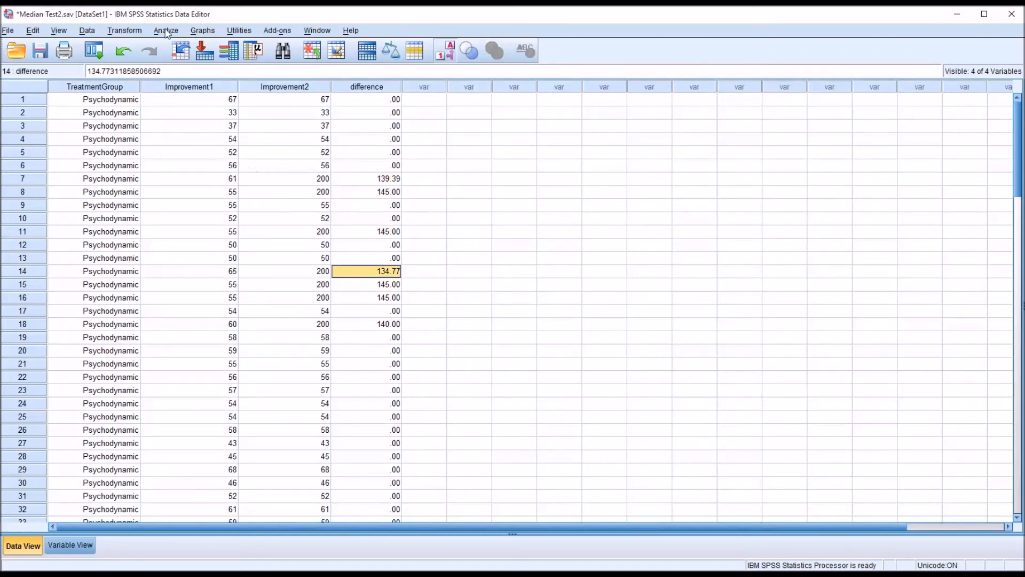
Rerun the K Independent Samples median test with the same settings
{"action": "left_click", "coordinate": [167, 29]}
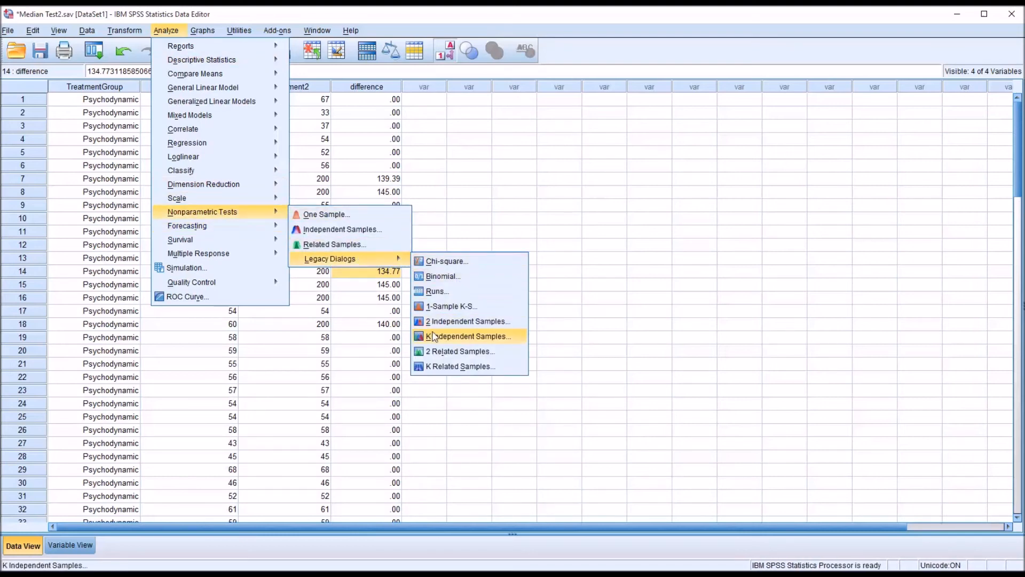
{"action": "left_click", "coordinate": [467, 335]}
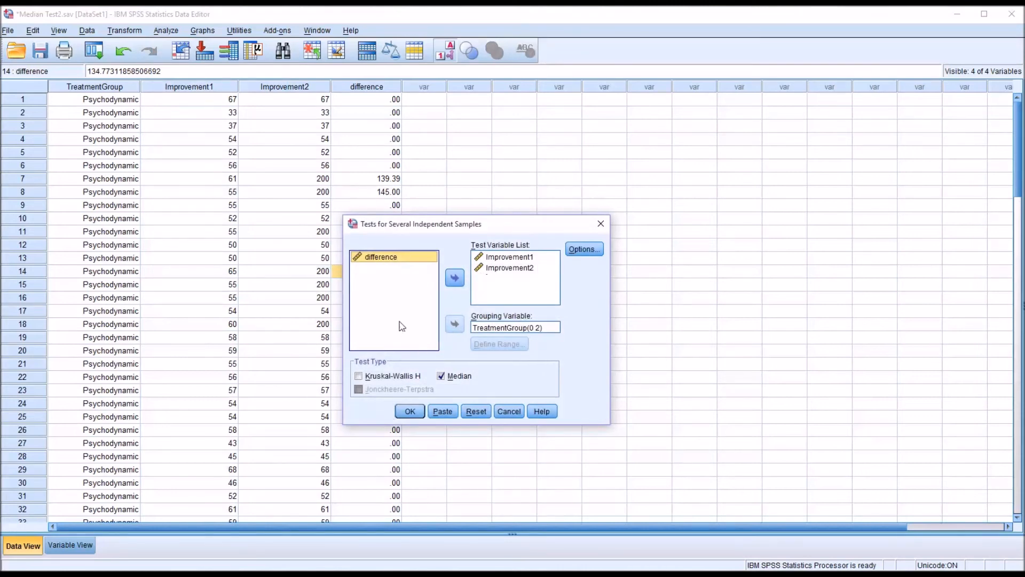
{"action": "left_click", "coordinate": [409, 410]}
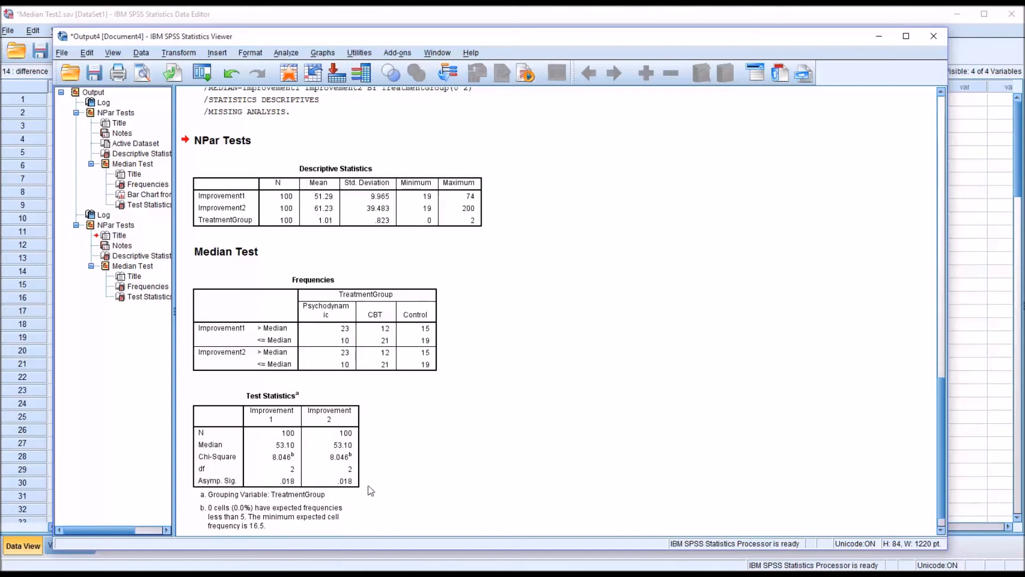
Inspect the rerun's Frequencies table, unchanged despite the outliers
{"action": "left_click", "coordinate": [295, 468]}
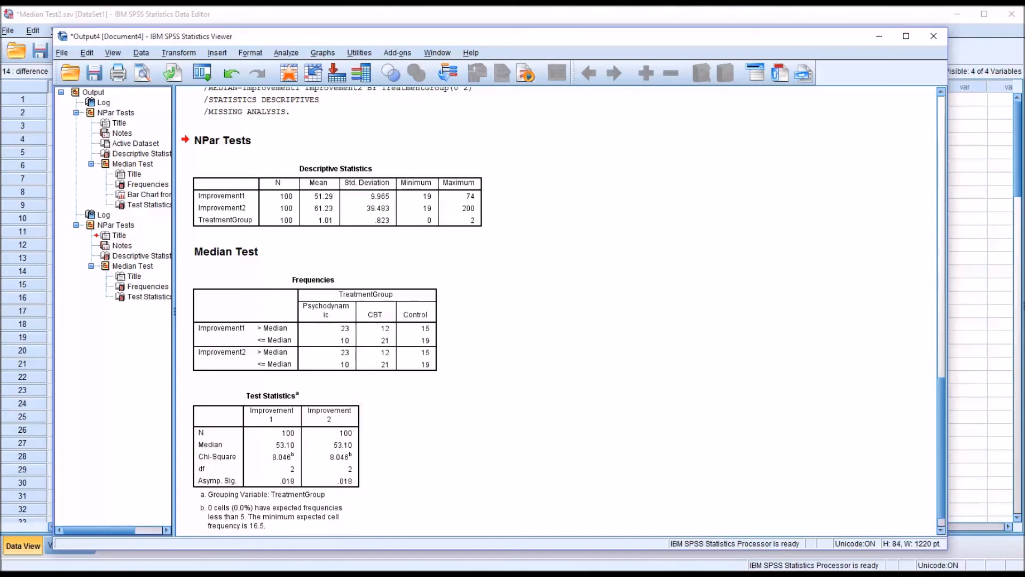
{"action": "left_click", "coordinate": [343, 333]}
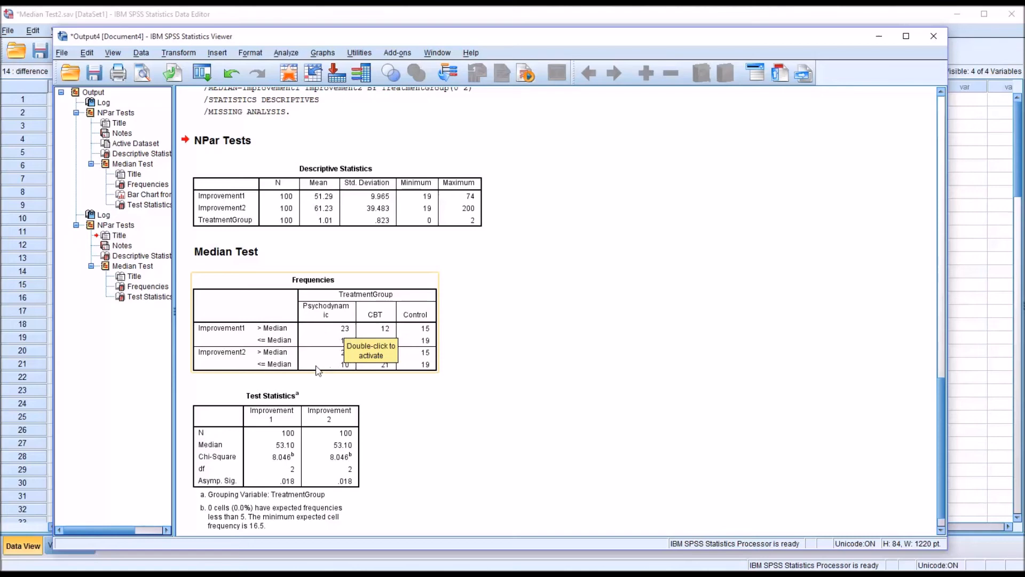
{"action": "mouse_move", "coordinate": [267, 348]}
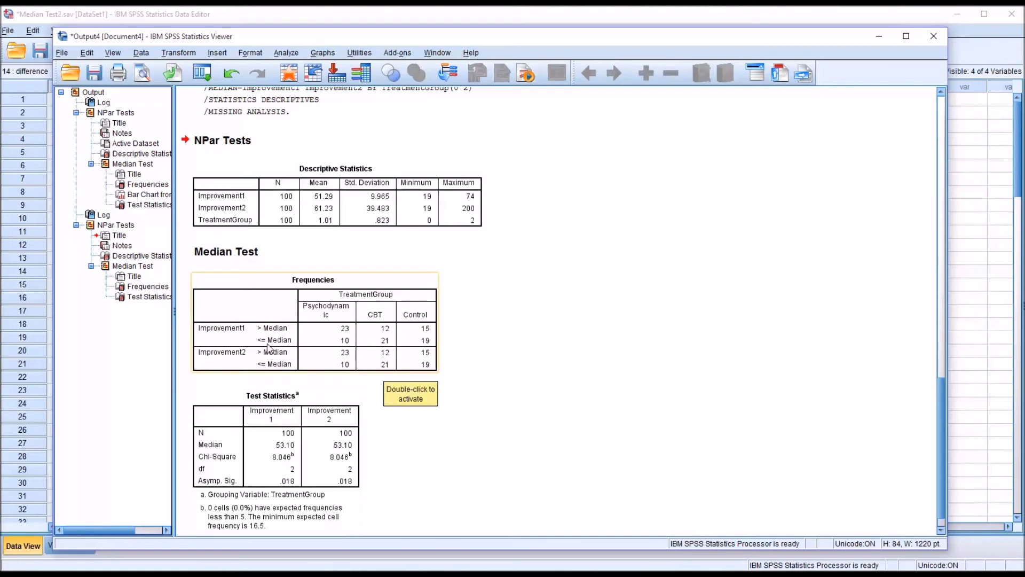
{"action": "mouse_move", "coordinate": [343, 346]}
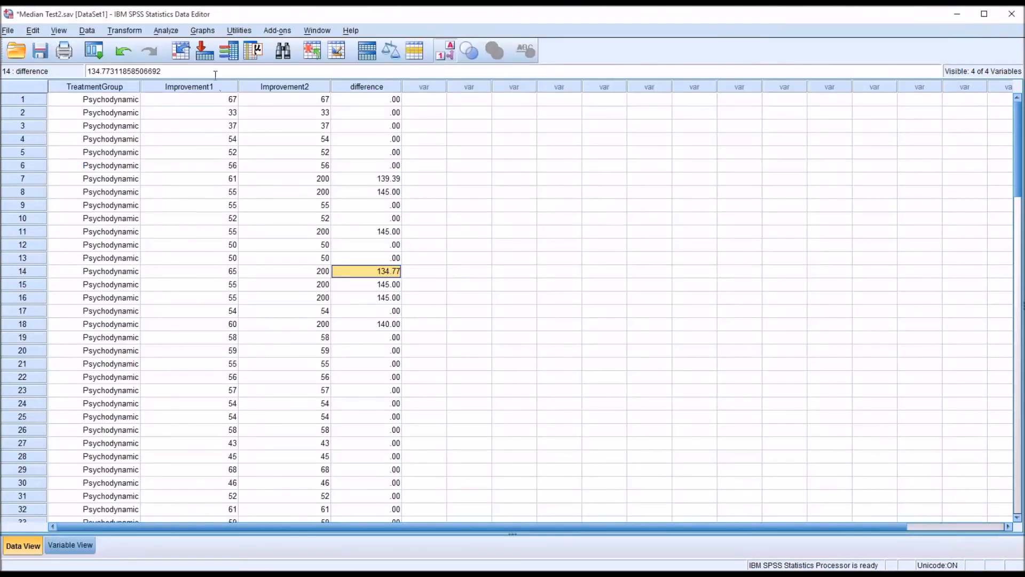
Start the newer Independent Samples nonparametric test with TreatmentGroup as the Groups field
{"action": "left_click", "coordinate": [165, 29]}
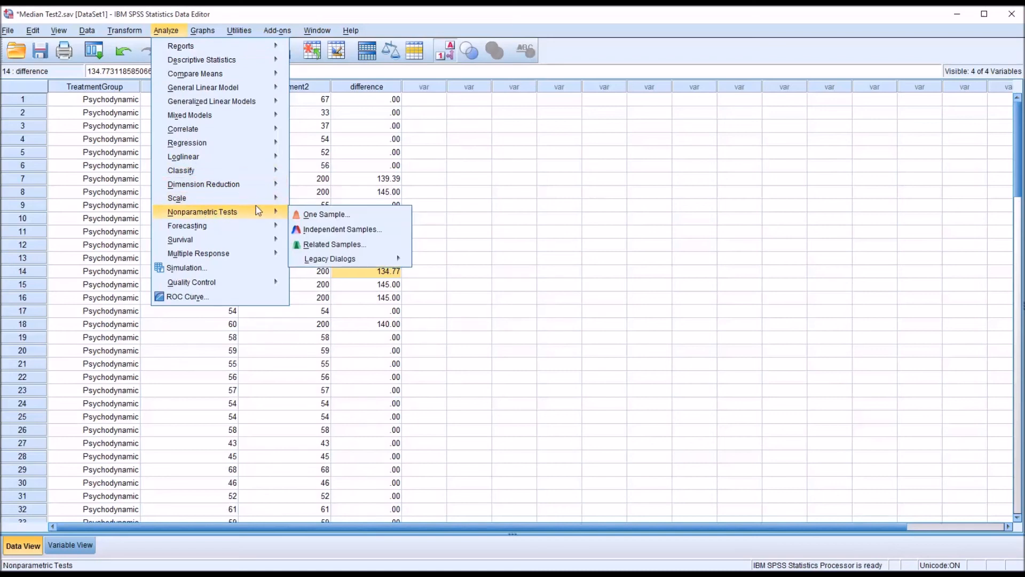
{"action": "mouse_move", "coordinate": [342, 228]}
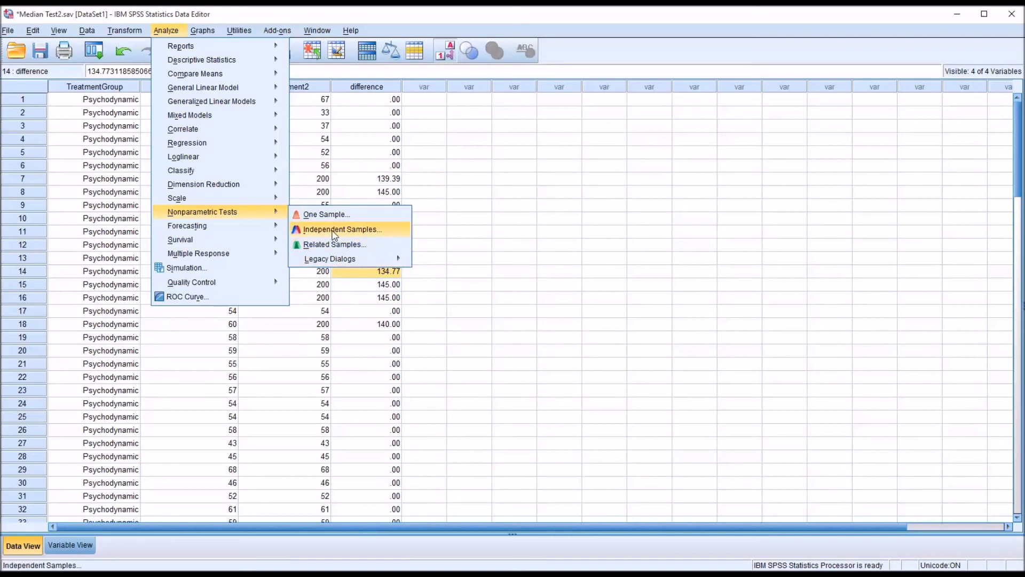
{"action": "left_click", "coordinate": [342, 228]}
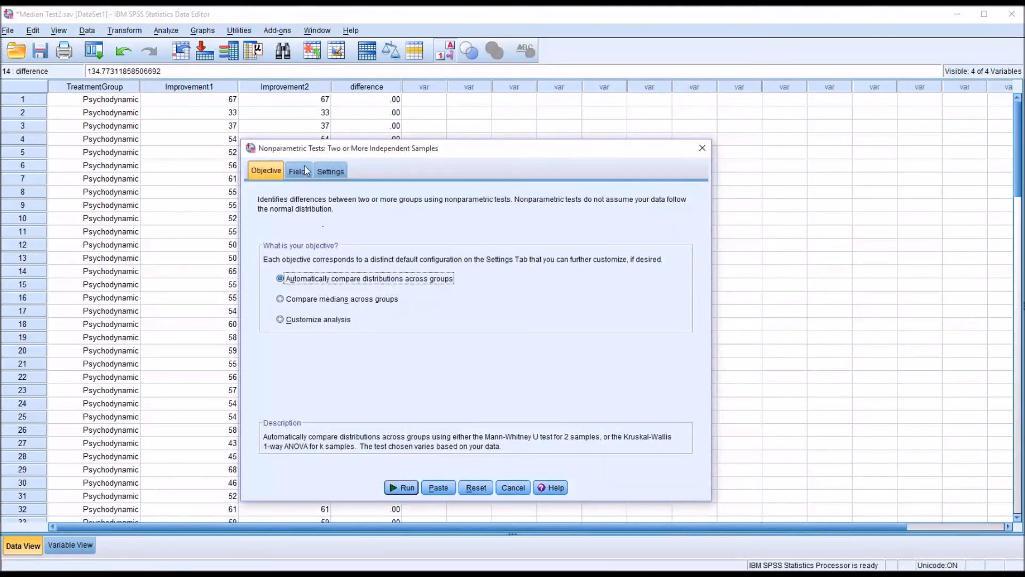
{"action": "left_click", "coordinate": [298, 171]}
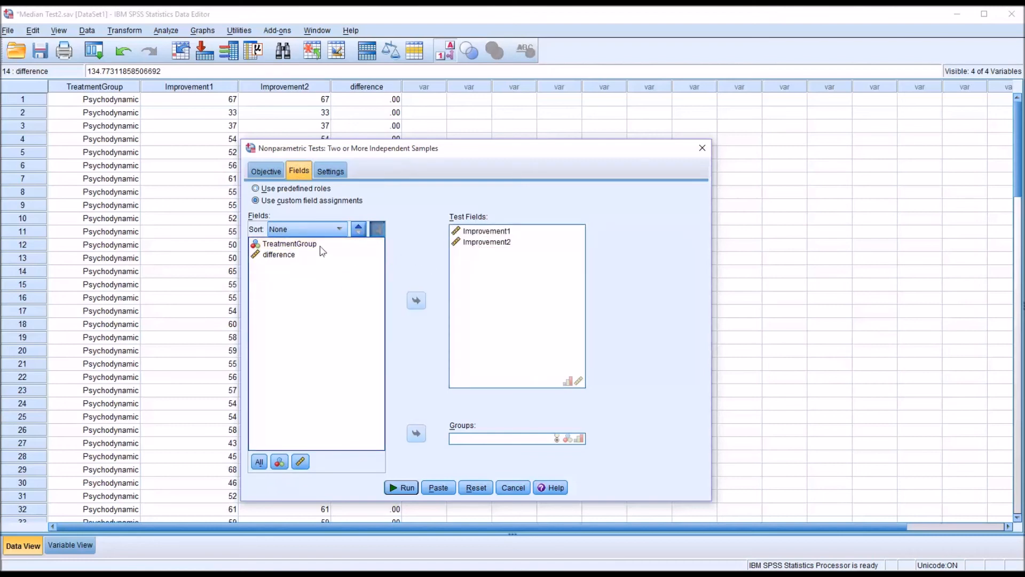
{"action": "left_click", "coordinate": [415, 433]}
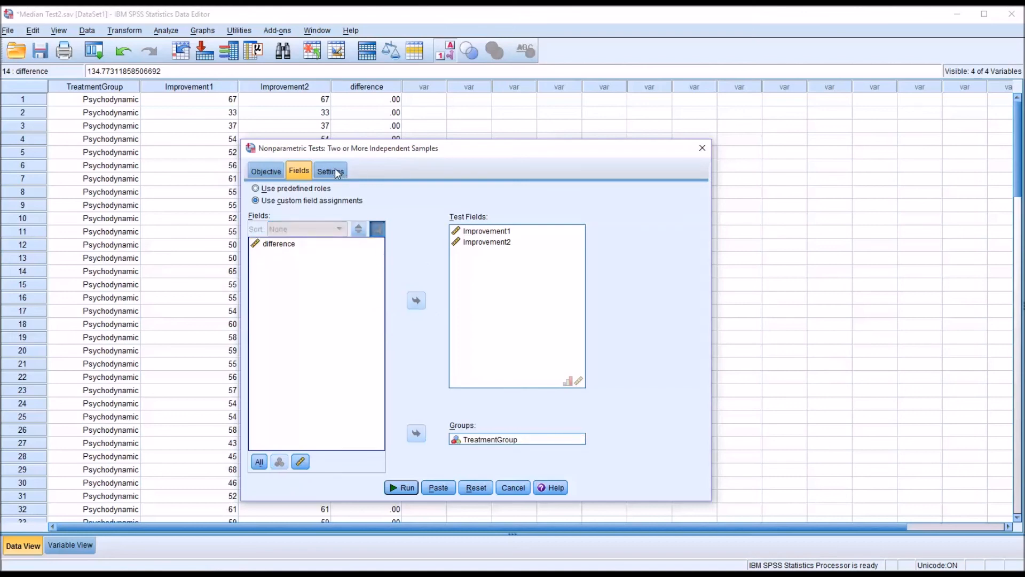
Customize tests to include the Median test (k samples)
{"action": "left_click", "coordinate": [330, 171]}
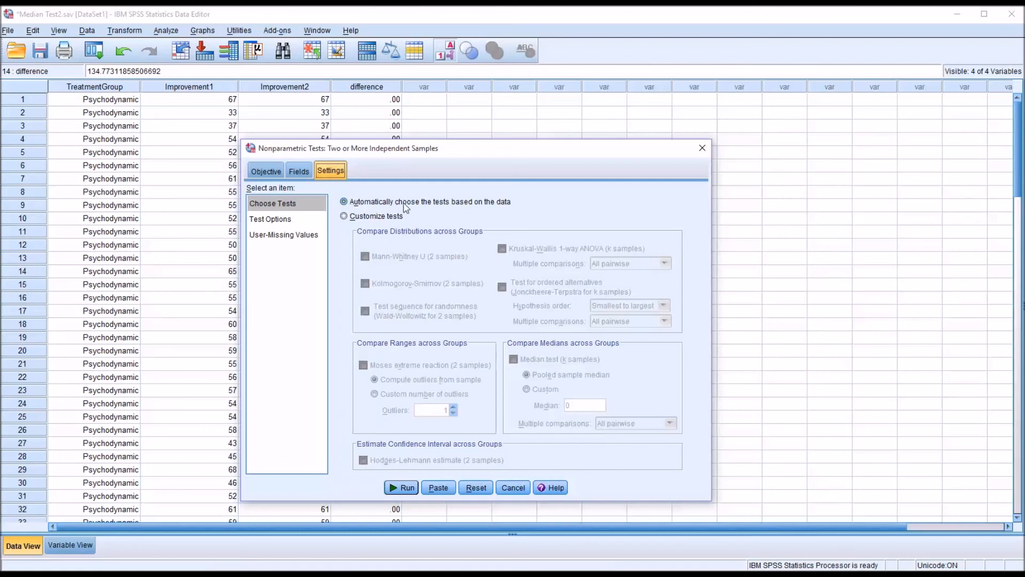
{"action": "left_click", "coordinate": [343, 216]}
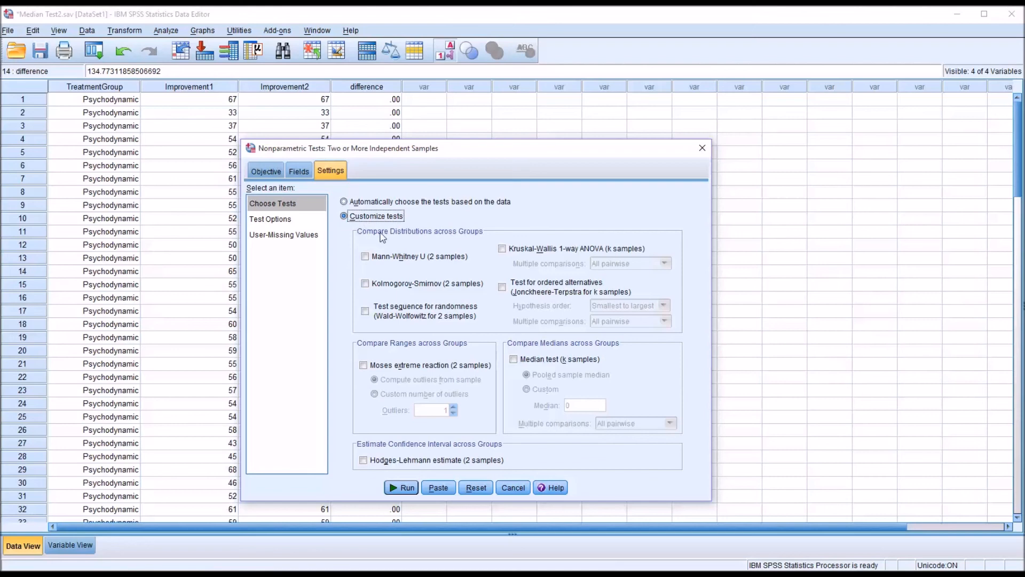
{"action": "left_click", "coordinate": [514, 359]}
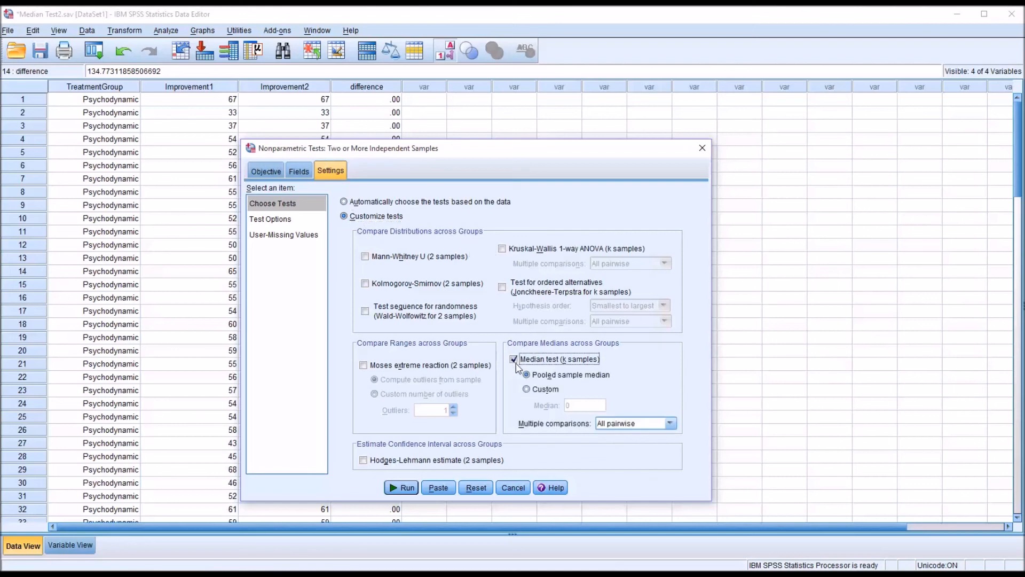
{"action": "left_click", "coordinate": [527, 374]}
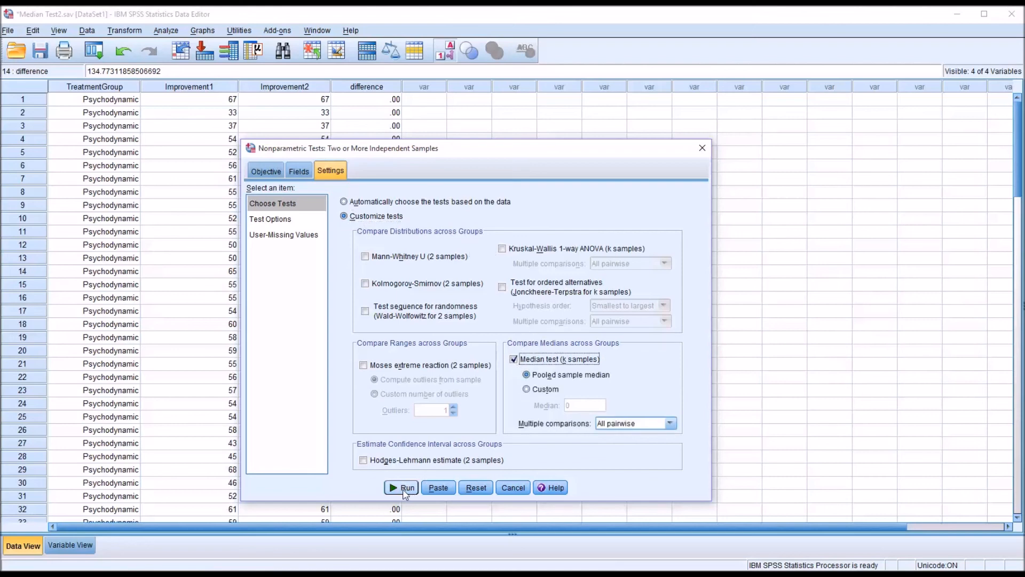
Run the nonparametric median test; the summary rejects both nulls across TreatmentGroup (p = .018)
{"action": "left_click", "coordinate": [407, 487]}
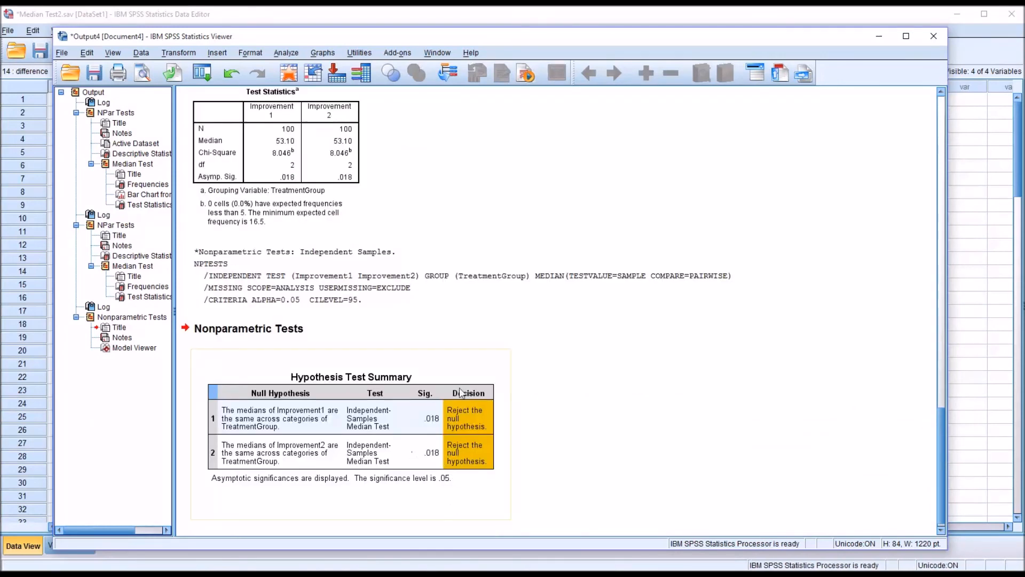
{"action": "mouse_move", "coordinate": [370, 432]}
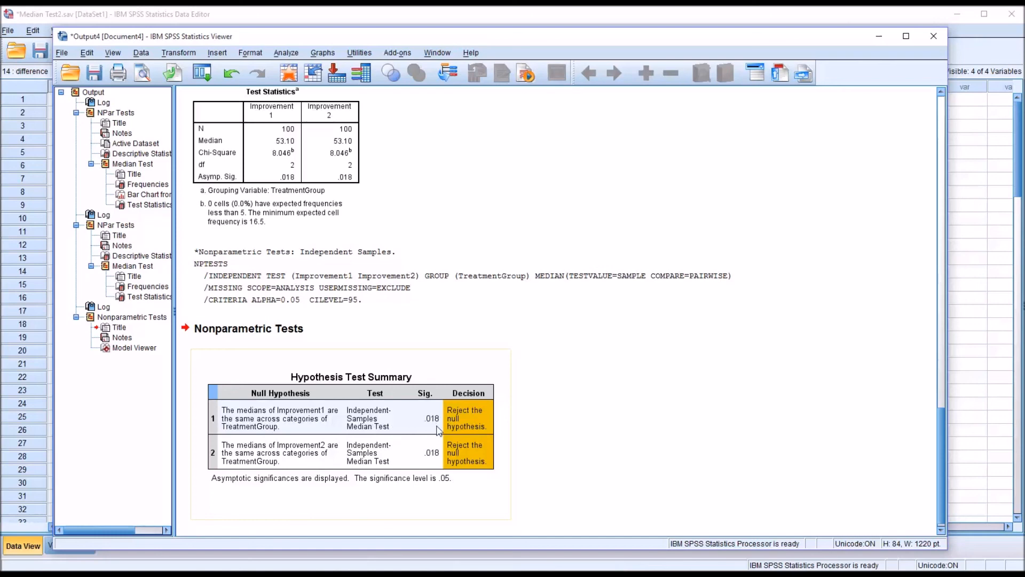
{"action": "mouse_move", "coordinate": [429, 428]}
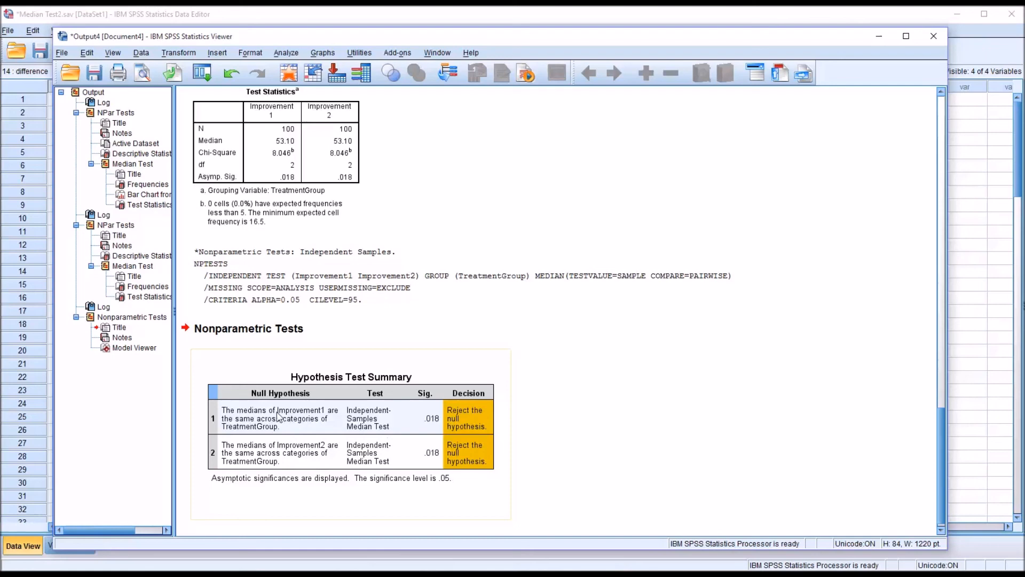
{"action": "mouse_move", "coordinate": [301, 421]}
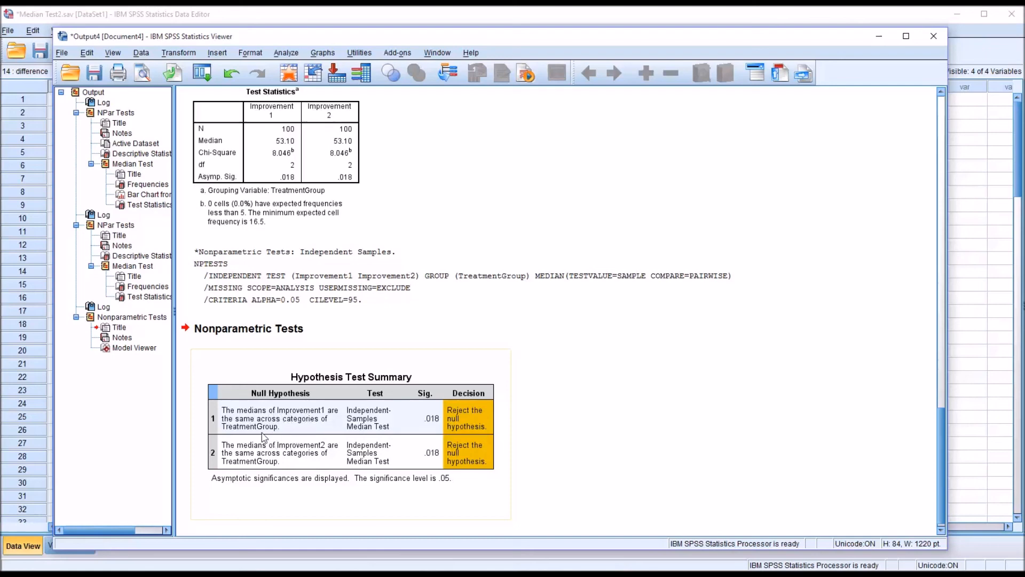
{"action": "mouse_move", "coordinate": [281, 426]}
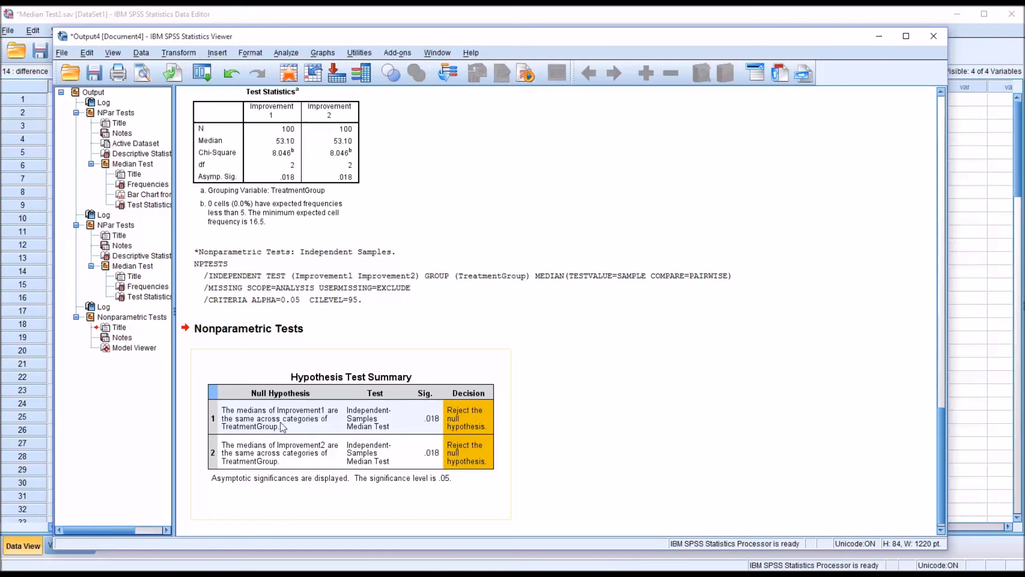
{"action": "mouse_move", "coordinate": [284, 429]}
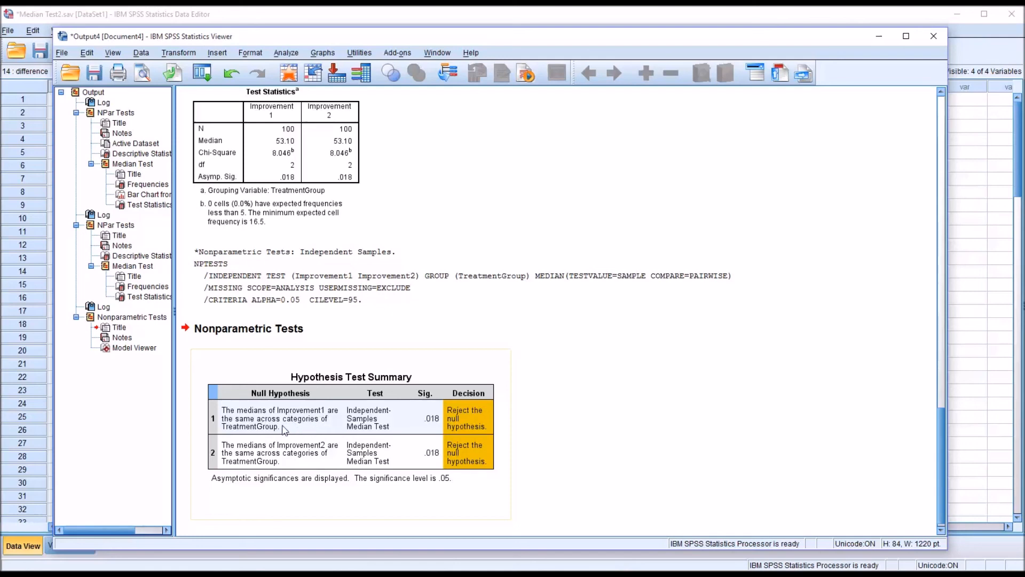
{"action": "mouse_move", "coordinate": [361, 431]}
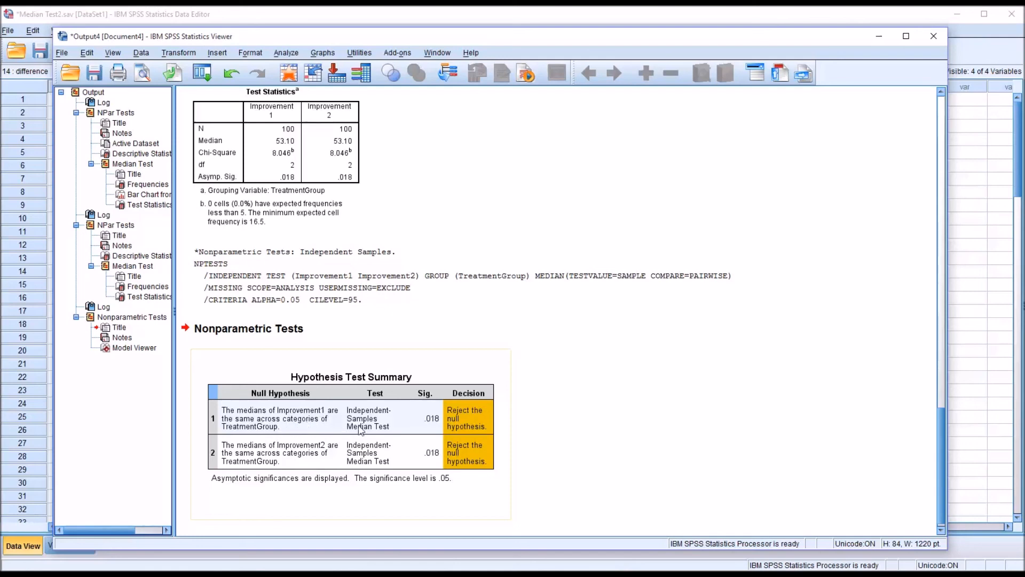
{"action": "mouse_move", "coordinate": [477, 422]}
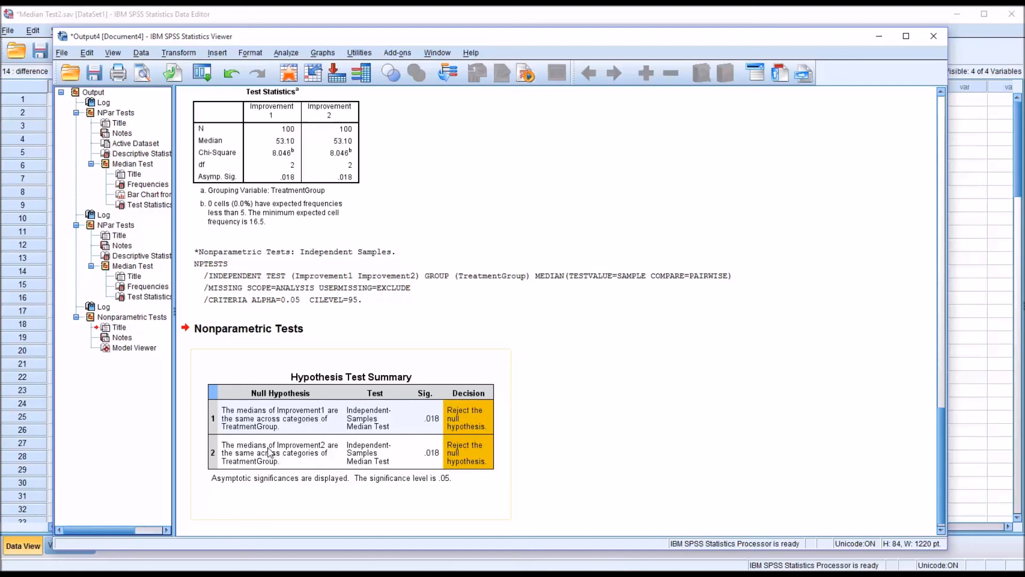
{"action": "mouse_move", "coordinate": [296, 456]}
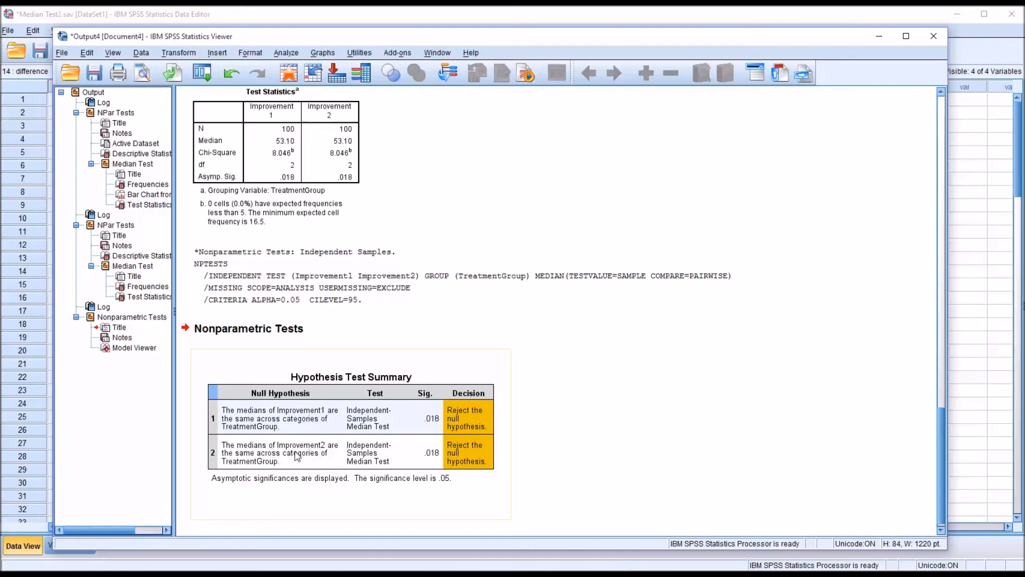
{"action": "mouse_move", "coordinate": [286, 457]}
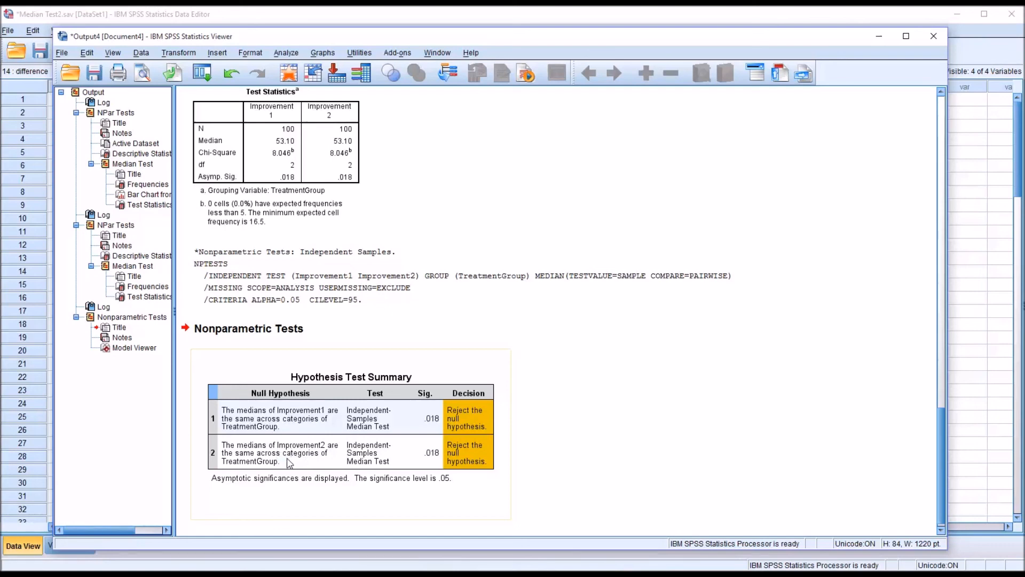
{"action": "mouse_move", "coordinate": [403, 462]}
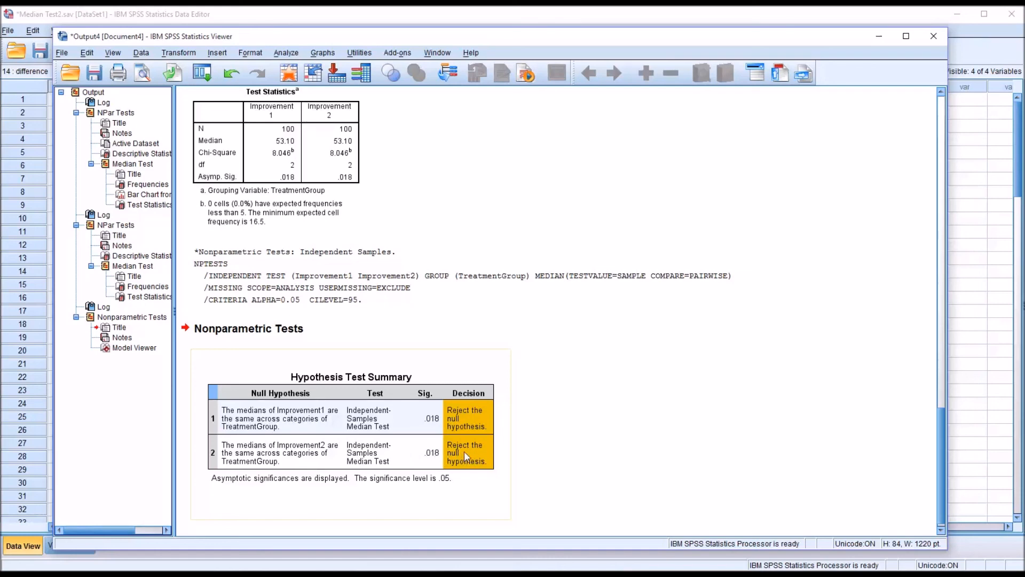
{"action": "mouse_move", "coordinate": [424, 459]}
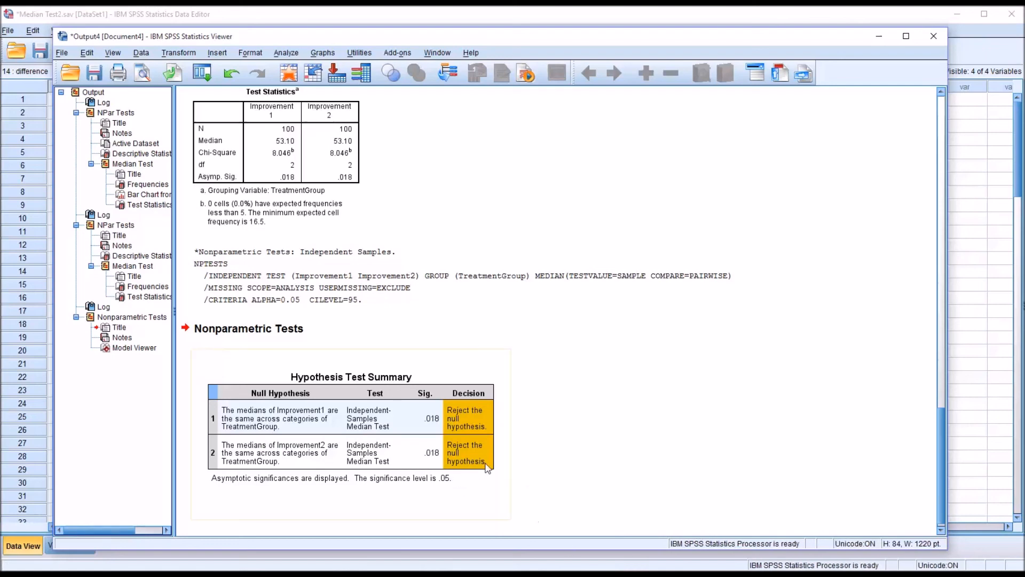
{"action": "mouse_move", "coordinate": [456, 489]}
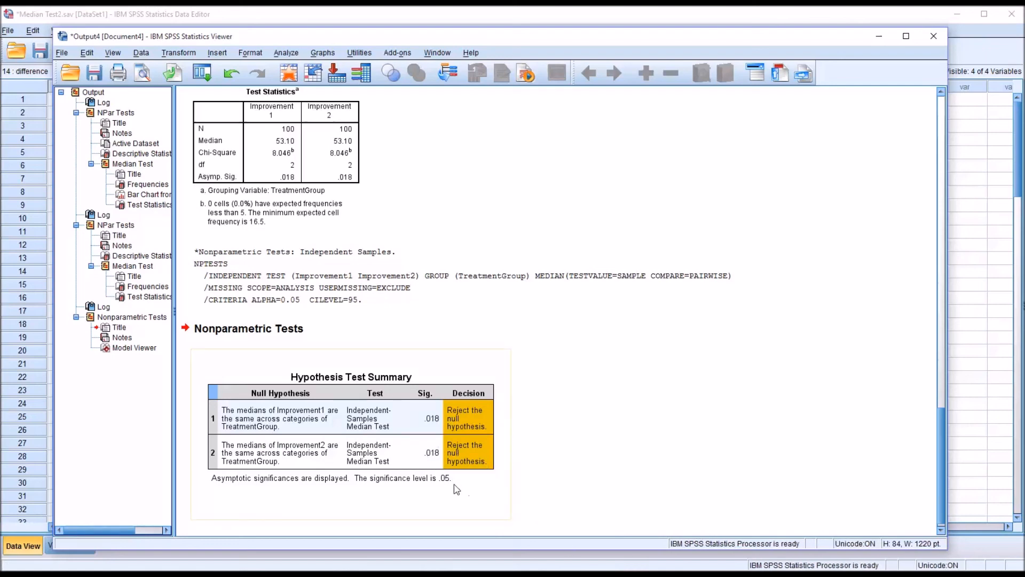